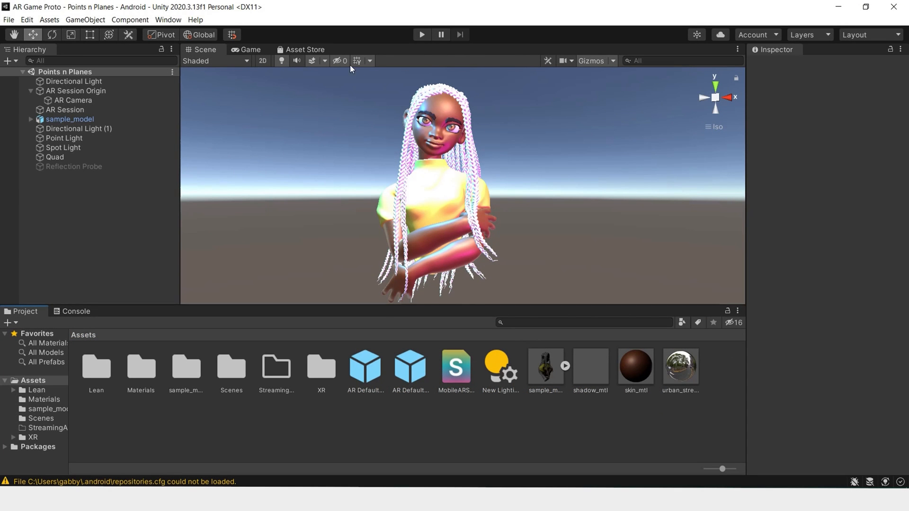
Reach the online Unity Asset Store from the editor's Asset Store panel via Search online.
{"action": "left_click", "coordinate": [304, 49]}
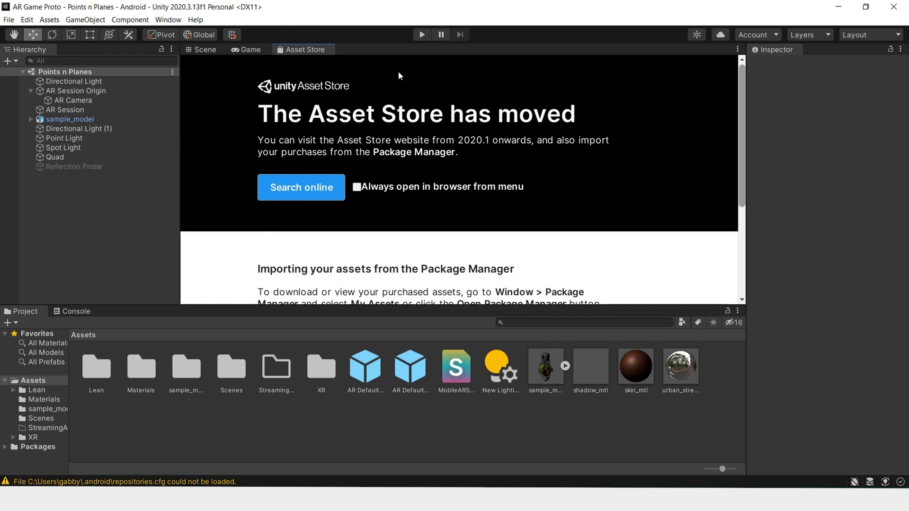
{"action": "mouse_move", "coordinate": [301, 188]}
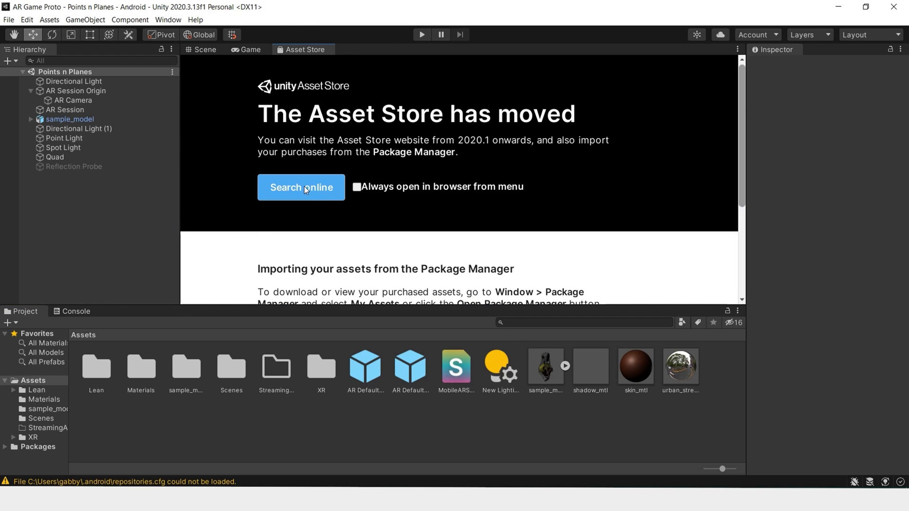
{"action": "left_click", "coordinate": [301, 188]}
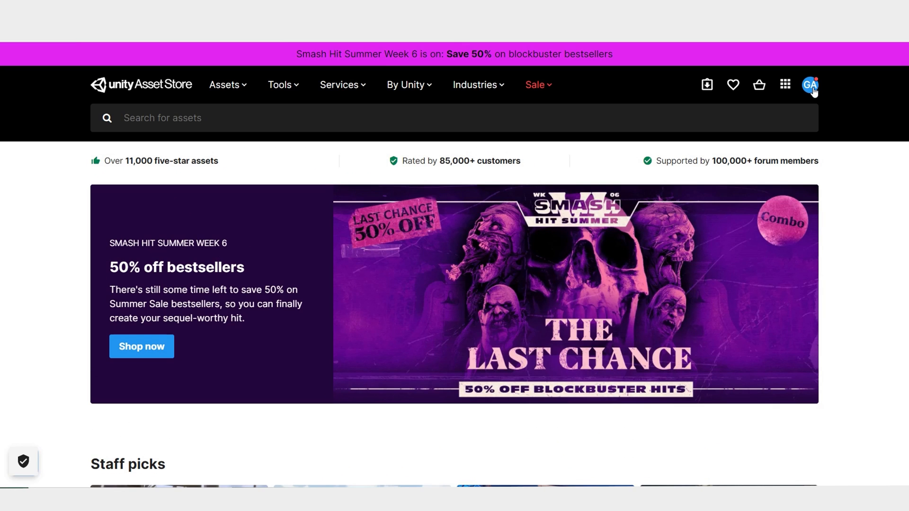
{"action": "mouse_move", "coordinate": [853, 91]}
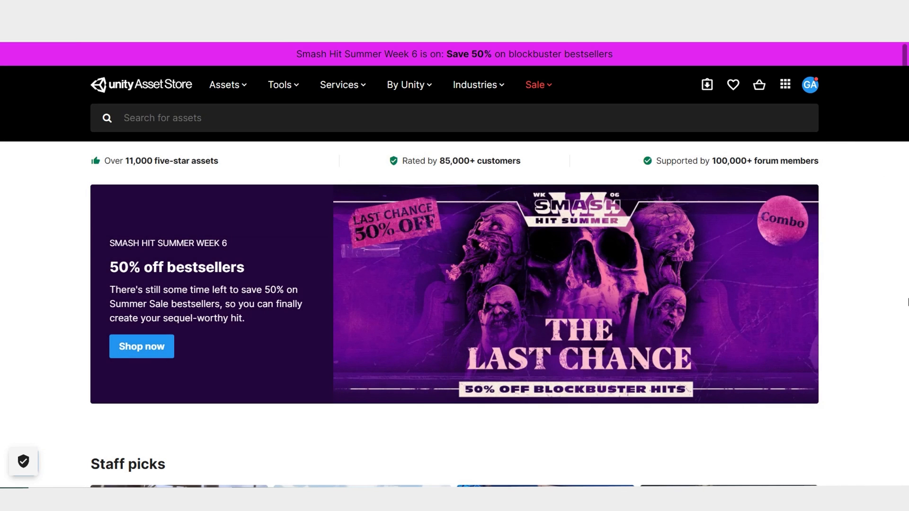
{"action": "mouse_move", "coordinate": [847, 286]}
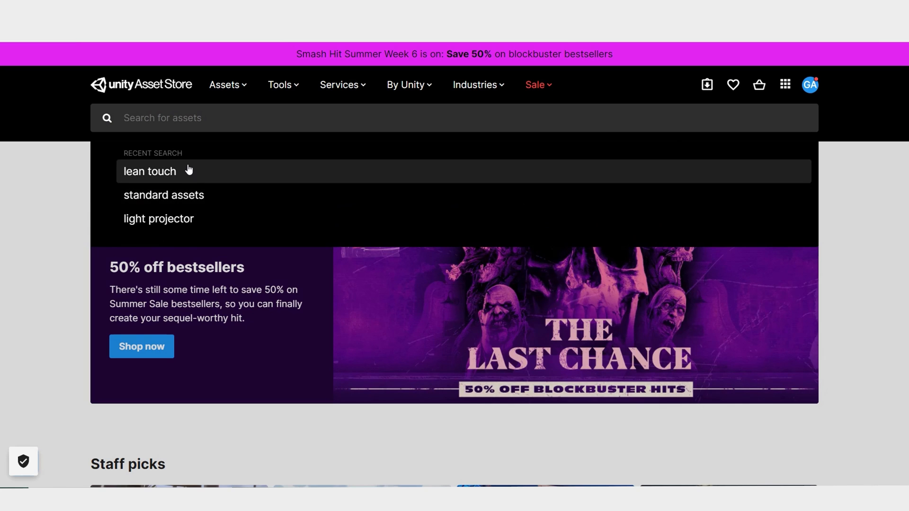
Rerun the 'lean touch' search and bring up the free Lean Touch asset page.
{"action": "left_click", "coordinate": [150, 171]}
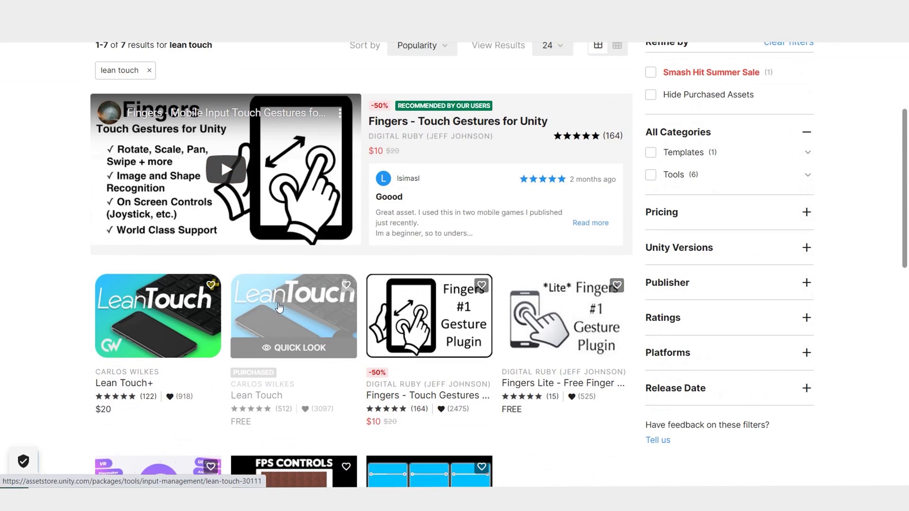
{"action": "left_click", "coordinate": [294, 316]}
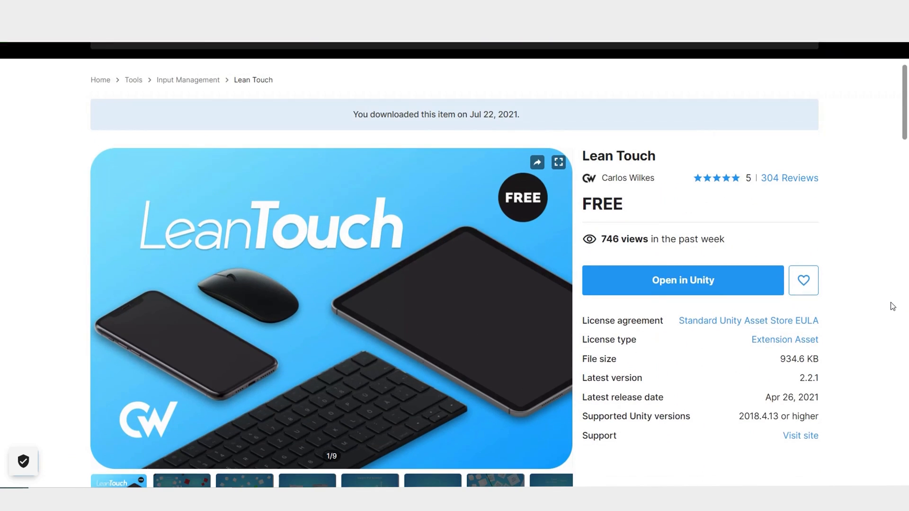
{"action": "scroll", "scroll_direction": "down", "scroll_amount": 3}
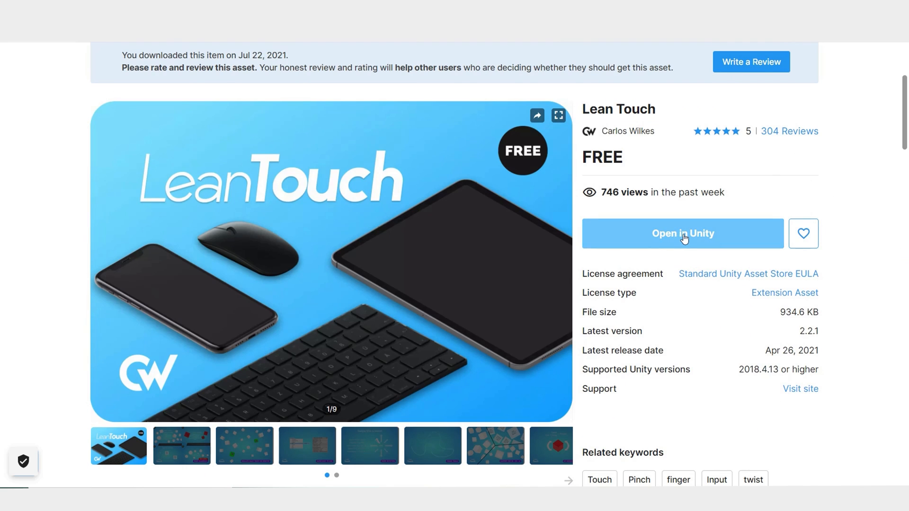
{"action": "mouse_move", "coordinate": [892, 243]}
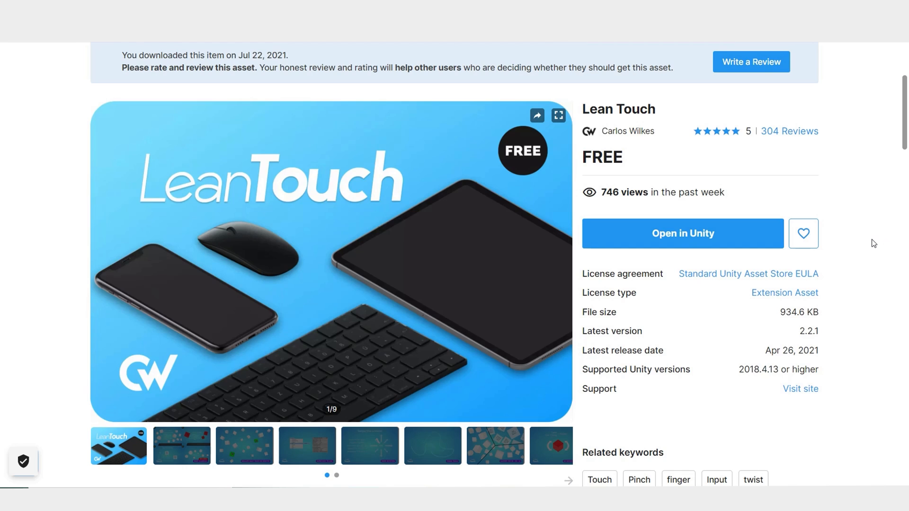
{"action": "mouse_move", "coordinate": [683, 237]}
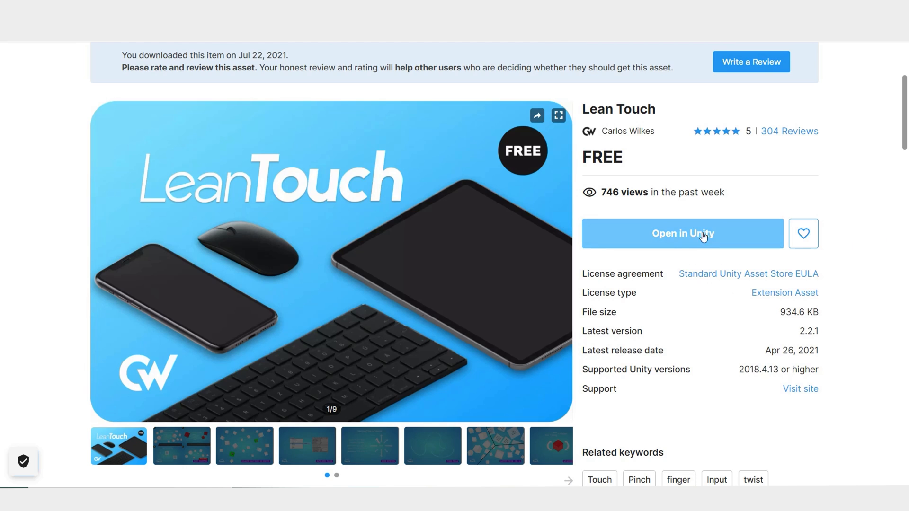
{"action": "mouse_move", "coordinate": [693, 237]}
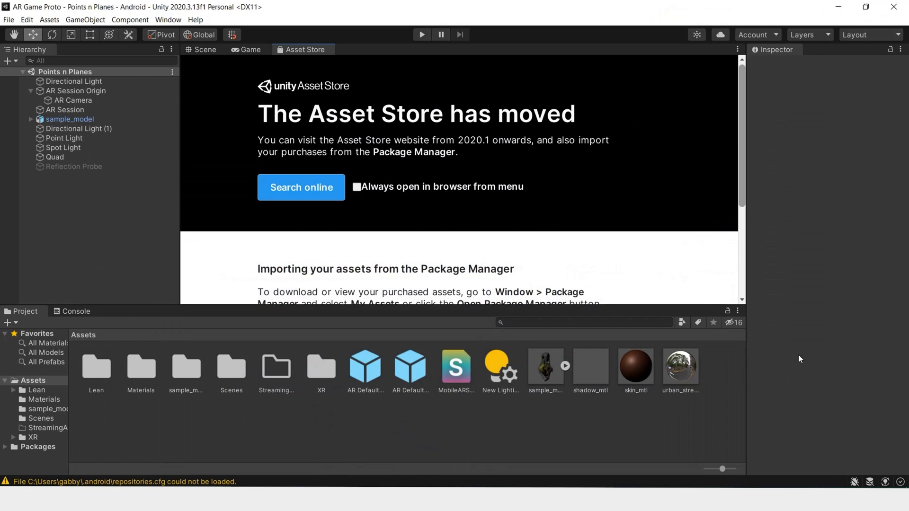
Return to the Scene view and show My Assets packages in the Package Manager for Lean Touch 2.2.1.
{"action": "left_click", "coordinate": [200, 49]}
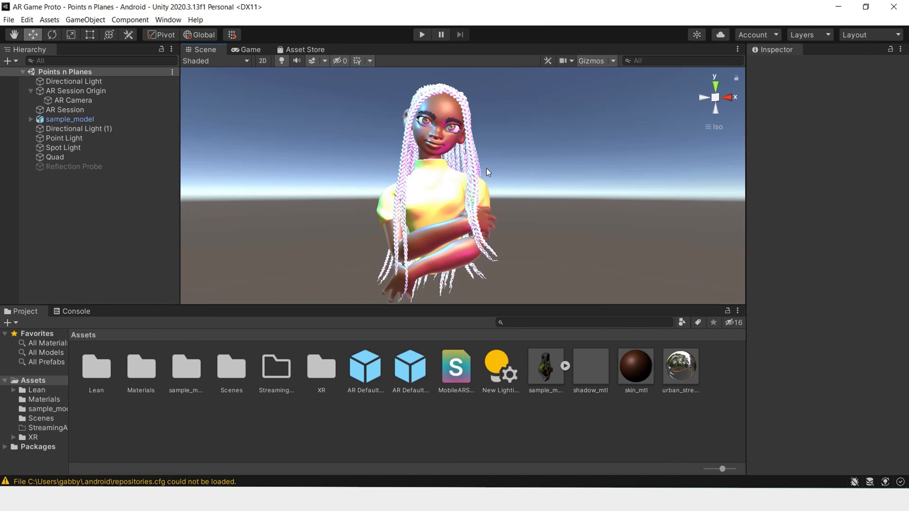
{"action": "mouse_move", "coordinate": [543, 226]}
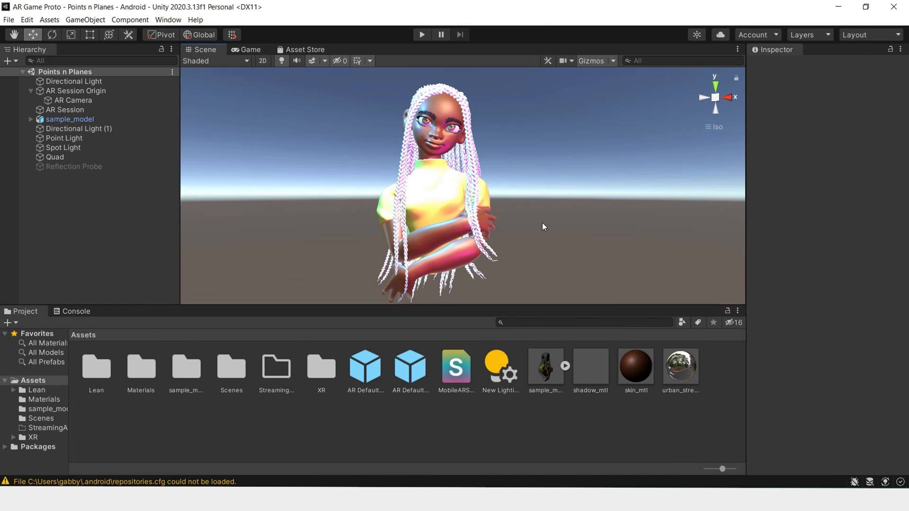
{"action": "left_click", "coordinate": [167, 19]}
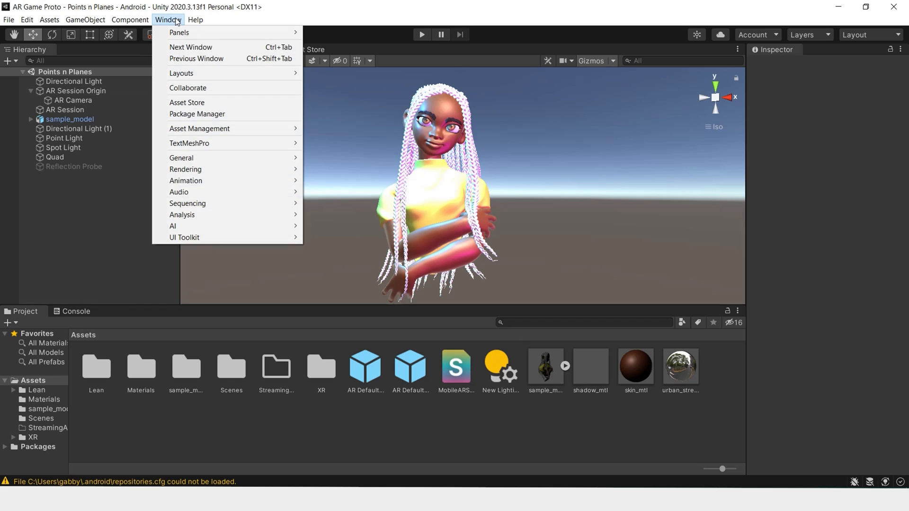
{"action": "left_click", "coordinate": [197, 114]}
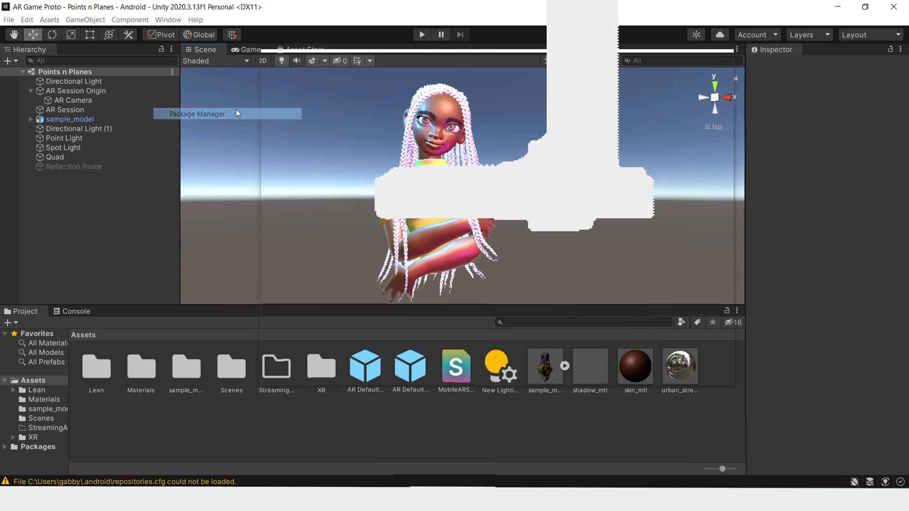
{"action": "left_click", "coordinate": [197, 114]}
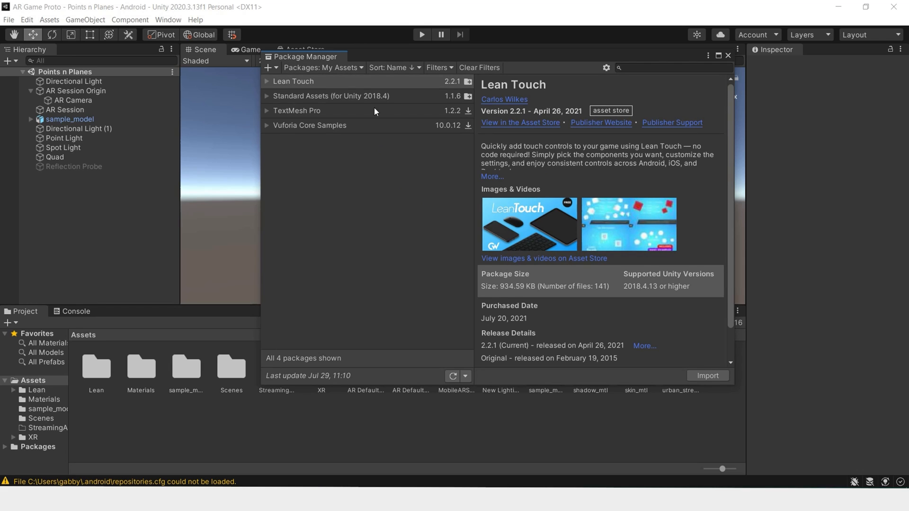
{"action": "left_click", "coordinate": [323, 68]}
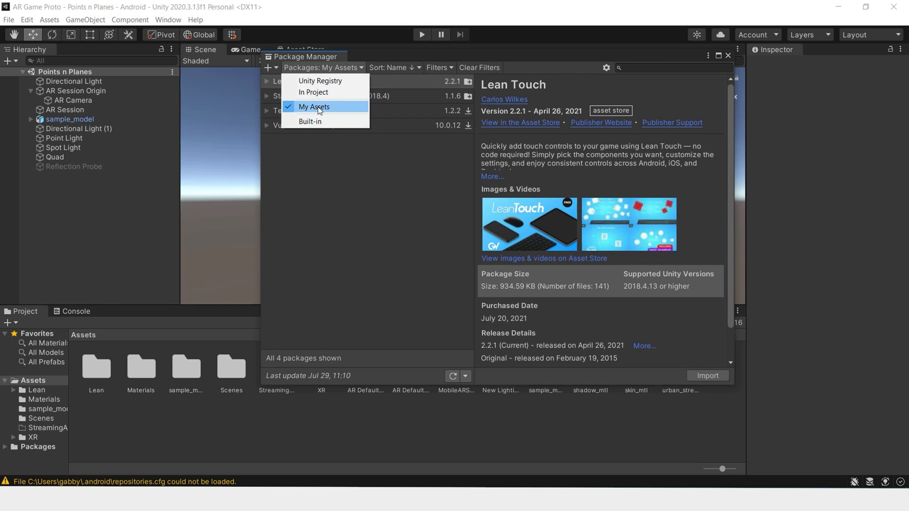
{"action": "left_click", "coordinate": [314, 107]}
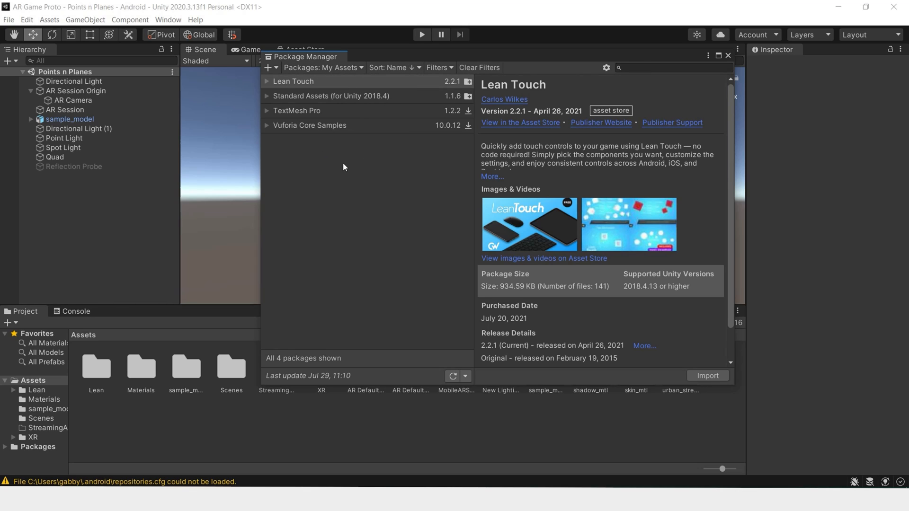
{"action": "mouse_move", "coordinate": [368, 136]}
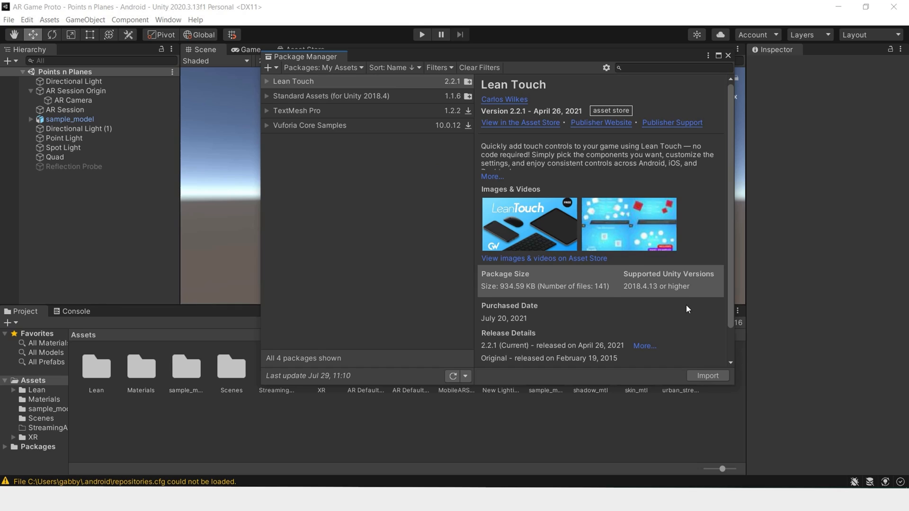
{"action": "mouse_move", "coordinate": [427, 85]}
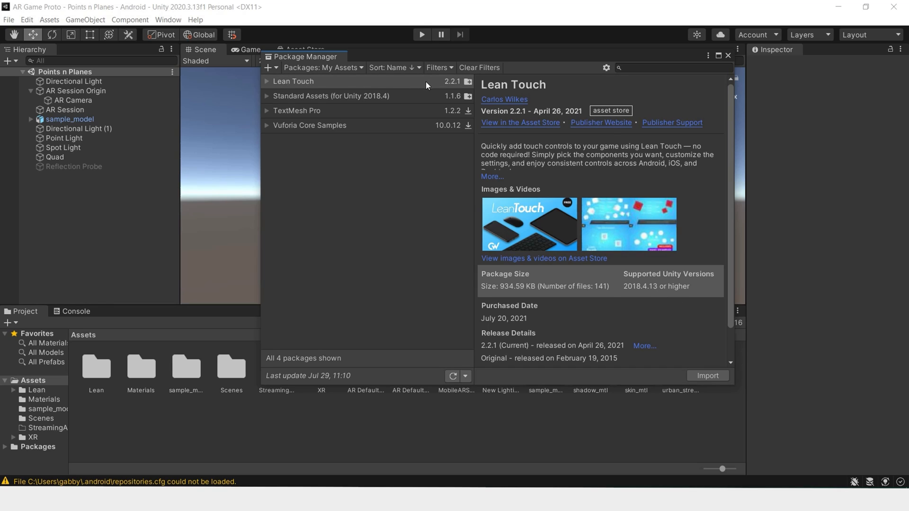
{"action": "mouse_move", "coordinate": [708, 375]}
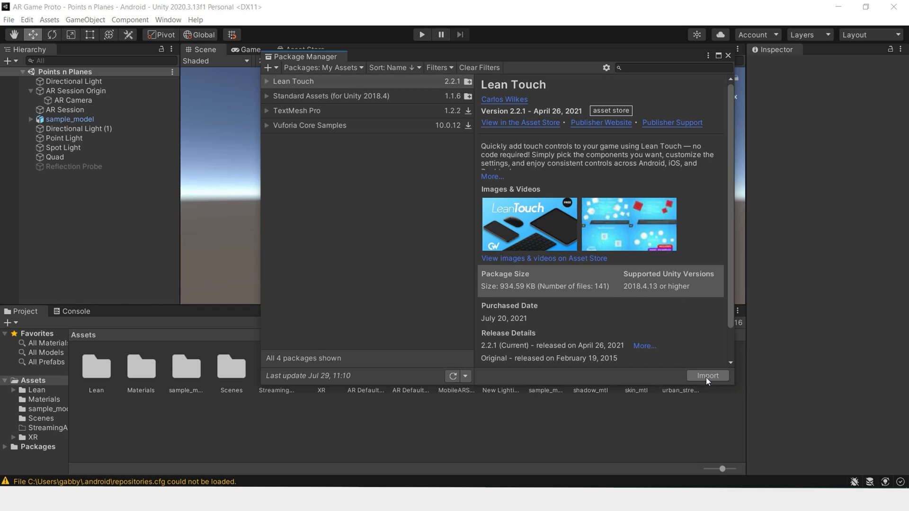
{"action": "mouse_move", "coordinate": [707, 376]}
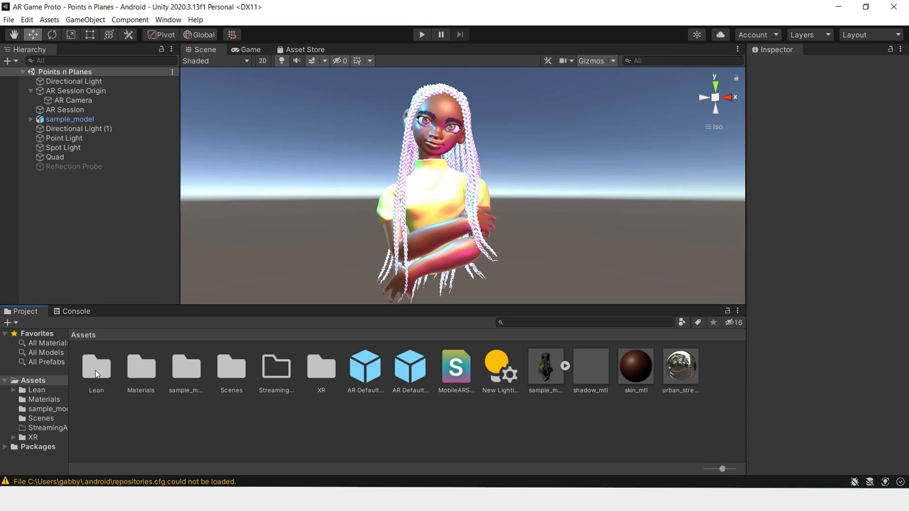
Add a LeanTouch object to the scene from the Hierarchy's Lean > Touch menu.
{"action": "left_click", "coordinate": [97, 368]}
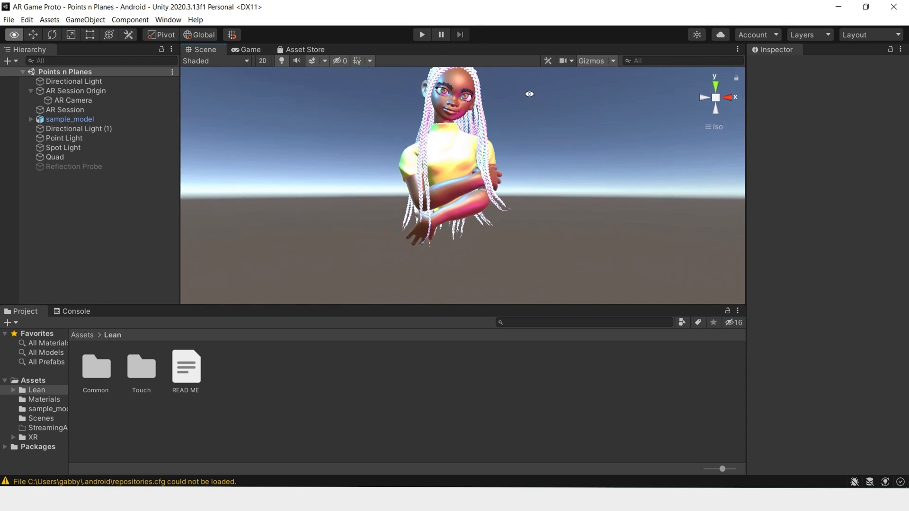
{"action": "right_click", "coordinate": [58, 184]}
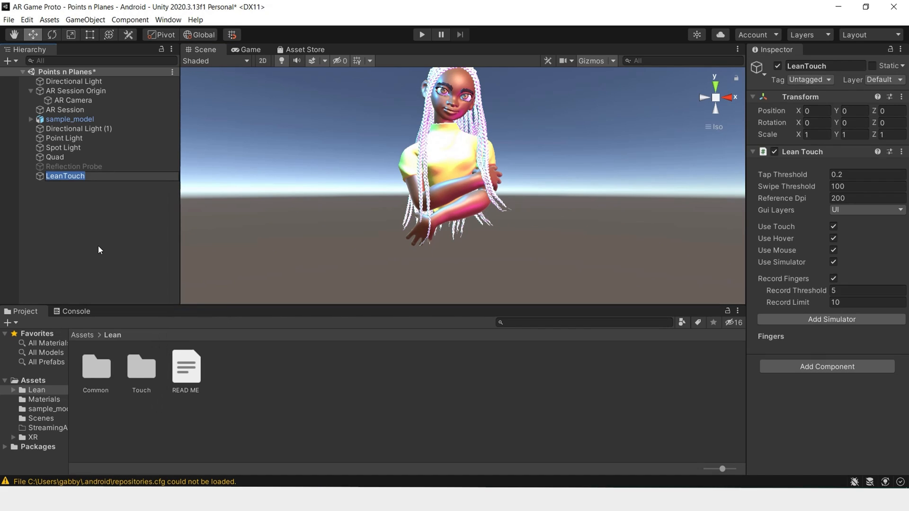
{"action": "left_click", "coordinate": [66, 176]}
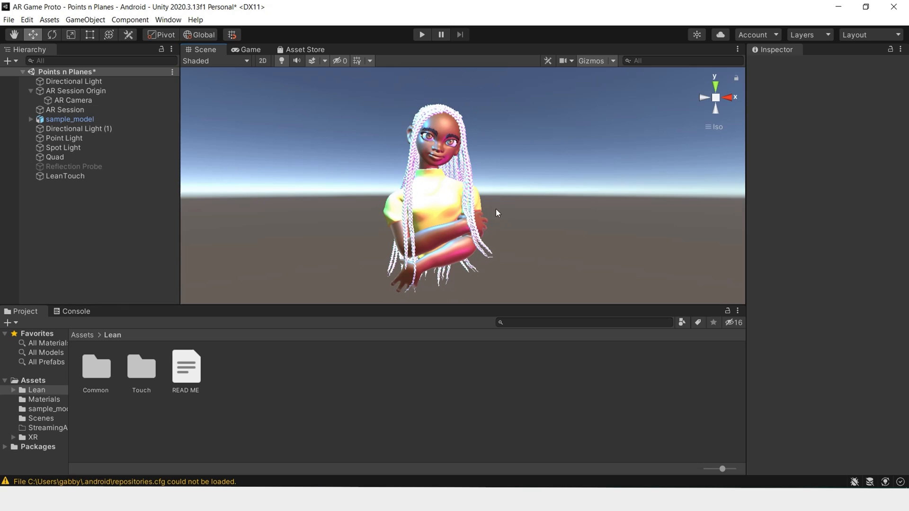
Create an empty object named Object_manipulated holding the sample model, lights, quad and reflection probe.
{"action": "left_click", "coordinate": [69, 119]}
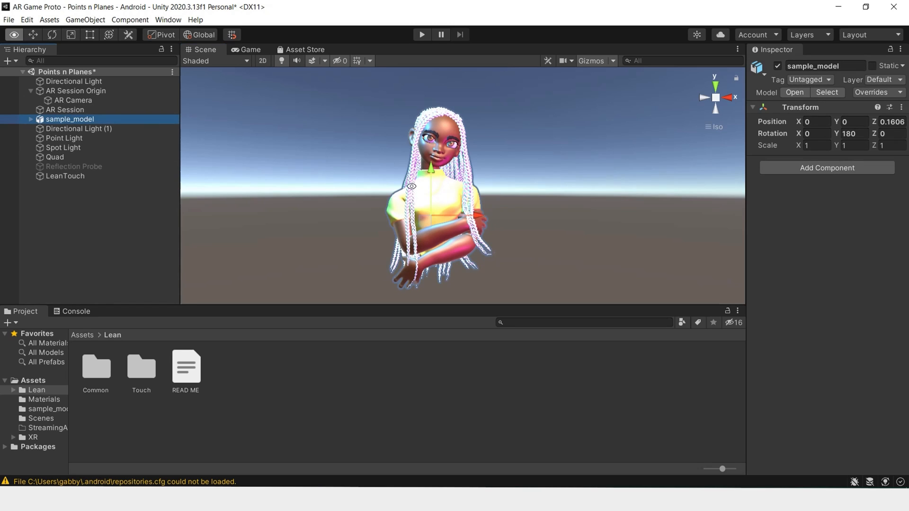
{"action": "left_click", "coordinate": [55, 157]}
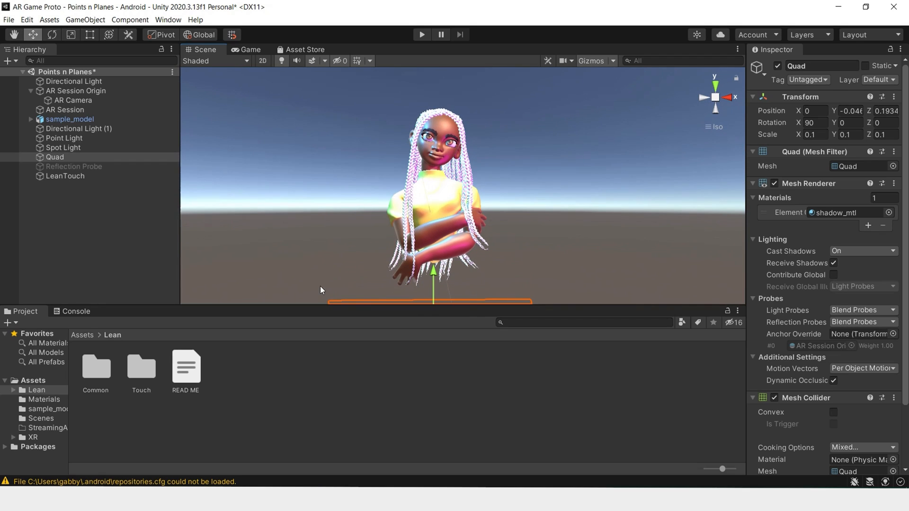
{"action": "right_click", "coordinate": [87, 202]}
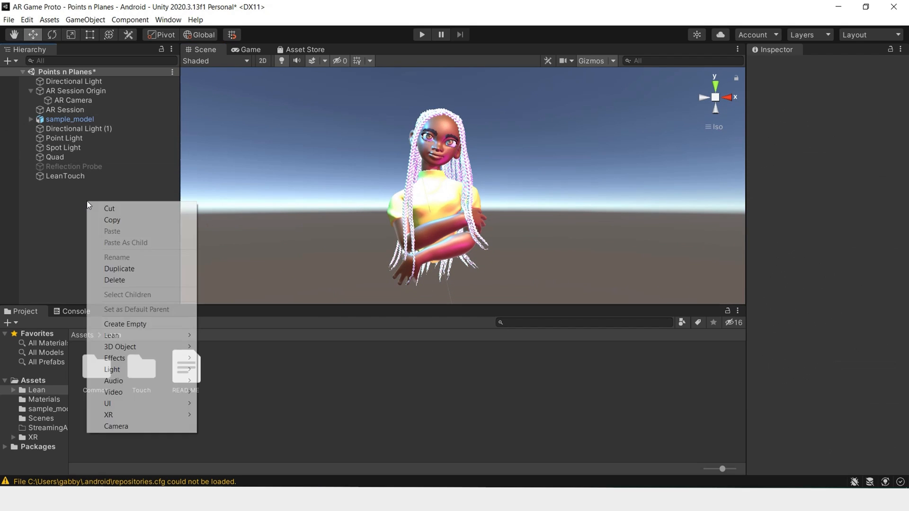
{"action": "left_click", "coordinate": [125, 323]}
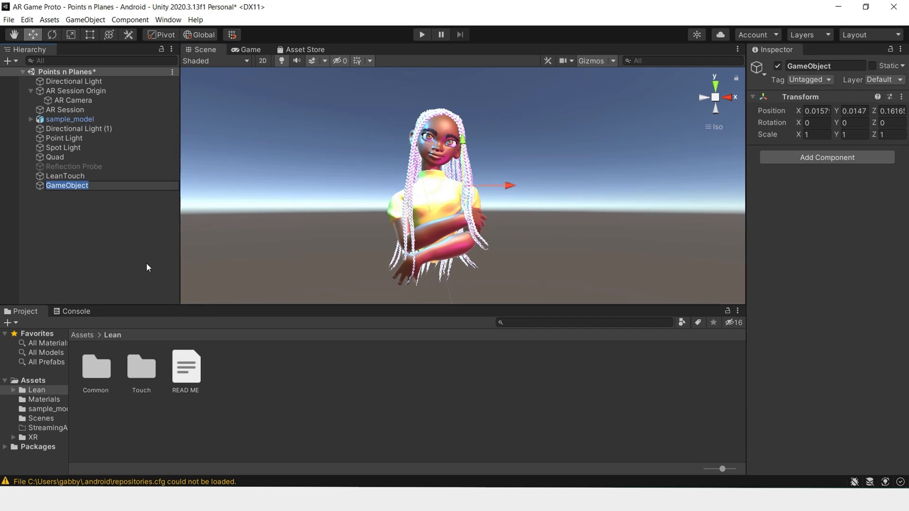
{"action": "mouse_move", "coordinate": [147, 264]}
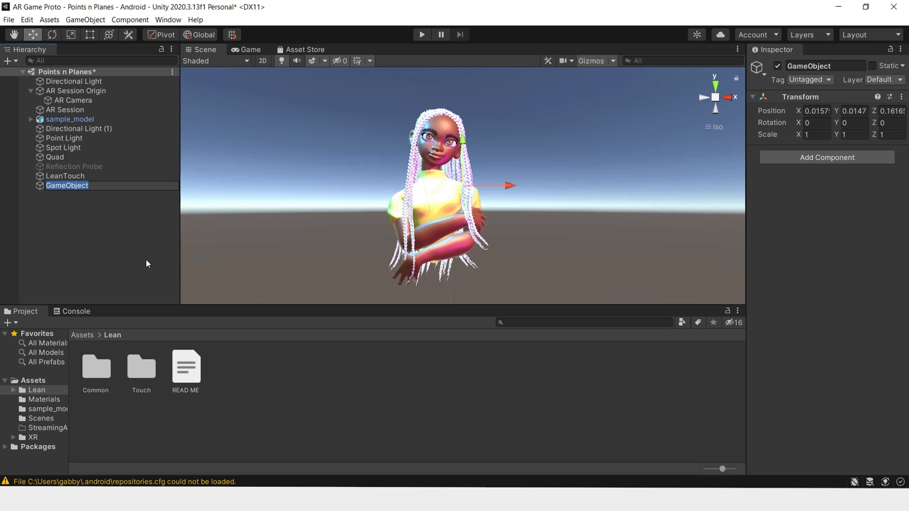
{"action": "type", "text": "Object_manip"}
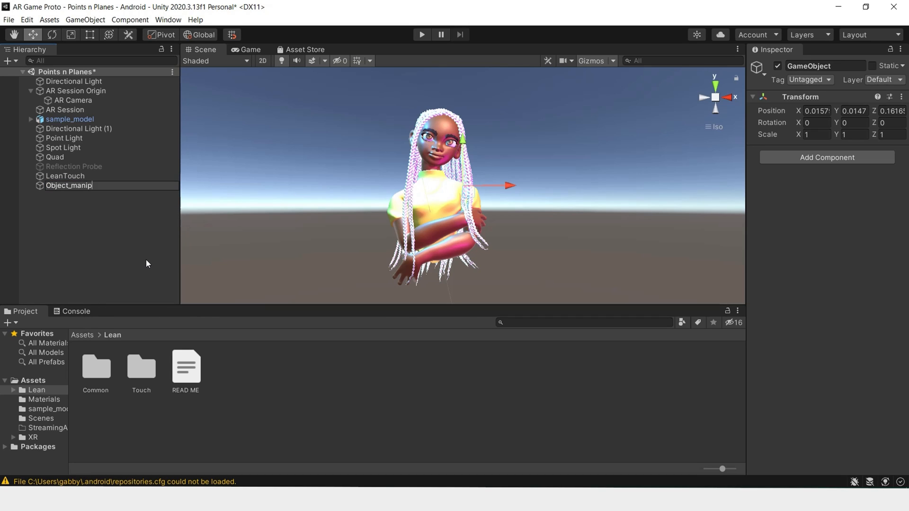
{"action": "left_click", "coordinate": [69, 119]}
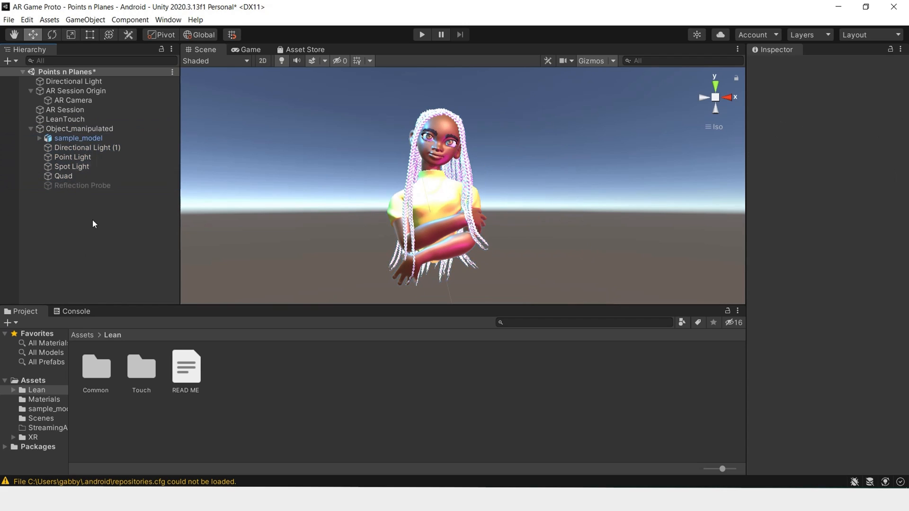
{"action": "left_click", "coordinate": [80, 128]}
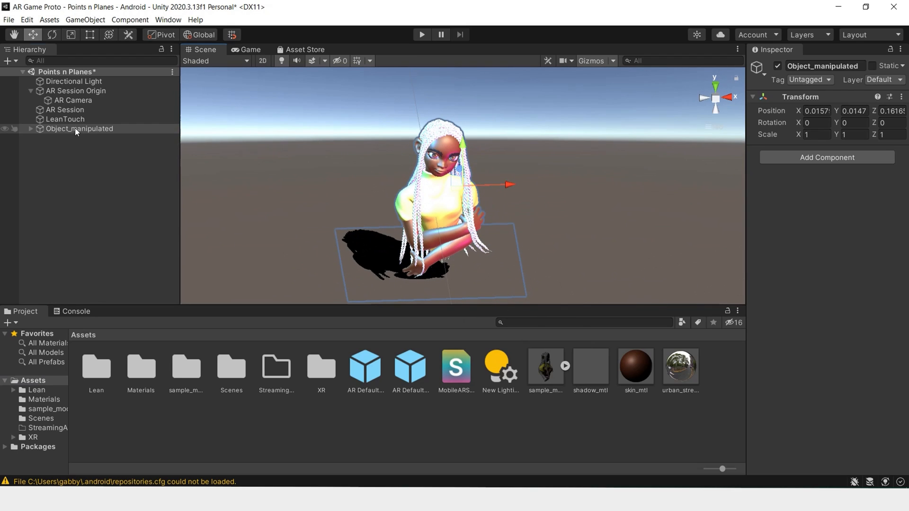
Add a Lean Pinch Scale component to Object_manipulated with Required Finger Count 2.
{"action": "left_click", "coordinate": [79, 128]}
{"action": "type", "text": "lean"}
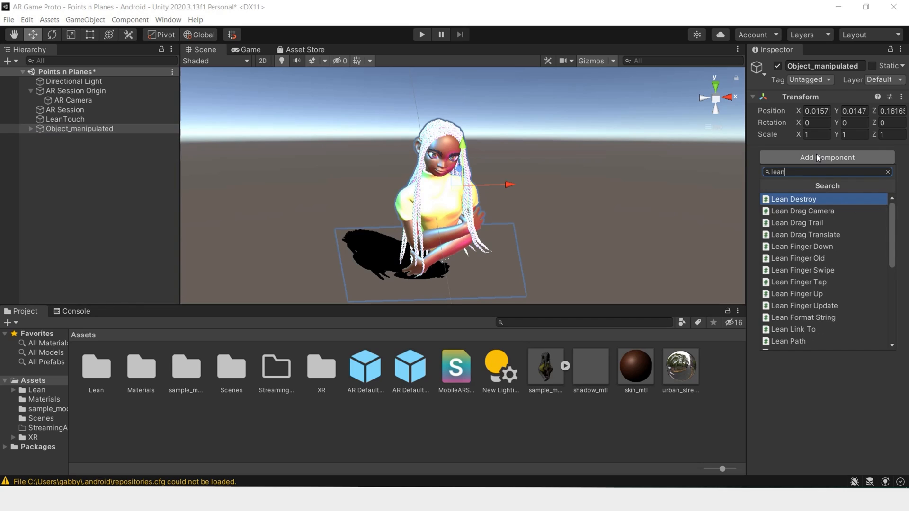
{"action": "mouse_move", "coordinate": [825, 247]}
{"action": "type", "text": " pin"}
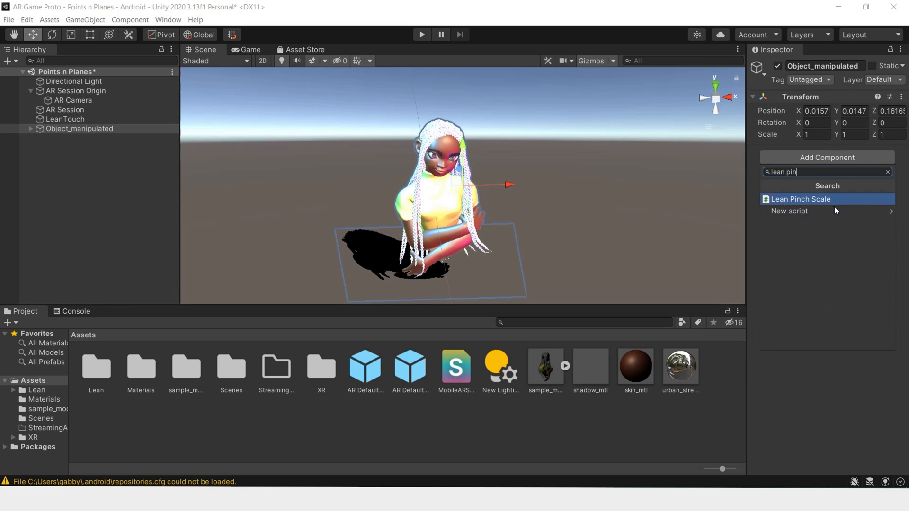
{"action": "left_click", "coordinate": [801, 199]}
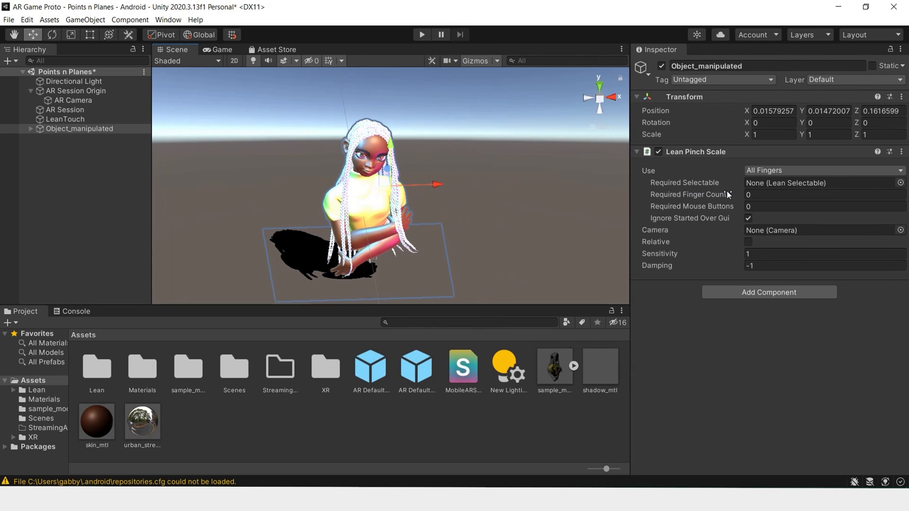
{"action": "left_click", "coordinate": [823, 194]}
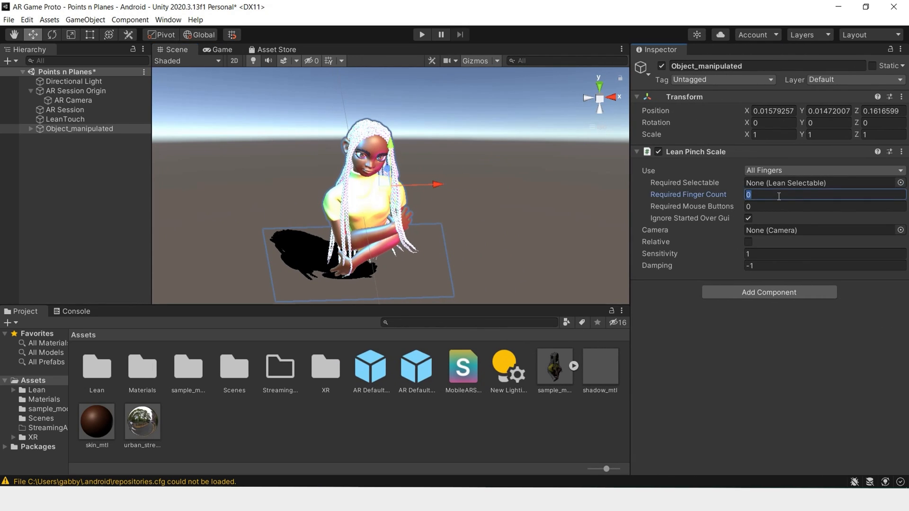
{"action": "type", "text": "2"}
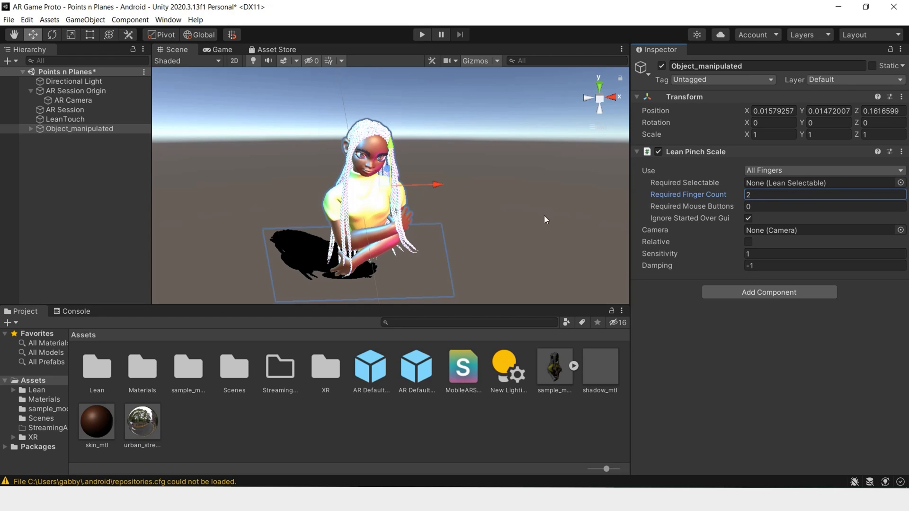
{"action": "mouse_move", "coordinate": [332, 264]}
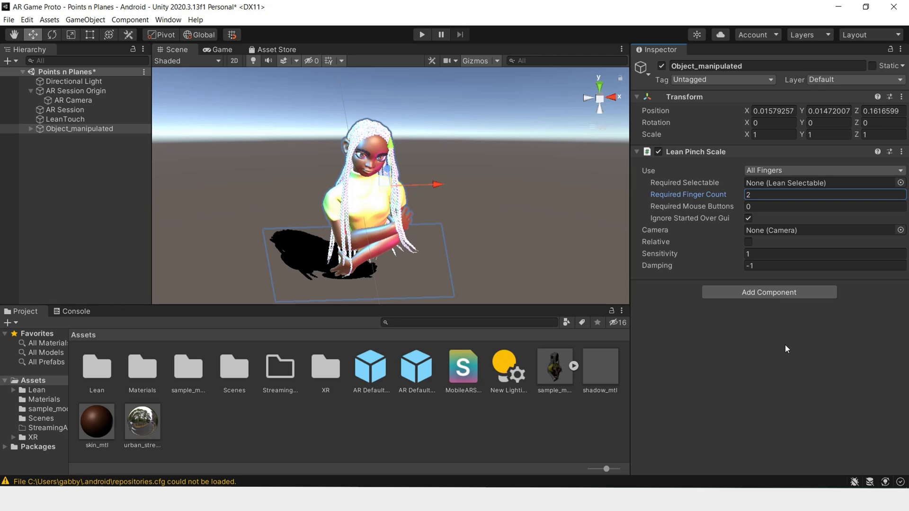
Search 'lean pin' in Add Component to find the Lean Twist Rotate Axis component.
{"action": "type", "text": "lean pin"}
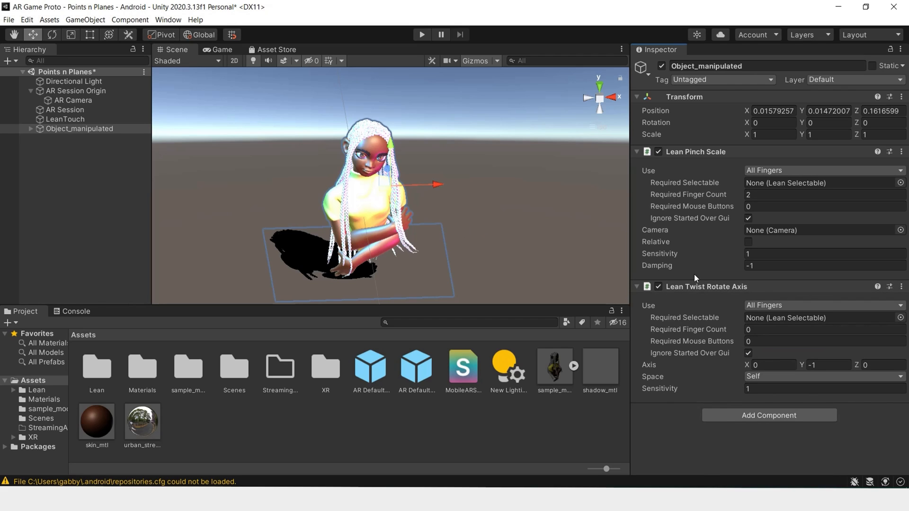
{"action": "mouse_move", "coordinate": [493, 218]}
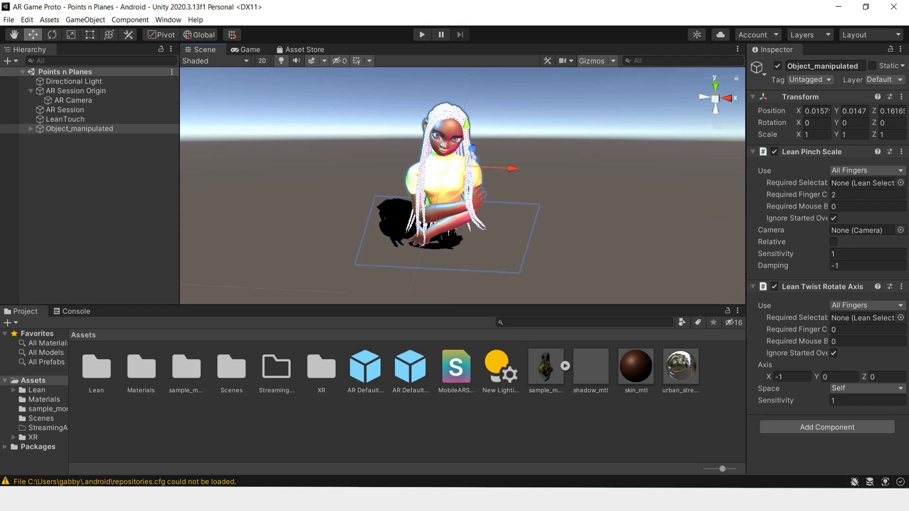
{"action": "mouse_move", "coordinate": [301, 424]}
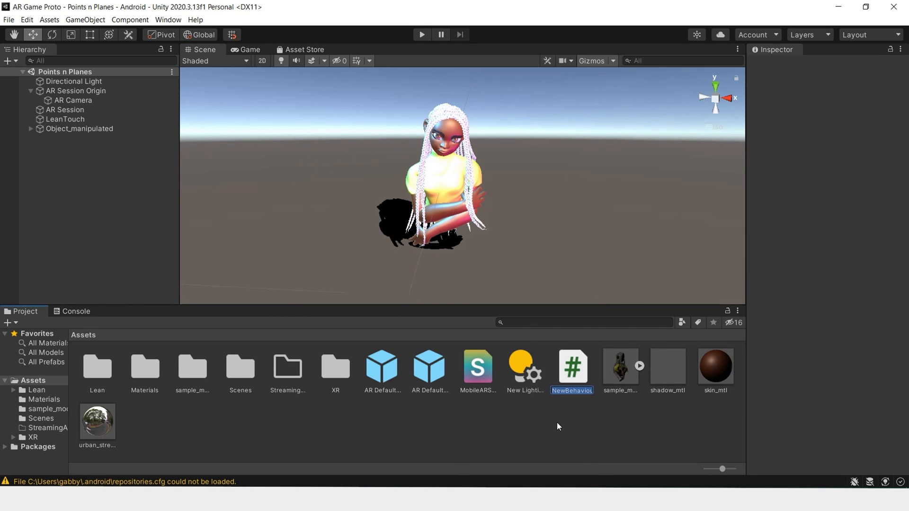
Name the new C# script DragToMove and open it for editing in Visual Studio.
{"action": "type", "text": "DragToMo..."}
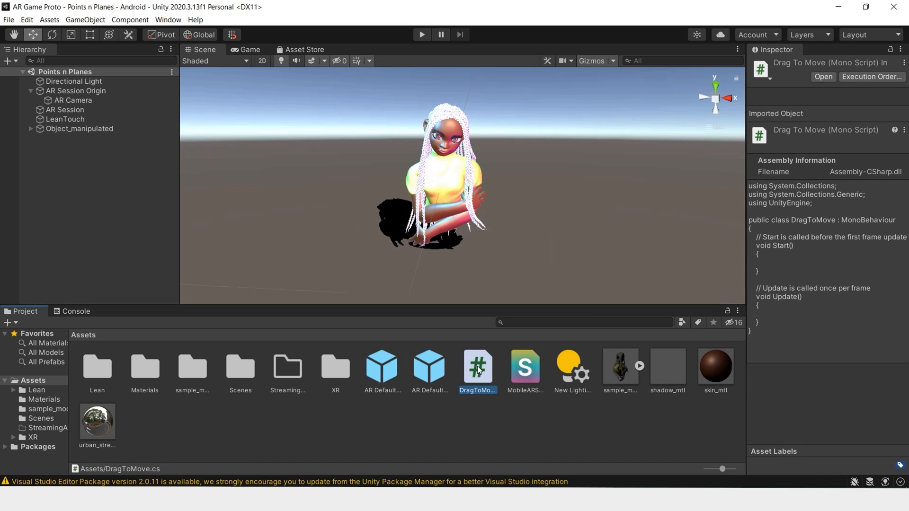
{"action": "double_click", "coordinate": [478, 367]}
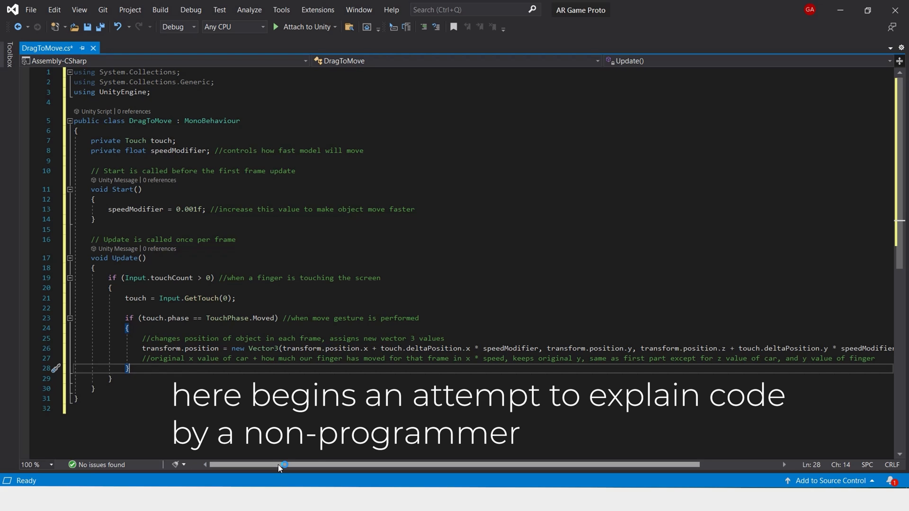
Save DragToMove.cs with touch-drag movement code using speedModifier 0.001f and review it.
{"action": "left_click_drag", "start_coordinate": [282, 464], "coordinate": [301, 464]}
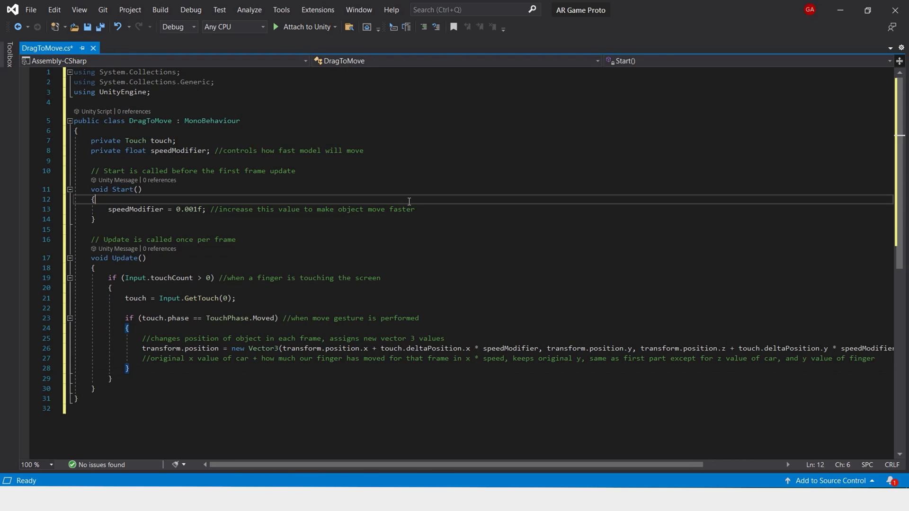
{"action": "key", "text": "ctrl+s"}
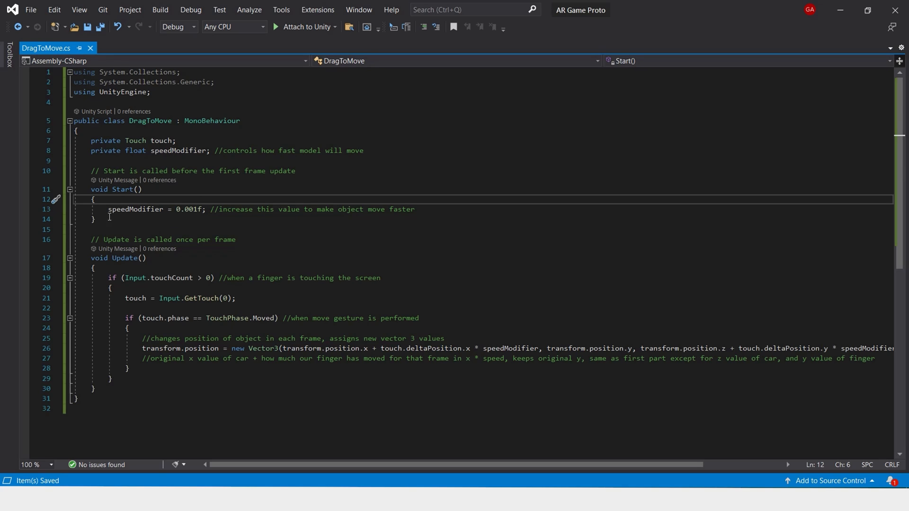
{"action": "left_click", "coordinate": [216, 209]}
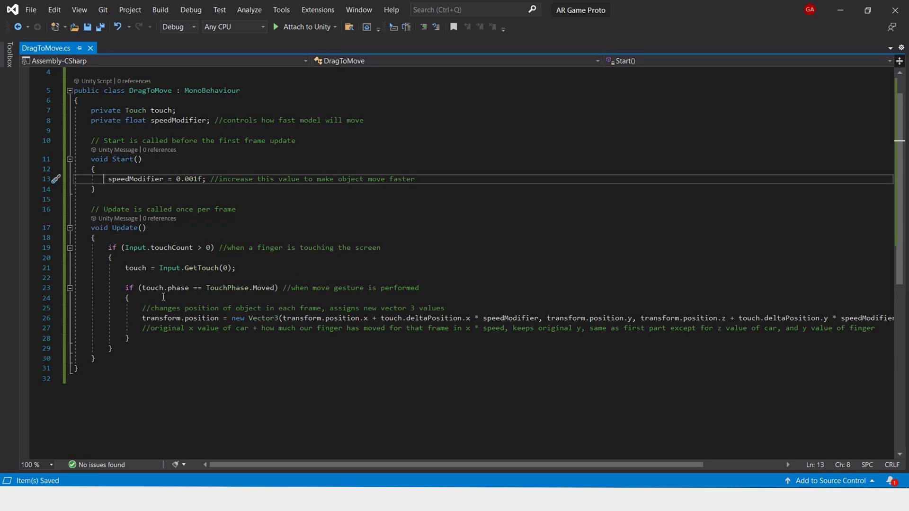
{"action": "mouse_move", "coordinate": [264, 300]}
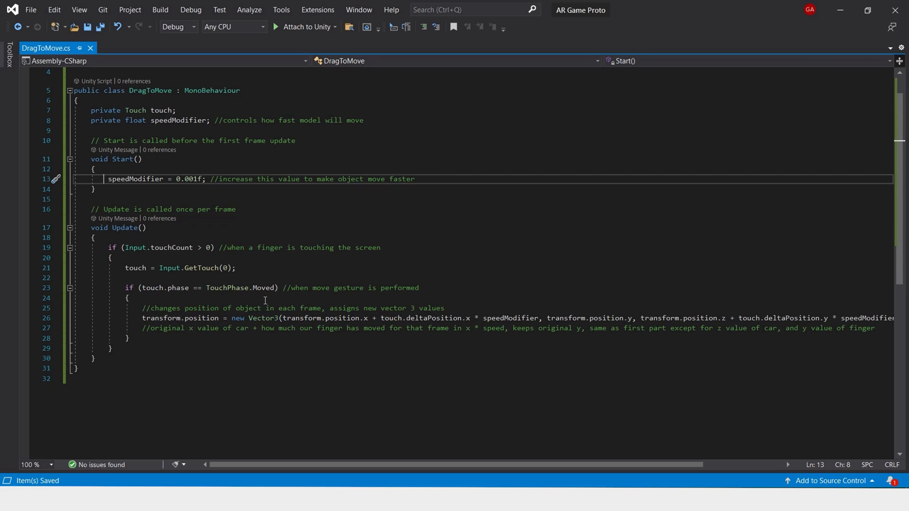
{"action": "mouse_move", "coordinate": [307, 291]}
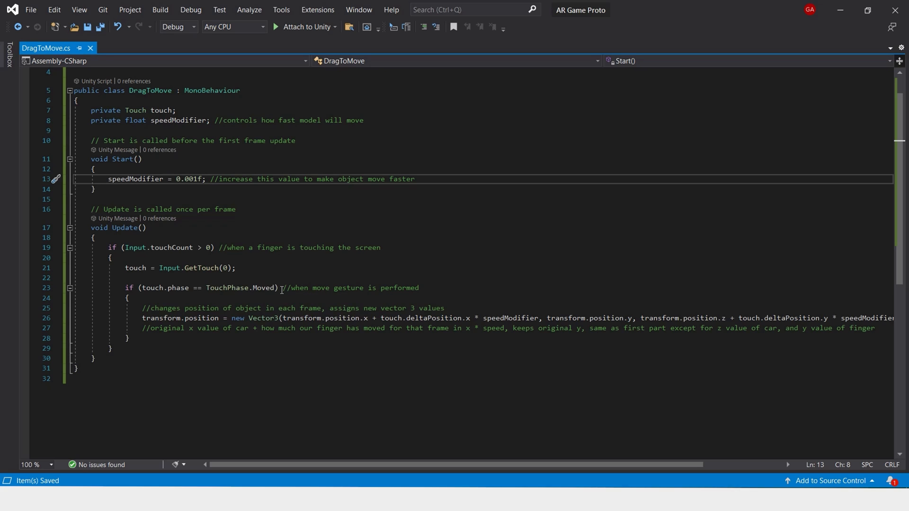
{"action": "mouse_move", "coordinate": [247, 416]}
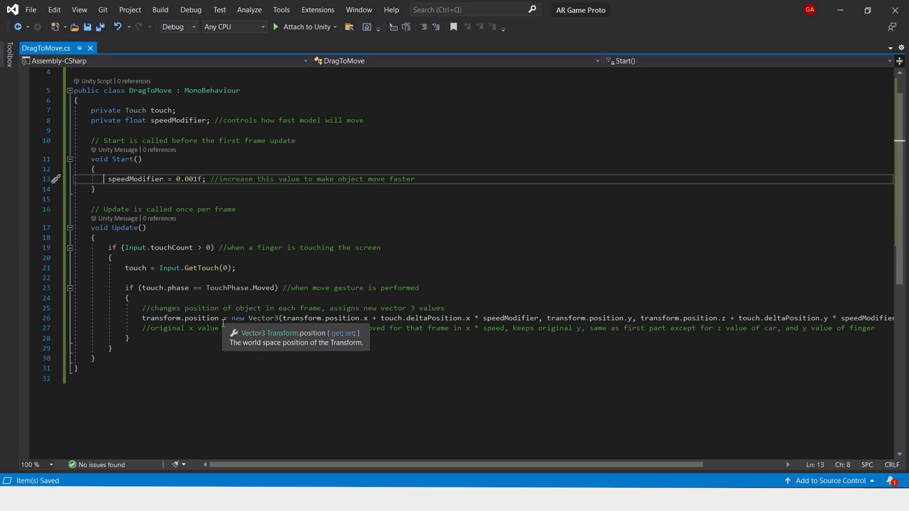
{"action": "mouse_move", "coordinate": [249, 331]}
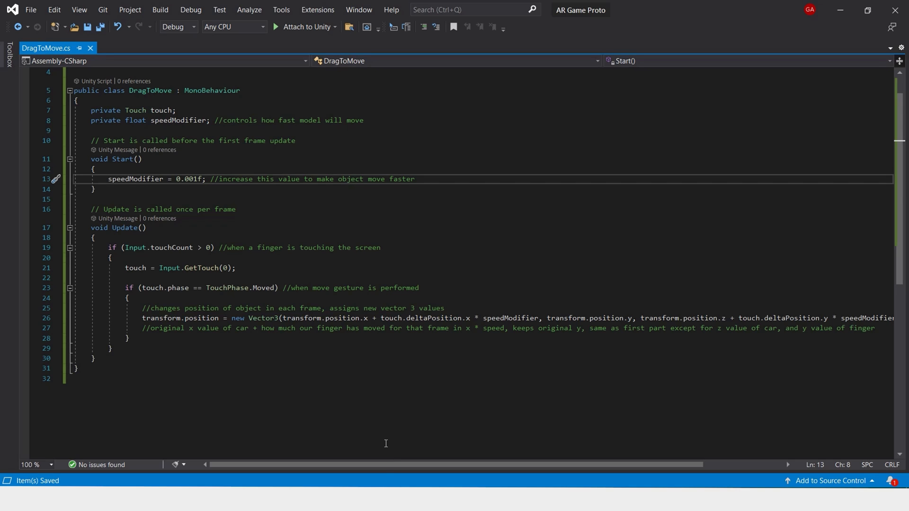
{"action": "scroll", "scroll_direction": "right", "scroll_amount": 3}
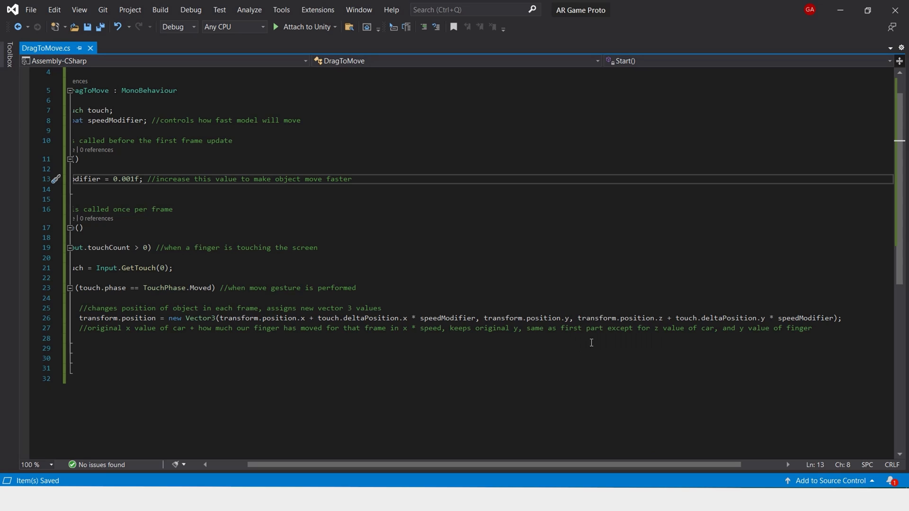
{"action": "mouse_move", "coordinate": [570, 319]}
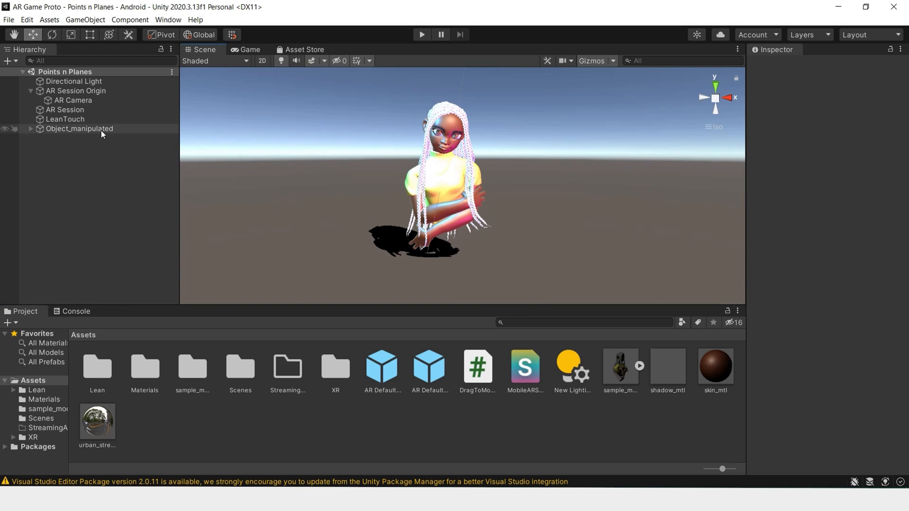
Select Object_manipulated to attach the Drag To Move script beneath its Lean components.
{"action": "left_click", "coordinate": [80, 128]}
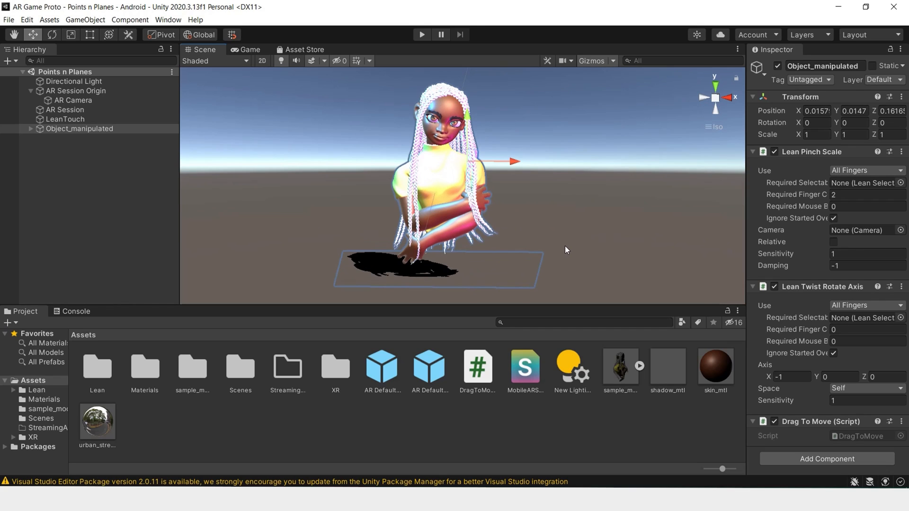
{"action": "mouse_move", "coordinate": [584, 250]}
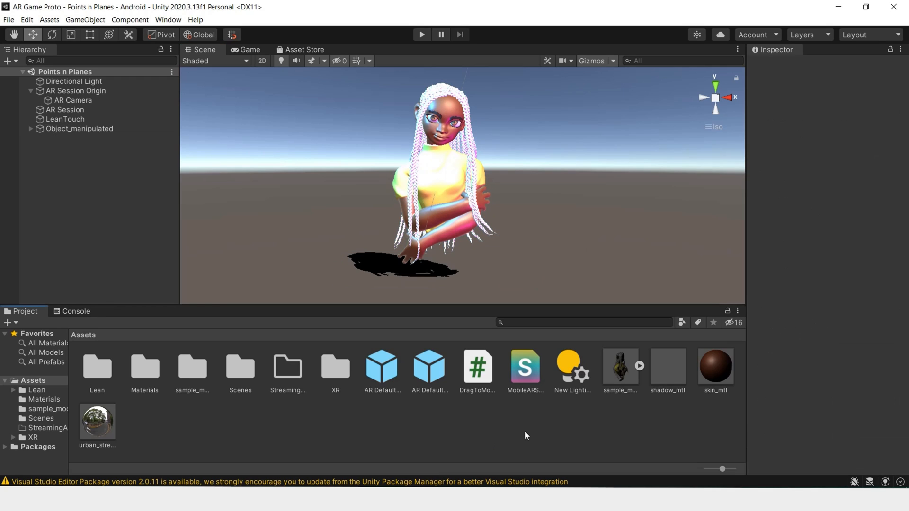
{"action": "mouse_move", "coordinate": [322, 436]}
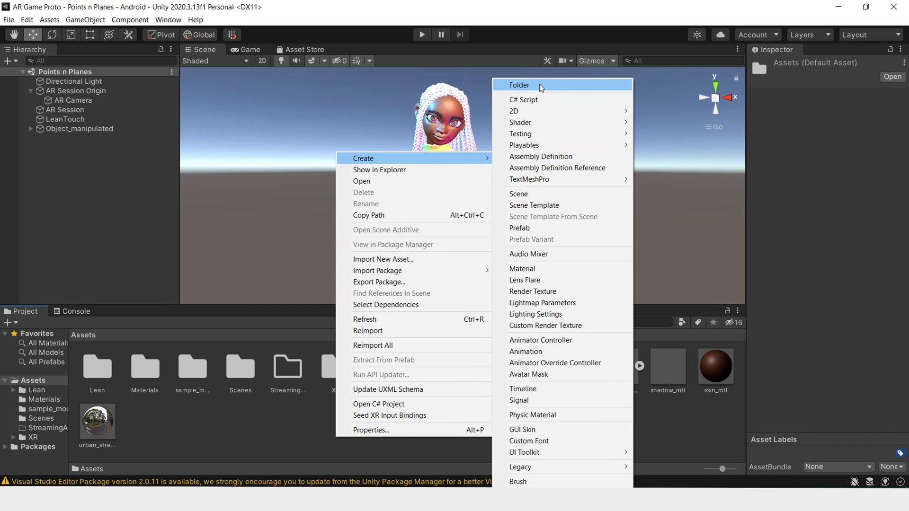
Create a new C# script in Assets and name it ObjectPlacement.
{"action": "left_click", "coordinate": [523, 99]}
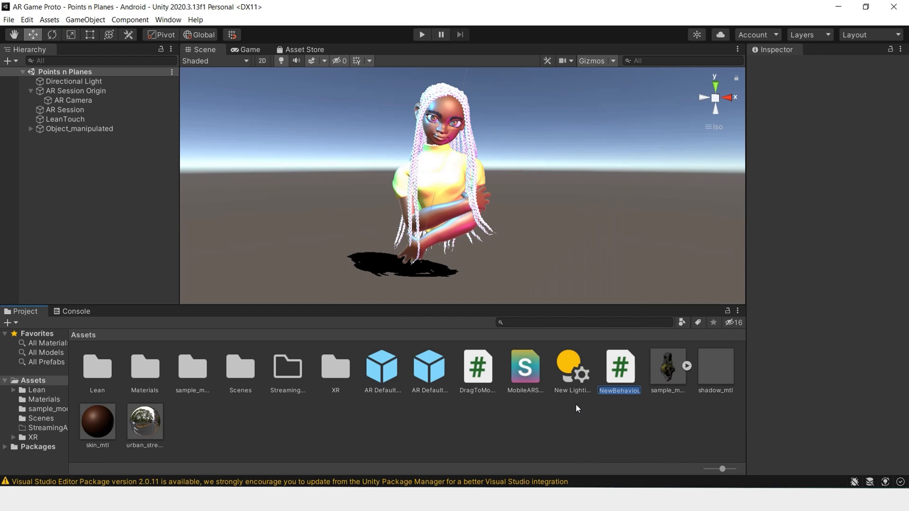
{"action": "type", "text": "Object"}
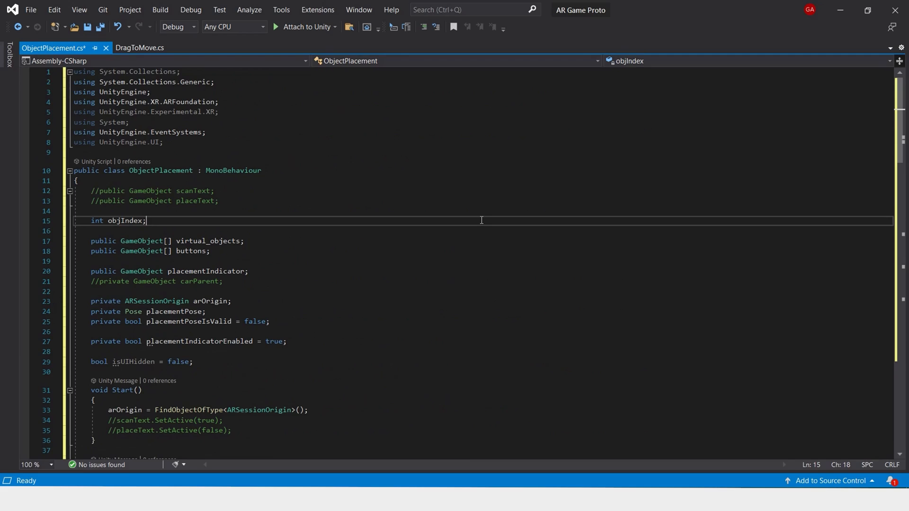
Remove the commented-out scanText/placeText lines from ObjectPlacement.cs and save the script.
{"action": "key", "text": "ctrl+s"}
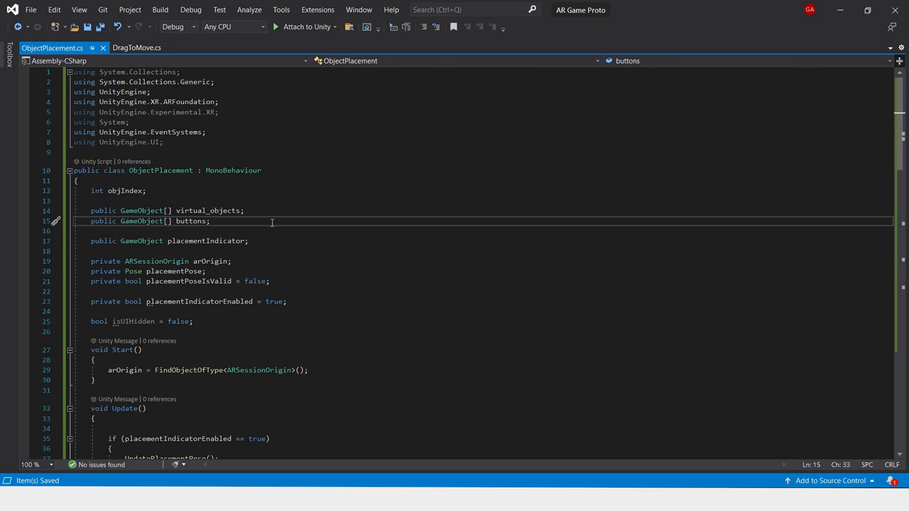
{"action": "mouse_move", "coordinate": [317, 211]}
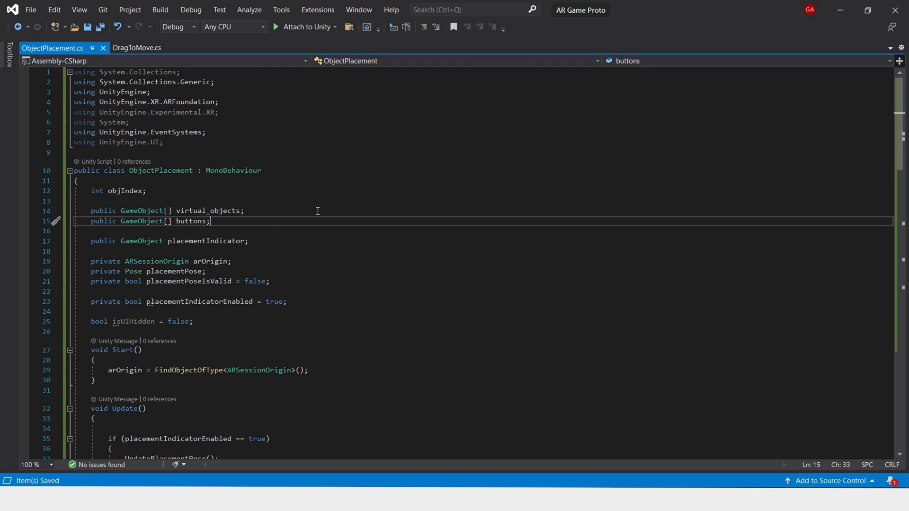
{"action": "mouse_move", "coordinate": [323, 242]}
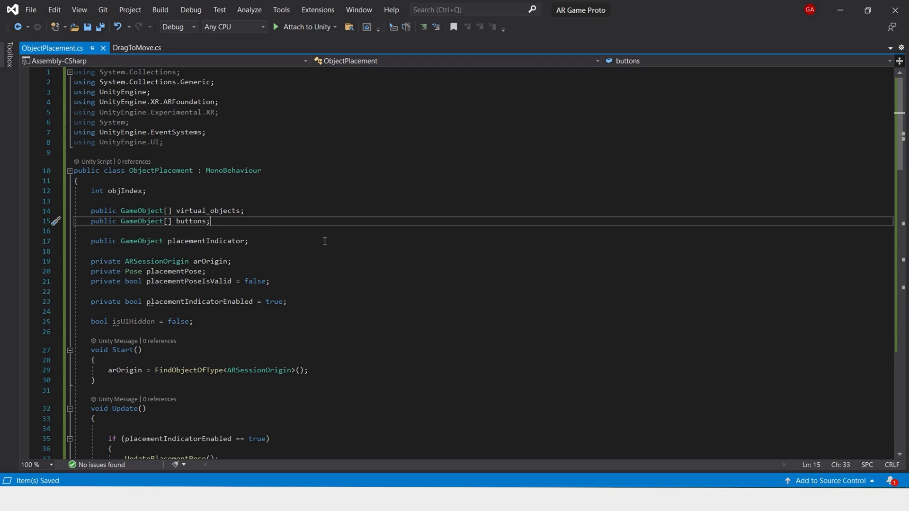
{"action": "left_click", "coordinate": [249, 242]}
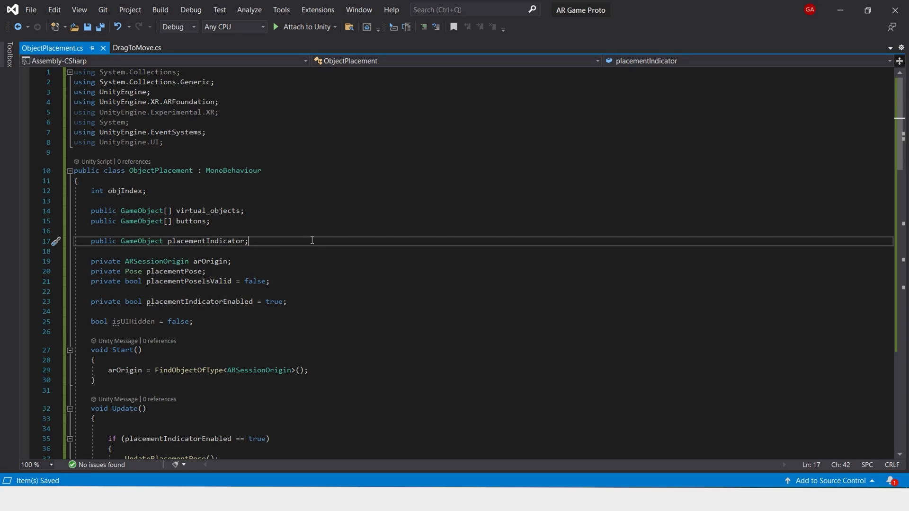
{"action": "scroll", "scroll_direction": "down", "scroll_amount": 3}
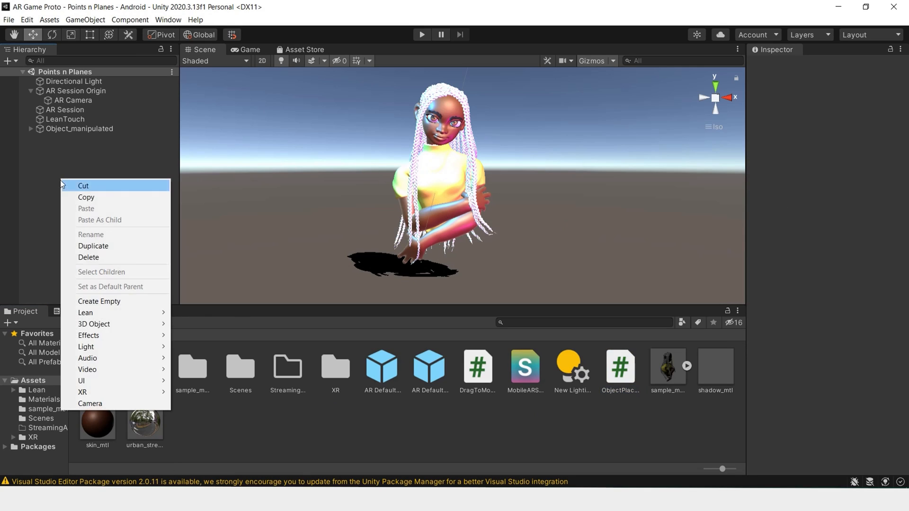
Add an empty Object Placement object with the ObjectPlacement script and pick Object_manipulated for a prefab.
{"action": "left_click", "coordinate": [99, 301]}
{"action": "type", "text": "Object Placement"}
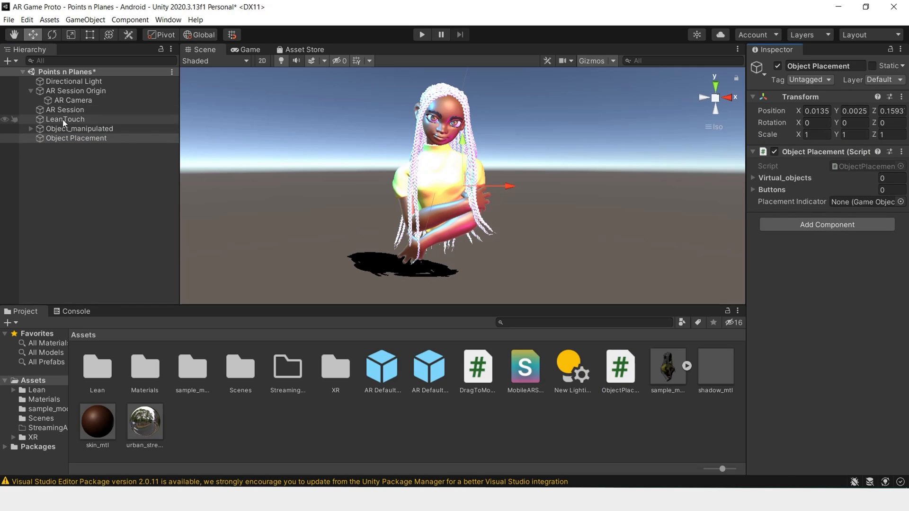
{"action": "left_click", "coordinate": [80, 128]}
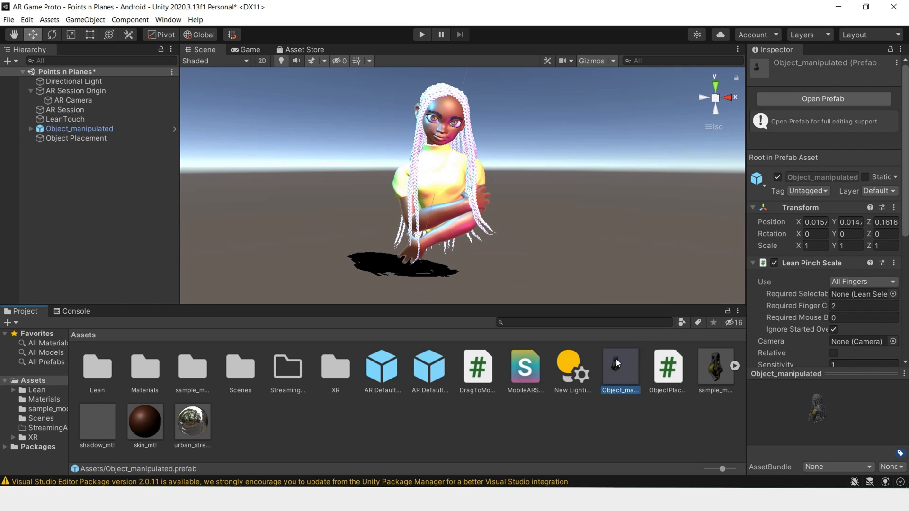
Set Object Placement's Virtual_objects and Buttons list sizes to 1.
{"action": "left_click", "coordinate": [76, 139]}
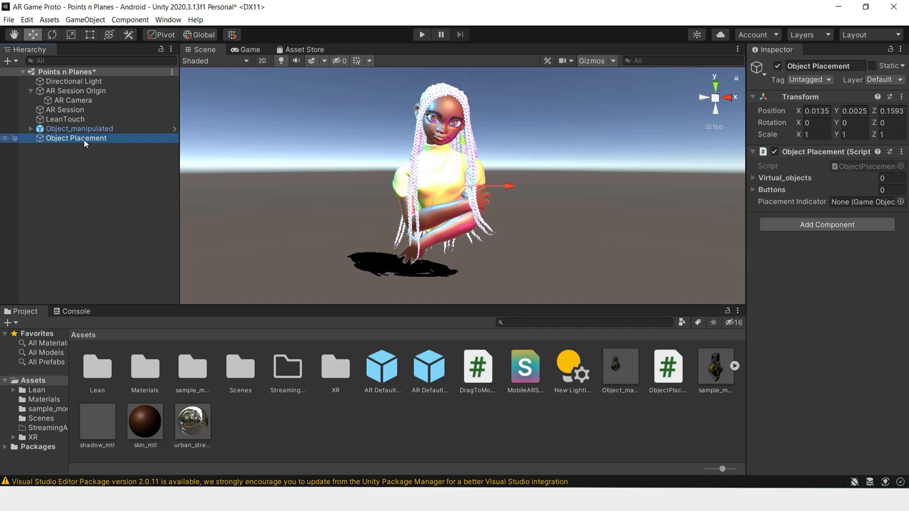
{"action": "left_click", "coordinate": [893, 177]}
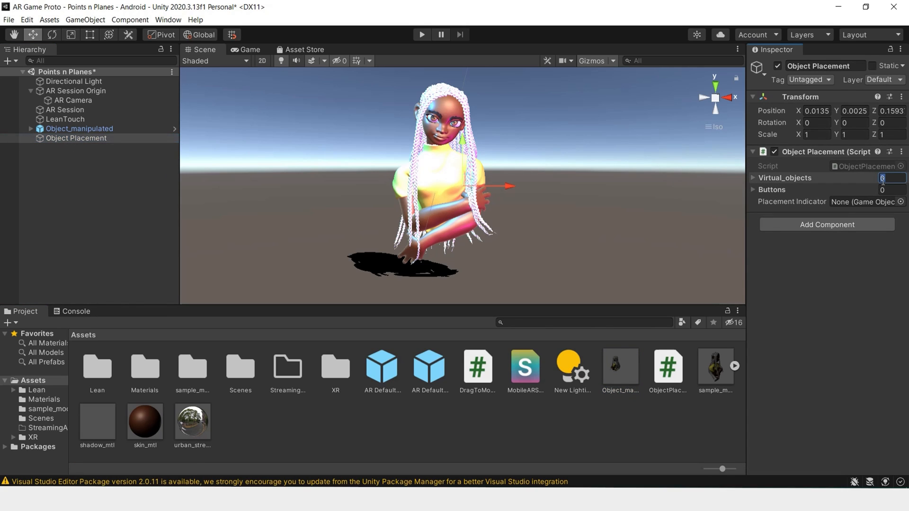
{"action": "type", "text": "1"}
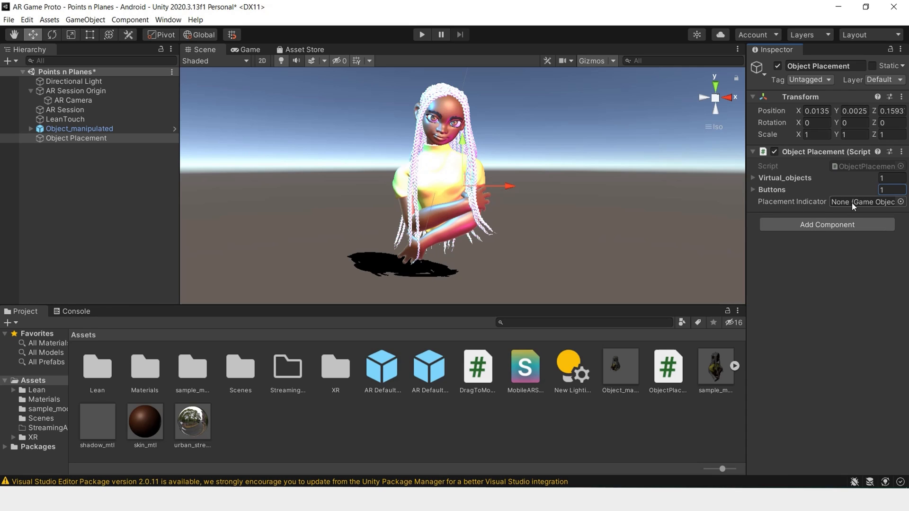
{"action": "left_click", "coordinate": [715, 367]}
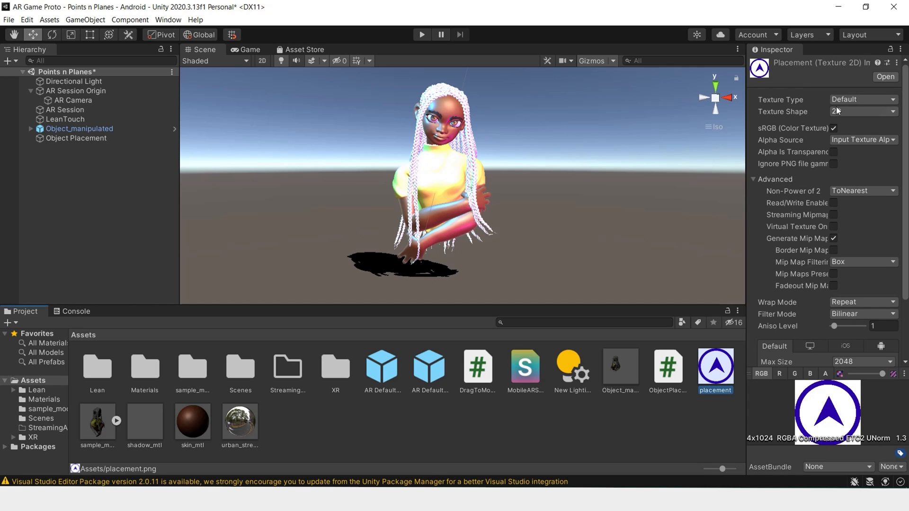
Set the placement image's Texture Type to Sprite (2D and UI).
{"action": "left_click", "coordinate": [860, 100]}
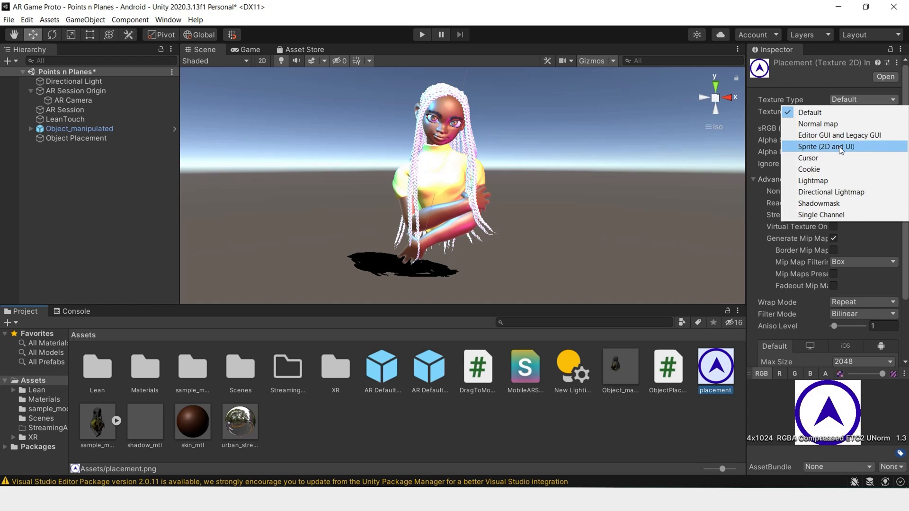
{"action": "left_click", "coordinate": [827, 146]}
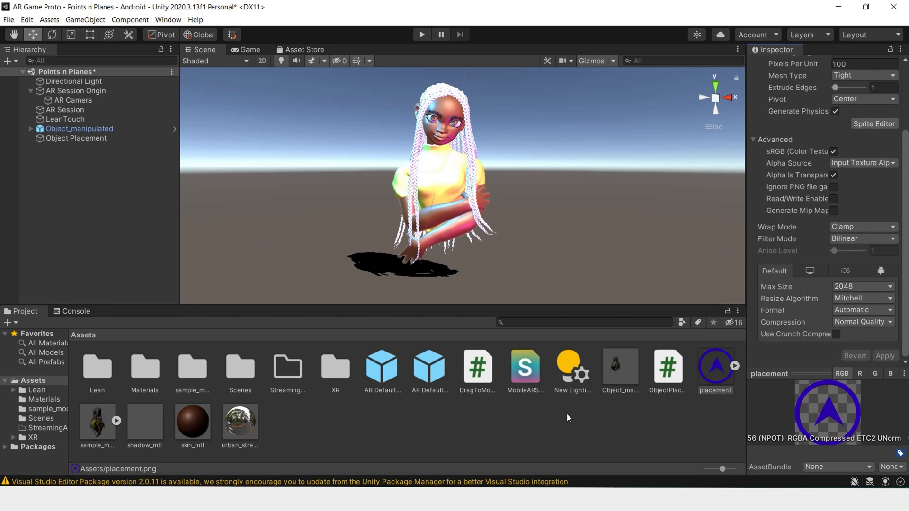
Add a quad named Indicator, reset its Transform to the origin and set its Scale to 0.1.
{"action": "right_click", "coordinate": [76, 138]}
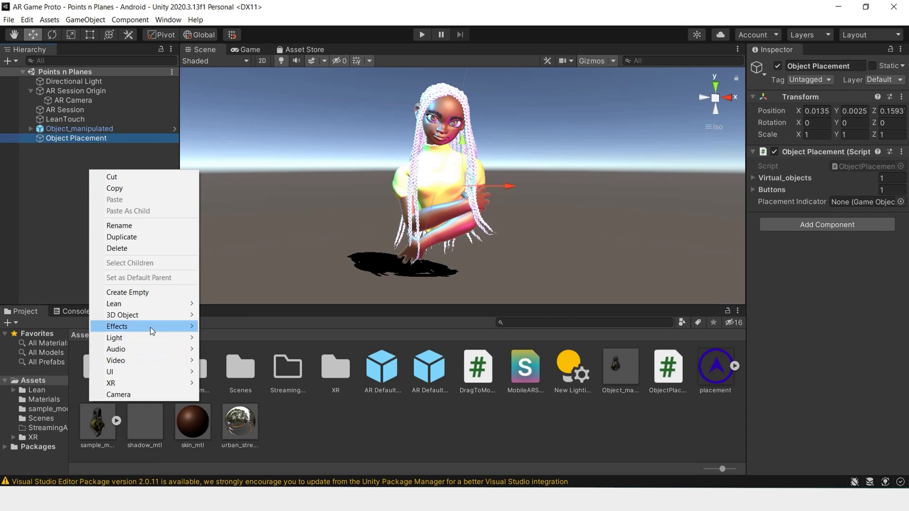
{"action": "mouse_move", "coordinate": [150, 362]}
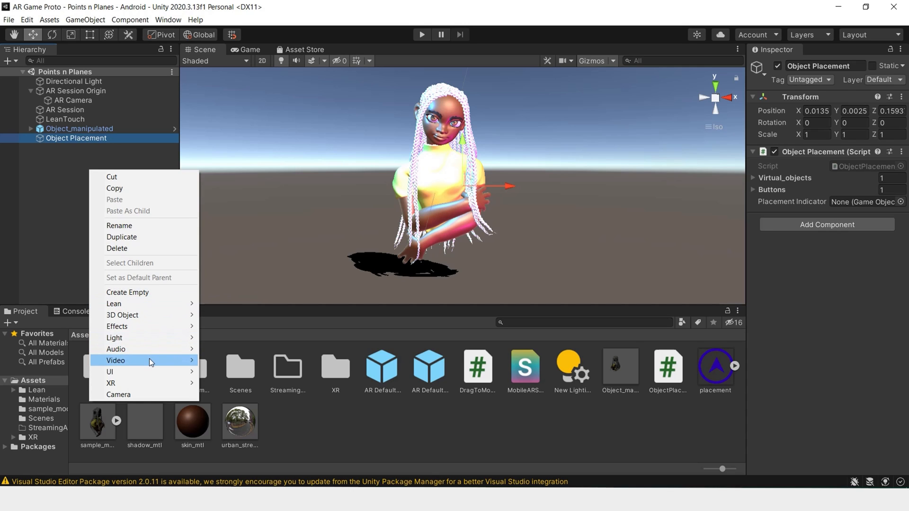
{"action": "mouse_move", "coordinate": [122, 314]}
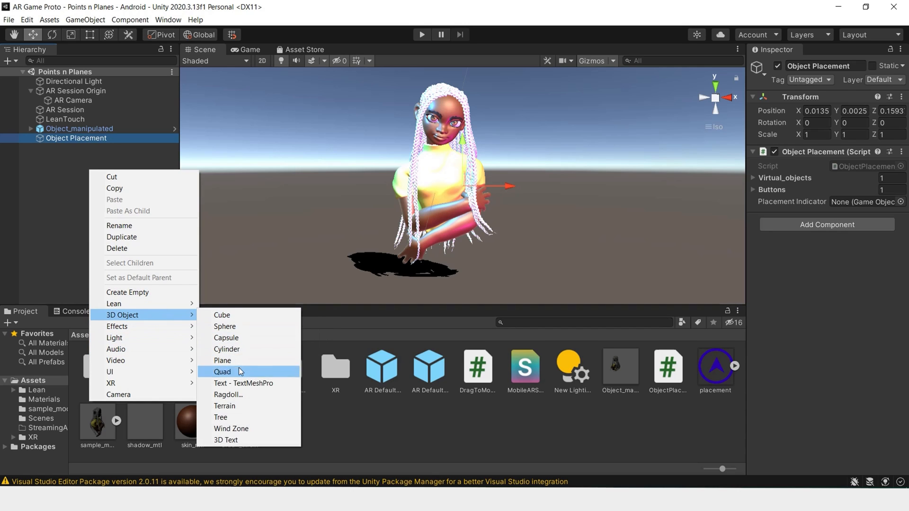
{"action": "left_click", "coordinate": [222, 371]}
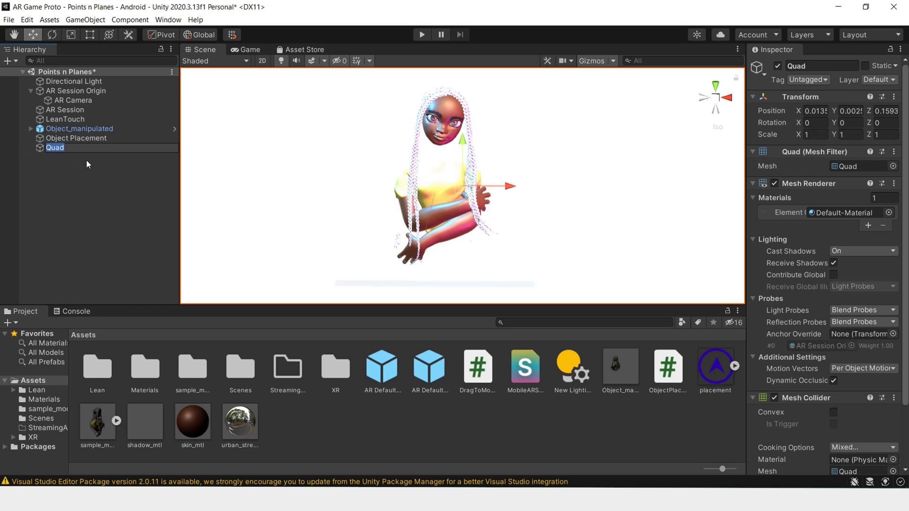
{"action": "type", "text": "Indicator"}
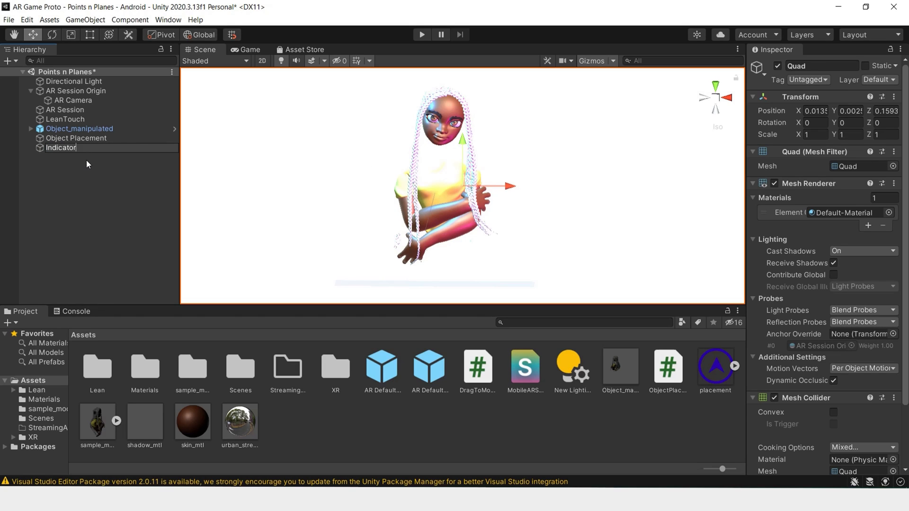
{"action": "left_click", "coordinate": [60, 148]}
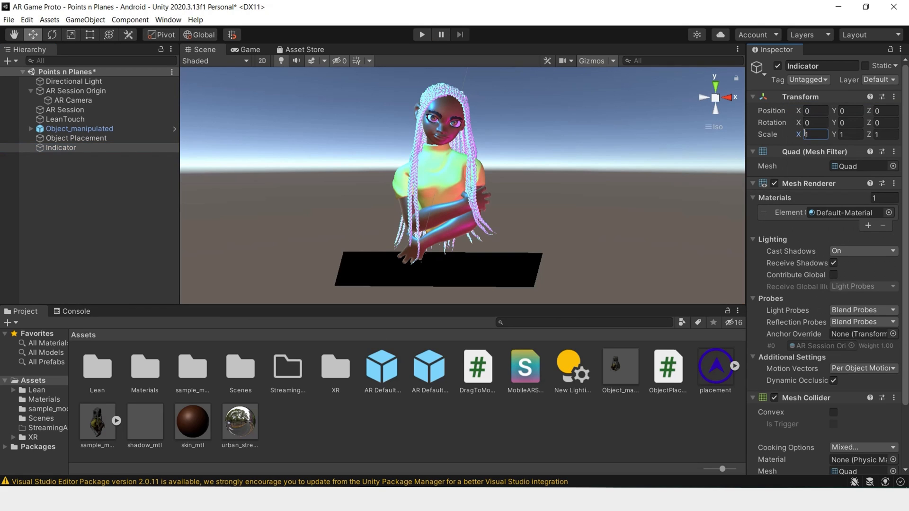
{"action": "type", "text": "0.1"}
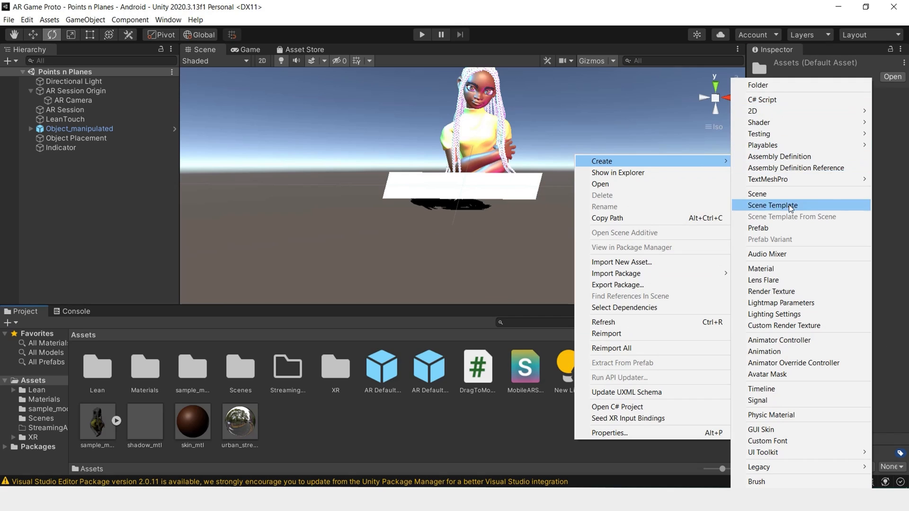
Create a new material asset named indicator_mtl.
{"action": "left_click", "coordinate": [761, 268]}
{"action": "type", "text": "indicator_mtl"}
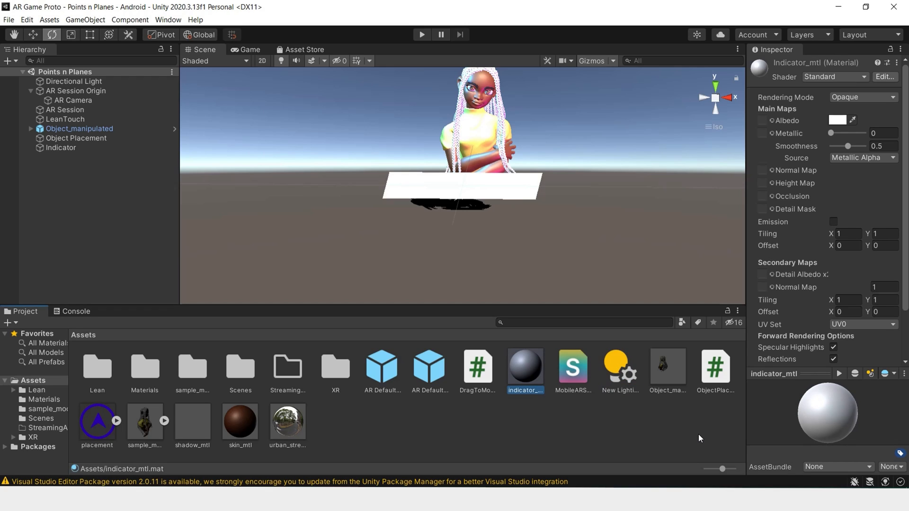
{"action": "mouse_move", "coordinate": [419, 429]}
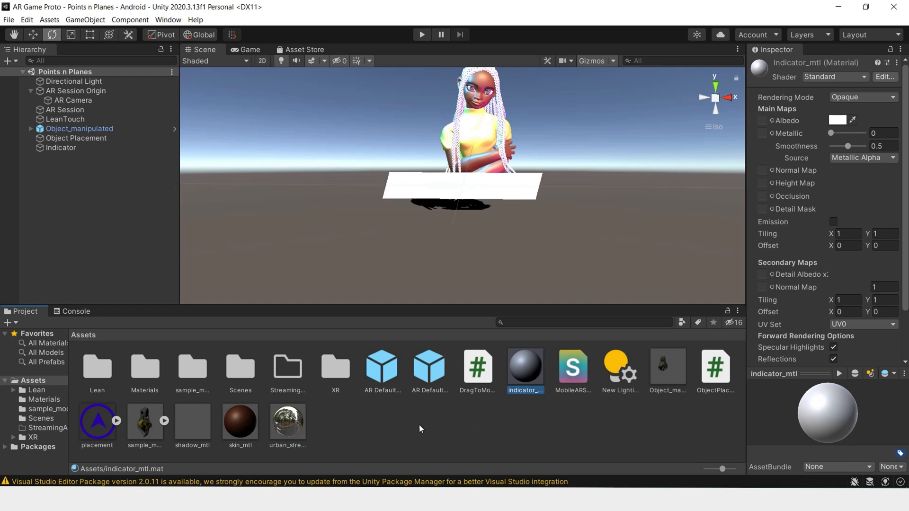
{"action": "mouse_move", "coordinate": [164, 451]}
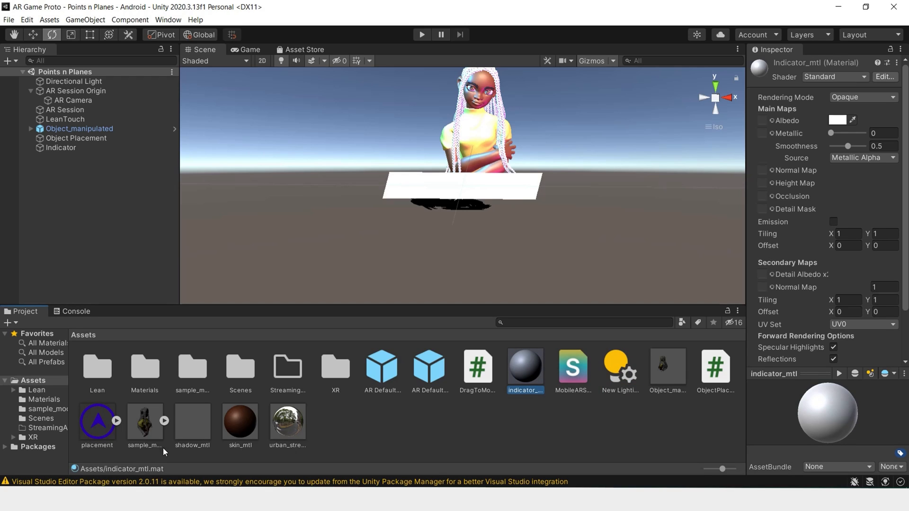
{"action": "mouse_move", "coordinate": [407, 430]}
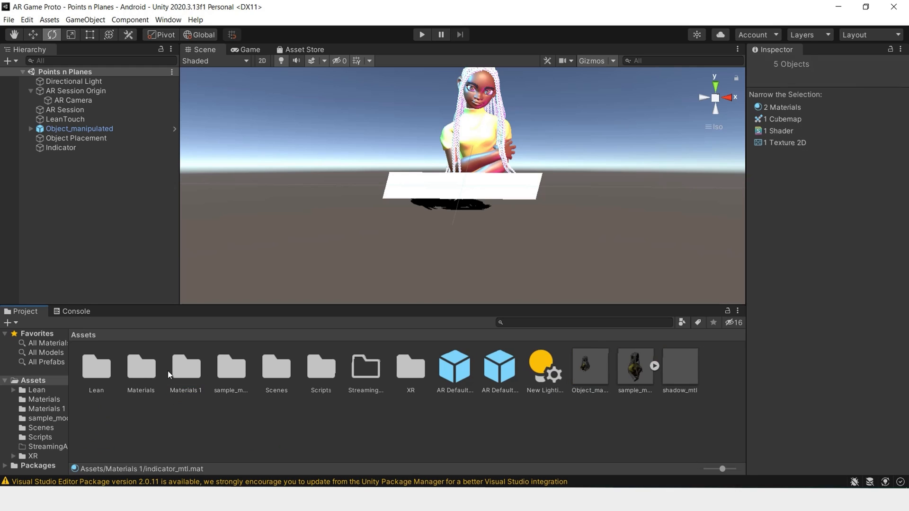
Give indicator_mtl the UI > Unlit > Transparent shader with the placement arrow as its texture.
{"action": "double_click", "coordinate": [140, 365]}
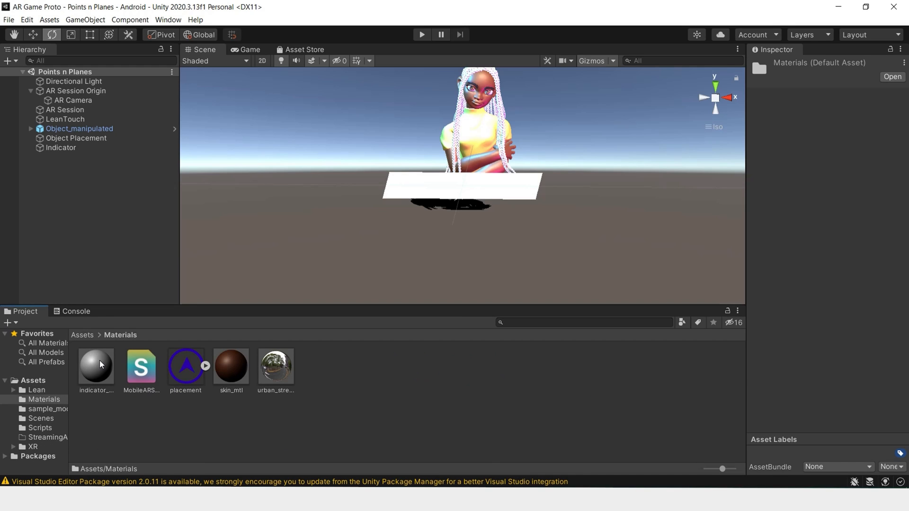
{"action": "left_click", "coordinate": [96, 366]}
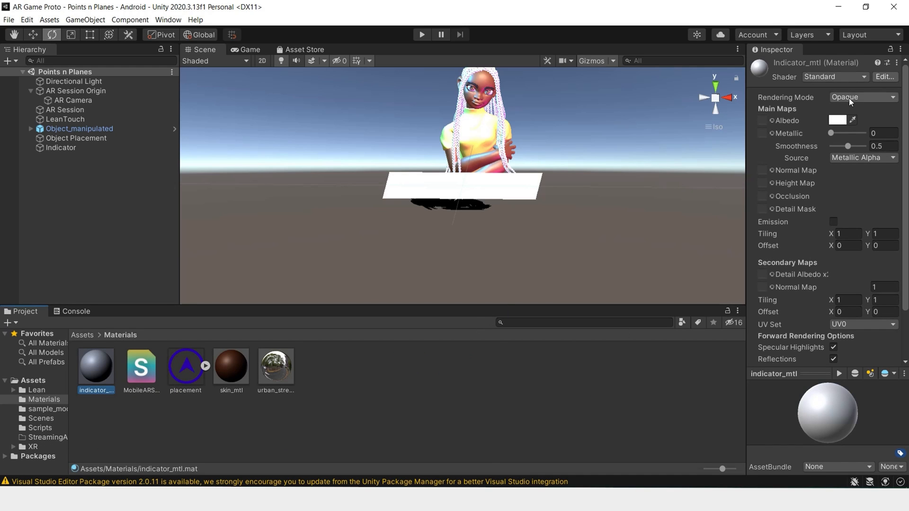
{"action": "left_click", "coordinate": [862, 96]}
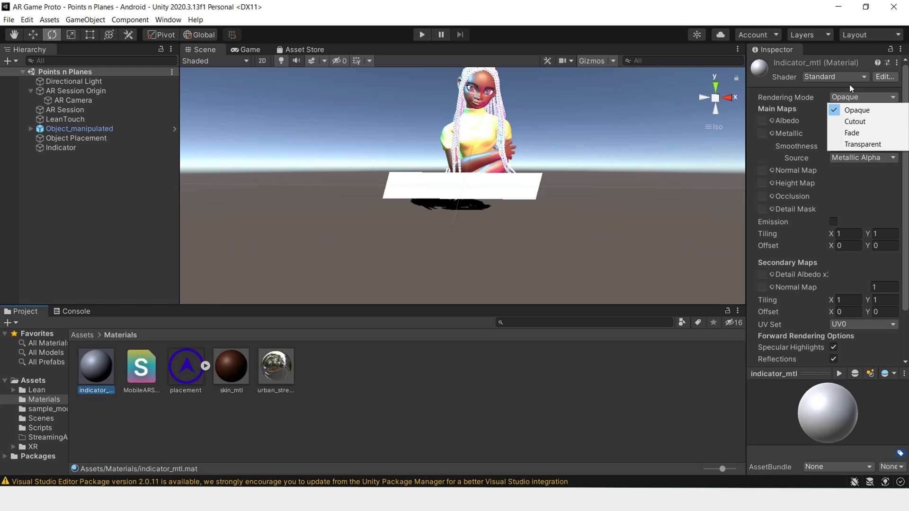
{"action": "left_click", "coordinate": [833, 76]}
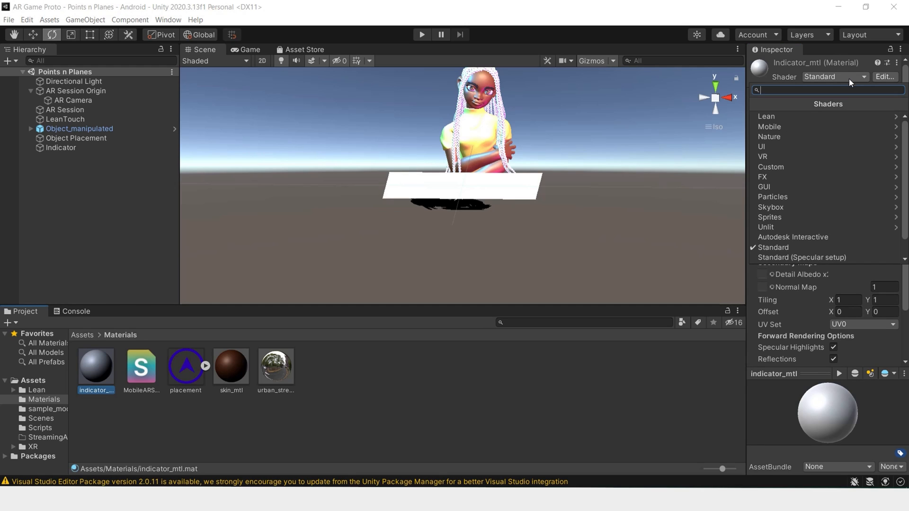
{"action": "left_click", "coordinate": [762, 145]}
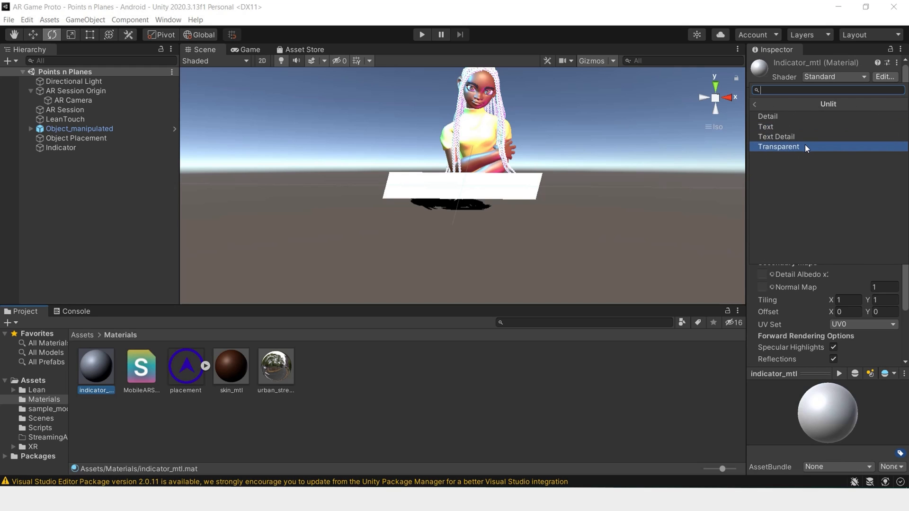
{"action": "left_click", "coordinate": [779, 147]}
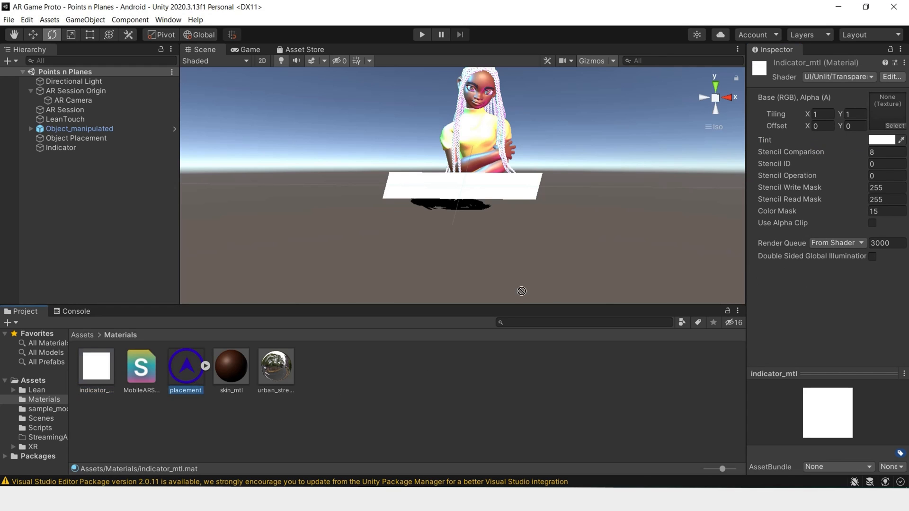
{"action": "left_click", "coordinate": [95, 365]}
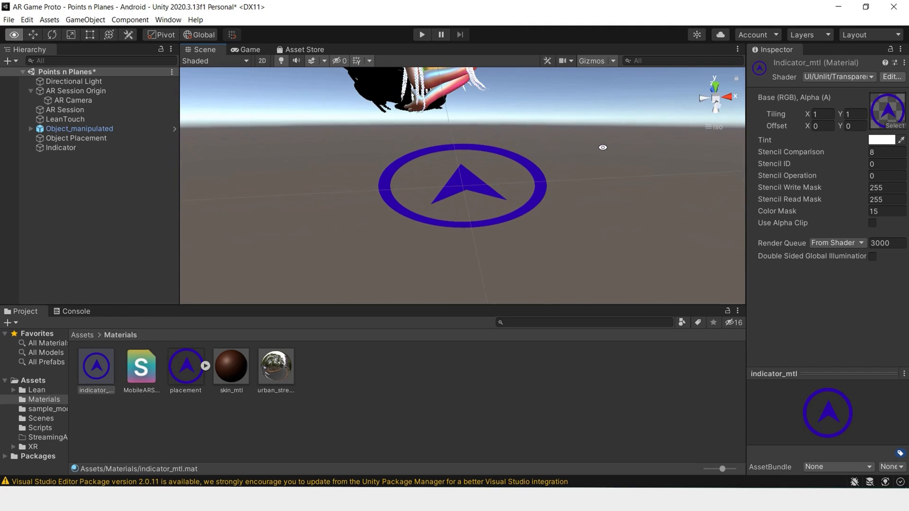
Deactivate the Indicator quad and assign Object_manipulated and Indicator to the Object Placement script.
{"action": "left_click", "coordinate": [60, 148]}
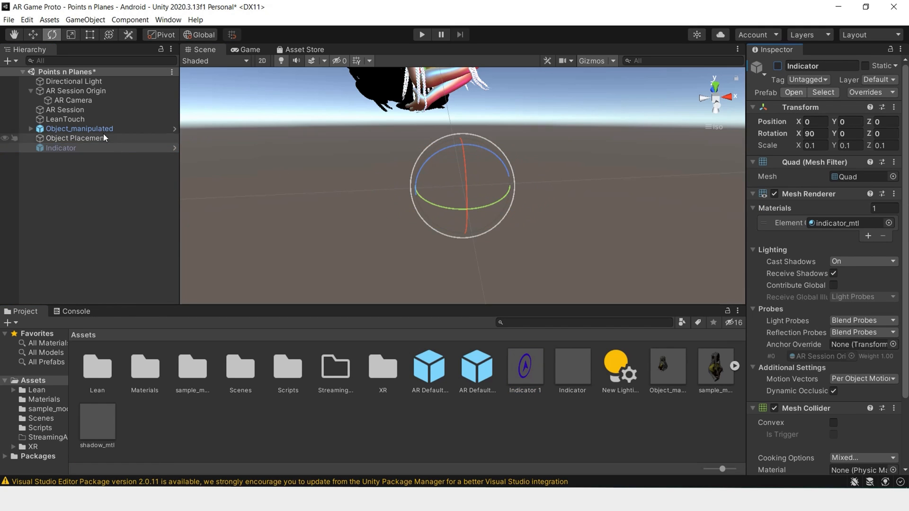
{"action": "left_click", "coordinate": [76, 138]}
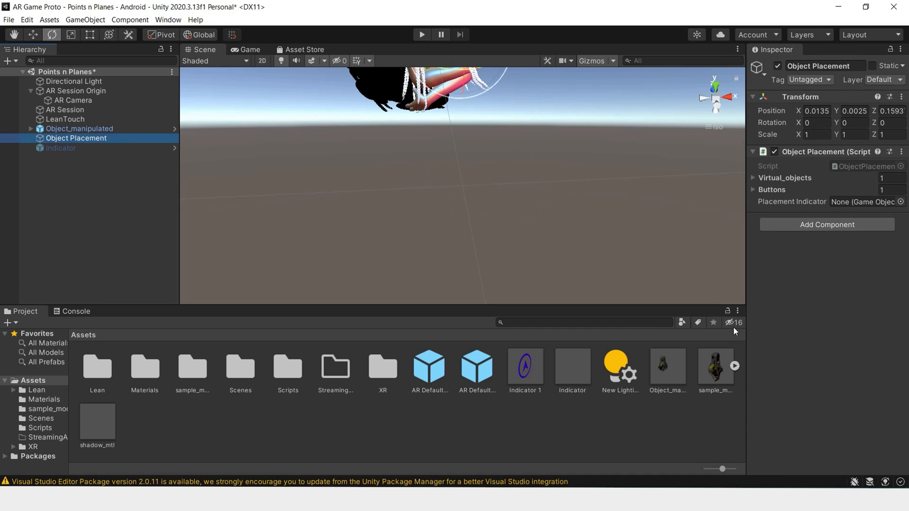
{"action": "mouse_move", "coordinate": [550, 399]}
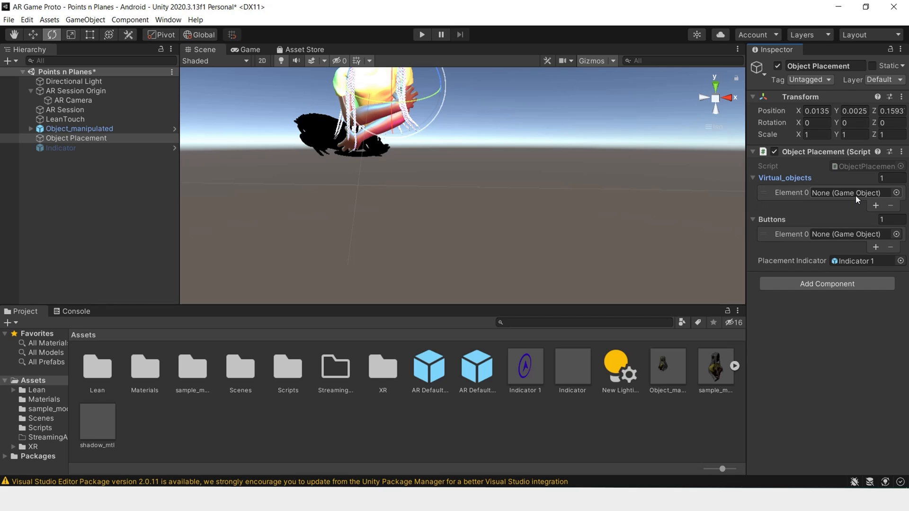
{"action": "mouse_move", "coordinate": [501, 399]}
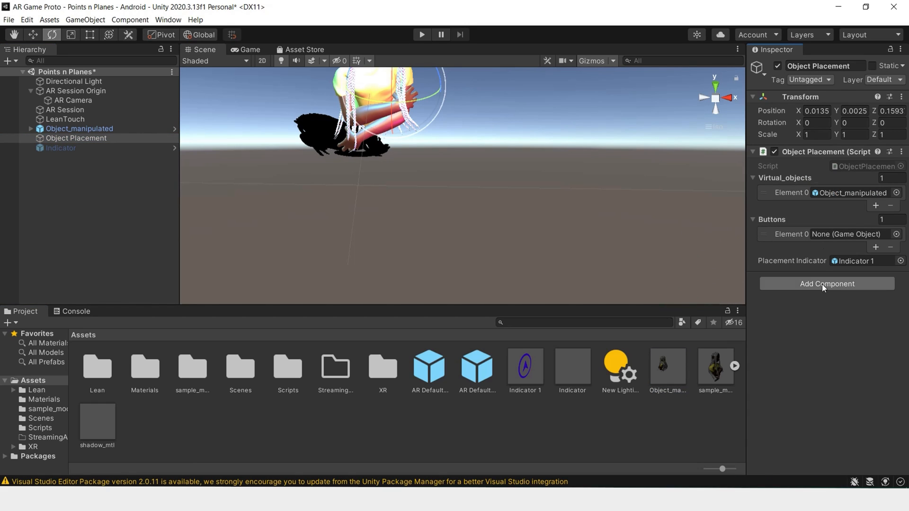
{"action": "mouse_move", "coordinate": [902, 283]}
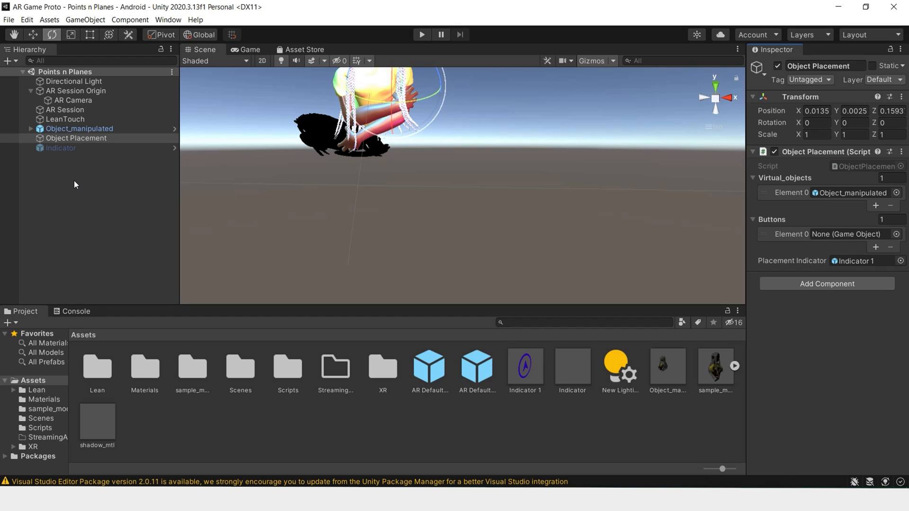
Add a UI Canvas with a Button child and expand the Button to show its Text.
{"action": "right_click", "coordinate": [75, 138]}
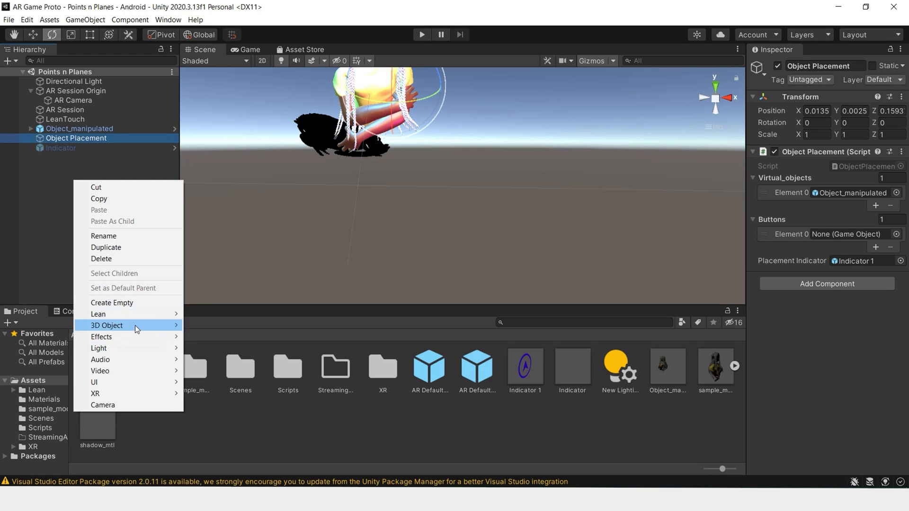
{"action": "mouse_move", "coordinate": [104, 382]}
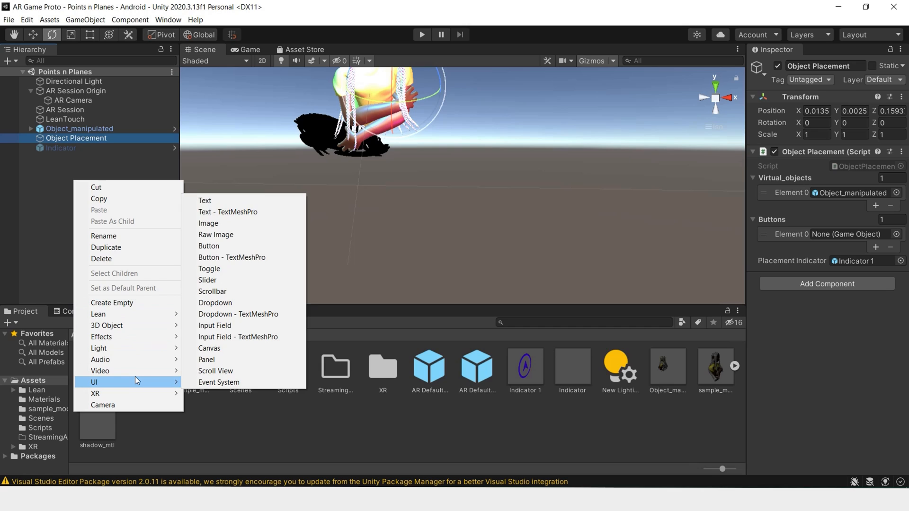
{"action": "left_click", "coordinate": [211, 349]}
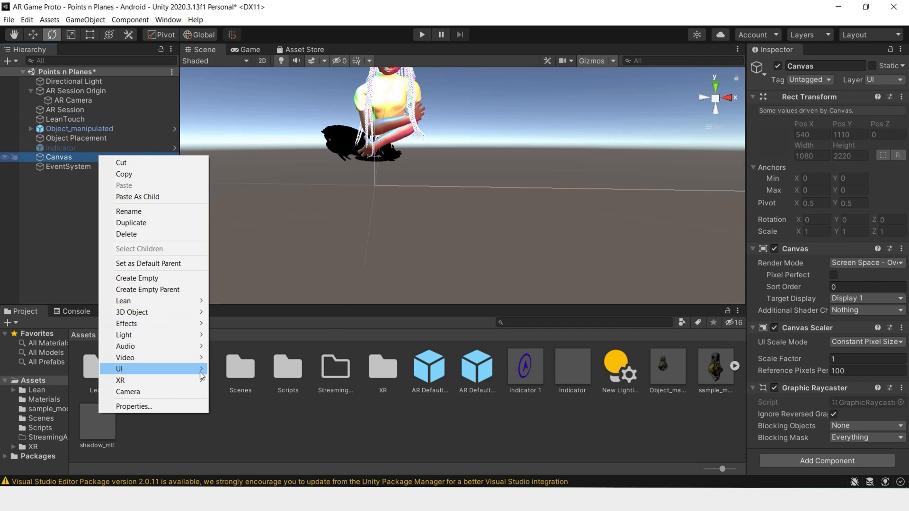
{"action": "mouse_move", "coordinate": [120, 368]}
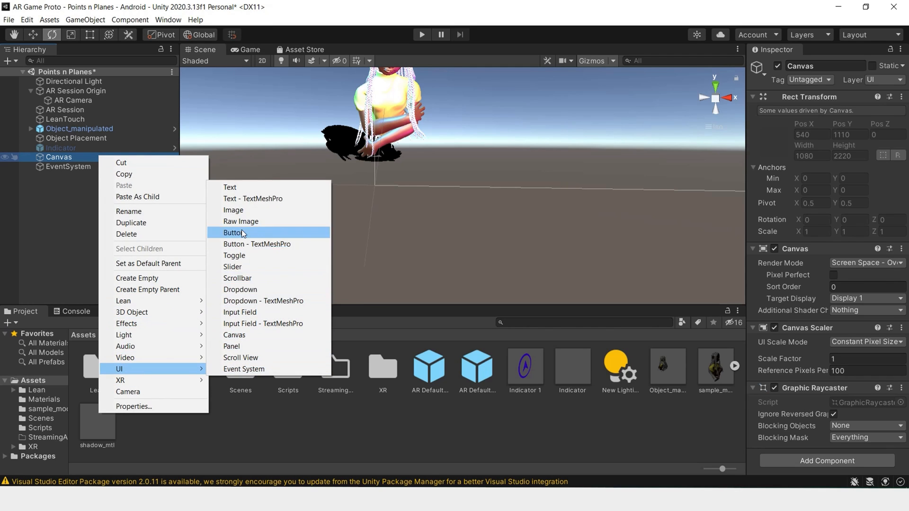
{"action": "left_click", "coordinate": [234, 233]}
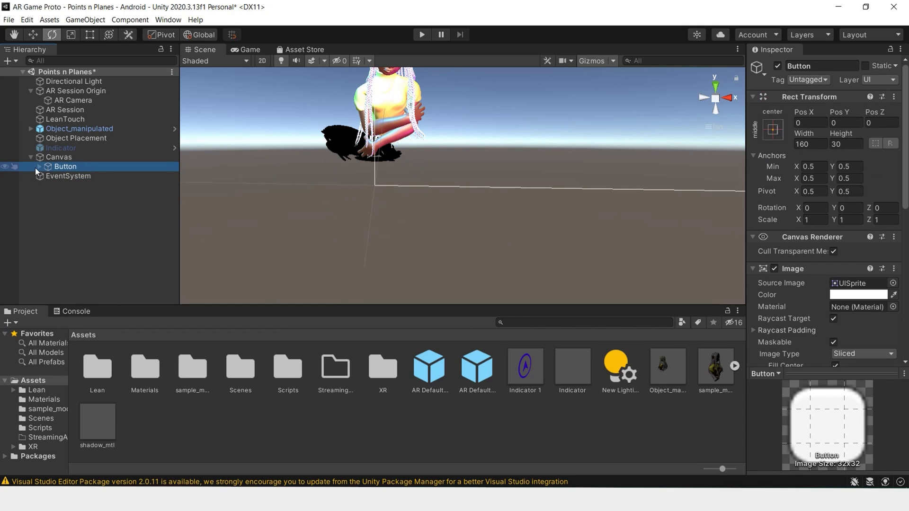
{"action": "left_click", "coordinate": [30, 166]}
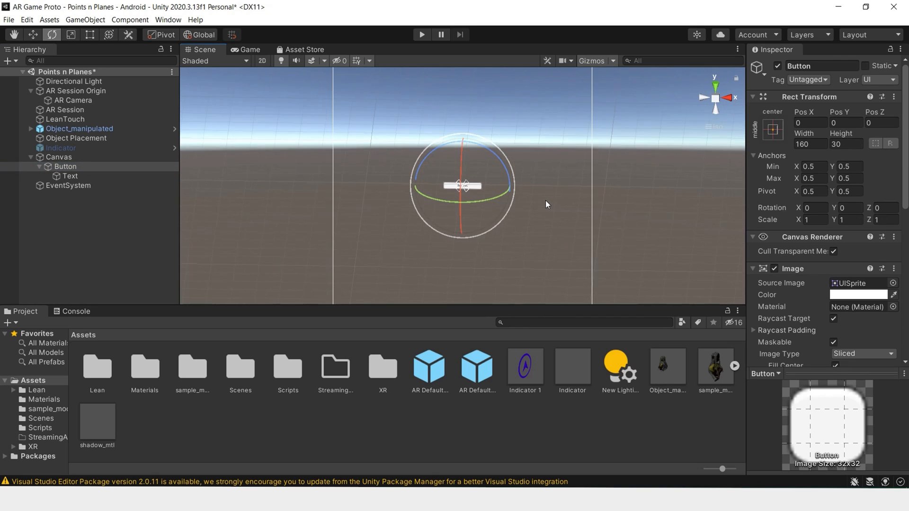
Dock the Game view beside Scene and size the button 480 wide by 90 high.
{"action": "left_click", "coordinate": [249, 49]}
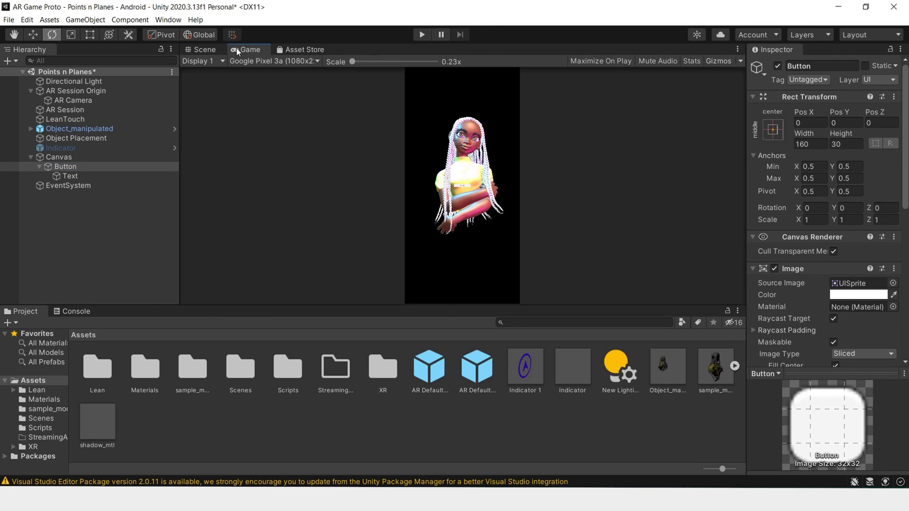
{"action": "left_click", "coordinate": [203, 49]}
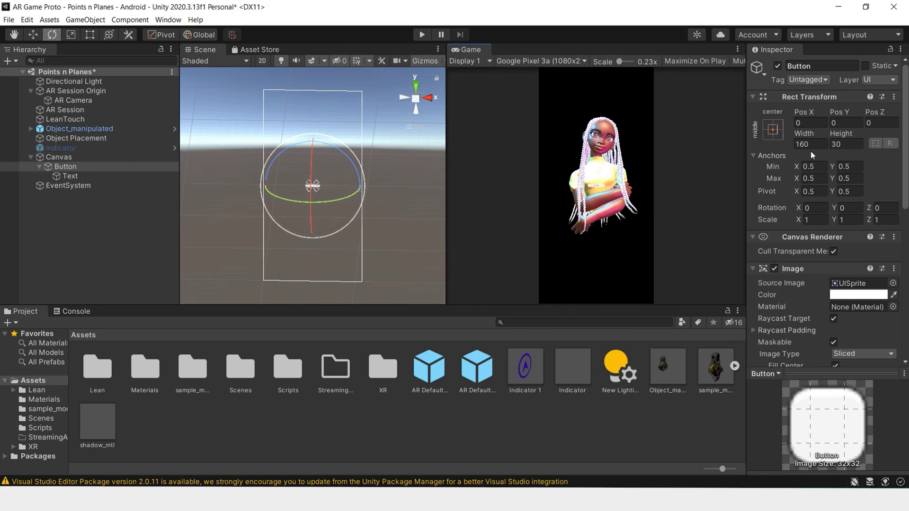
{"action": "left_click", "coordinate": [810, 144]}
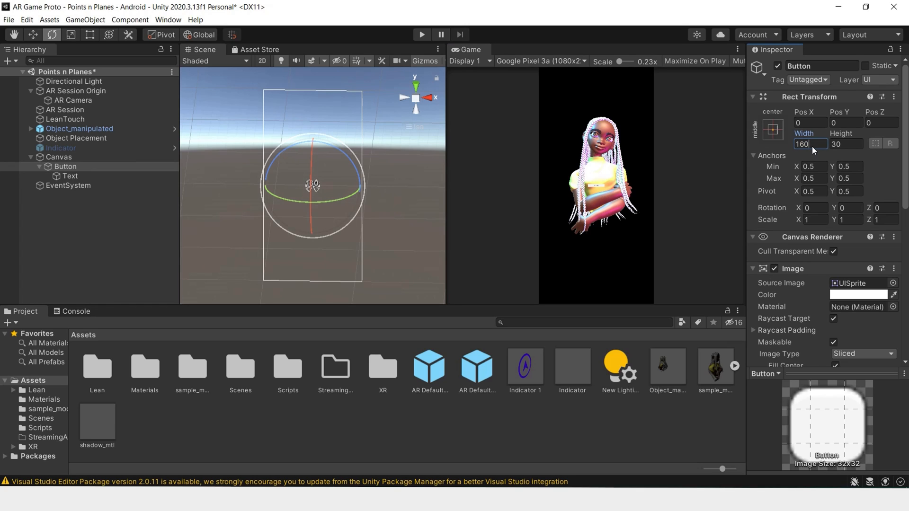
{"action": "type", "text": "480"}
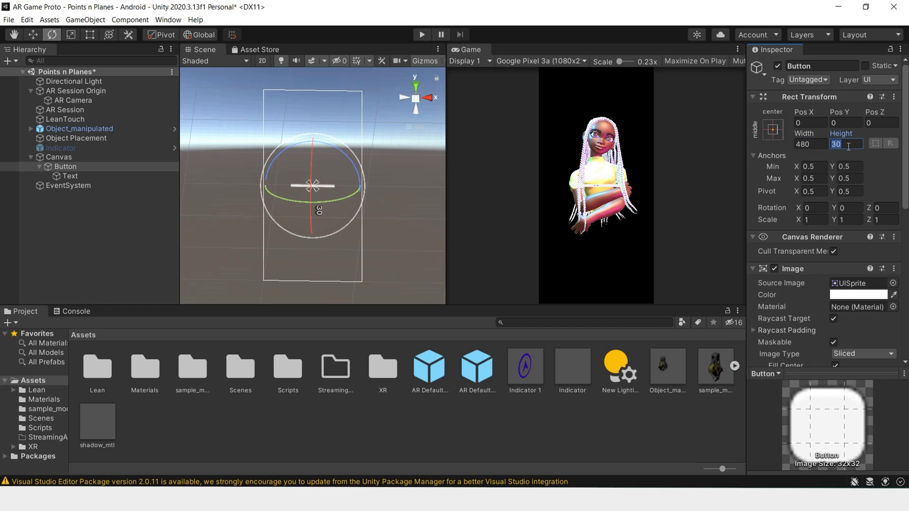
{"action": "type", "text": "90"}
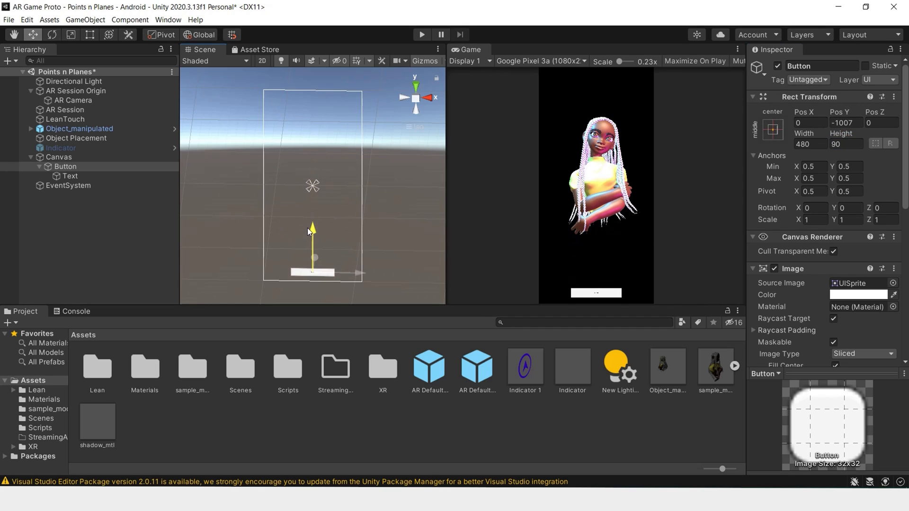
Label the button 'Place Object' with font size 40.
{"action": "left_click", "coordinate": [71, 177]}
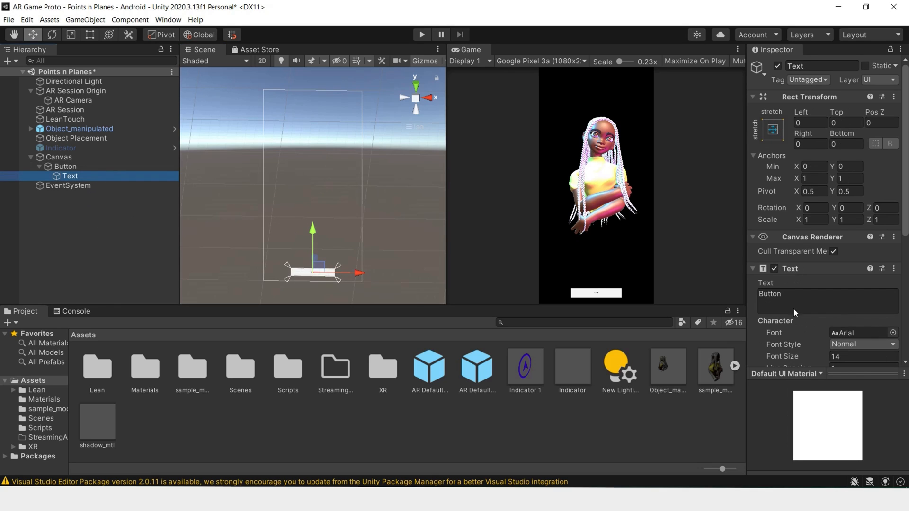
{"action": "type", "text": "Place O"}
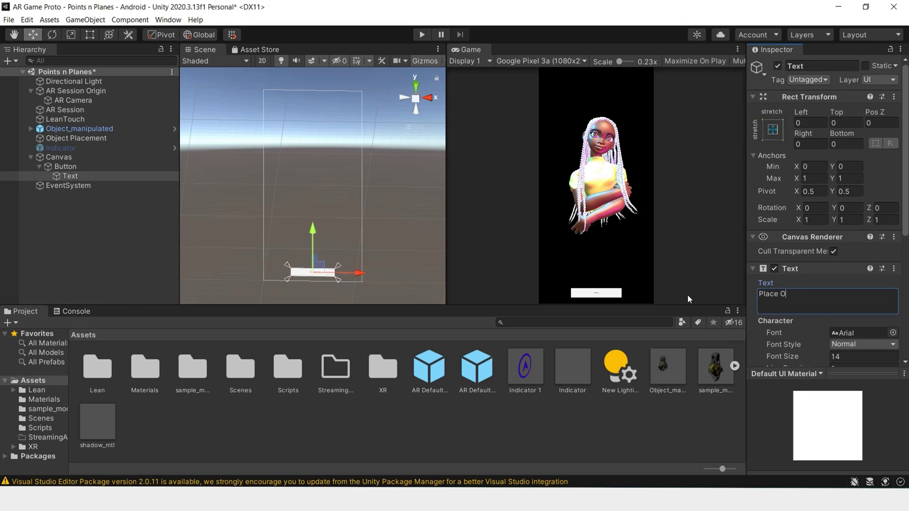
{"action": "type", "text": "bject"}
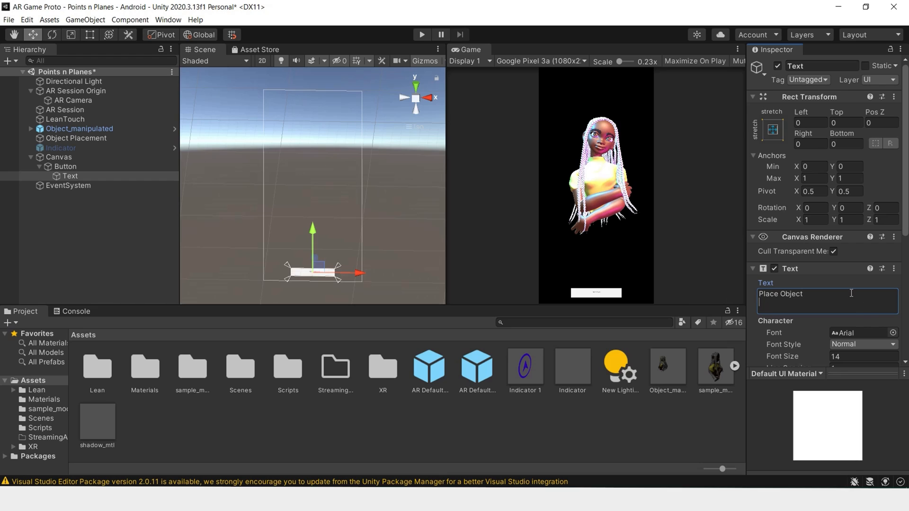
{"action": "scroll", "scroll_direction": "down", "scroll_amount": 3}
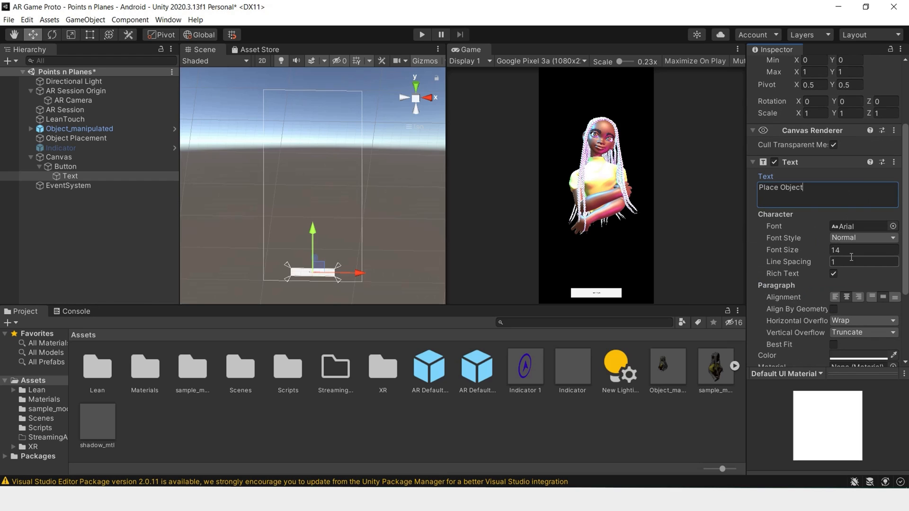
{"action": "type", "text": "40"}
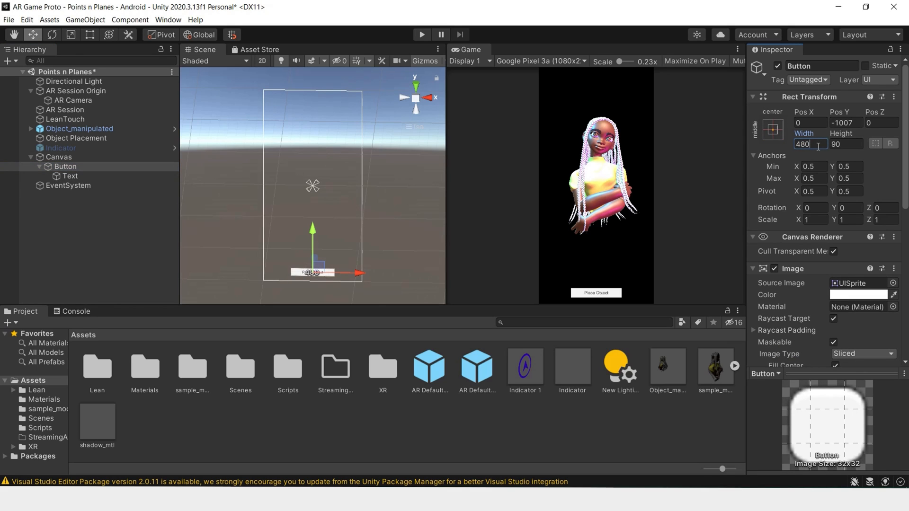
Enlarge the button to 720 by 135 and raise the label font size to 60.
{"action": "type", "text": "720"}
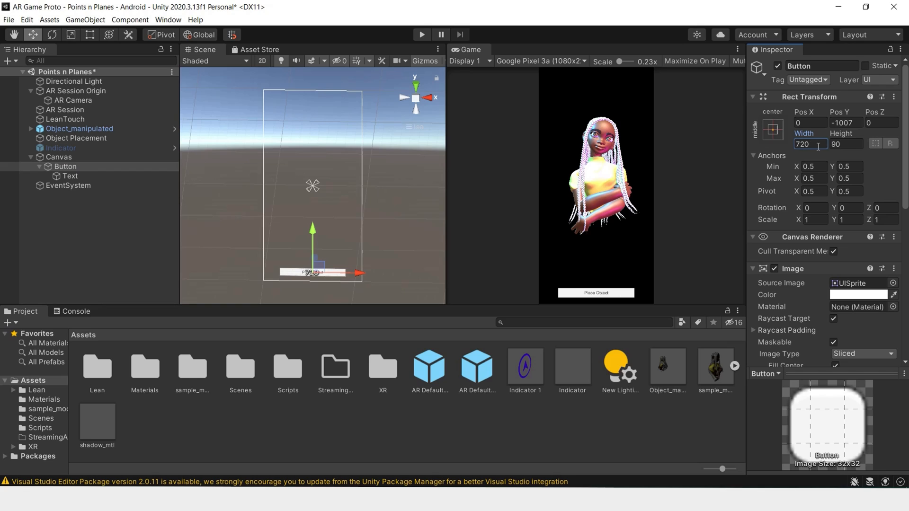
{"action": "left_click", "coordinate": [845, 144]}
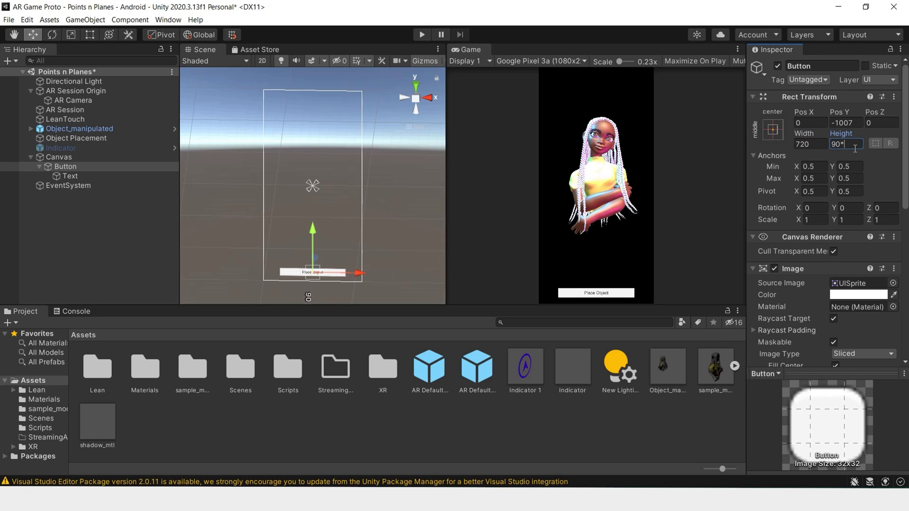
{"action": "type", "text": "135"}
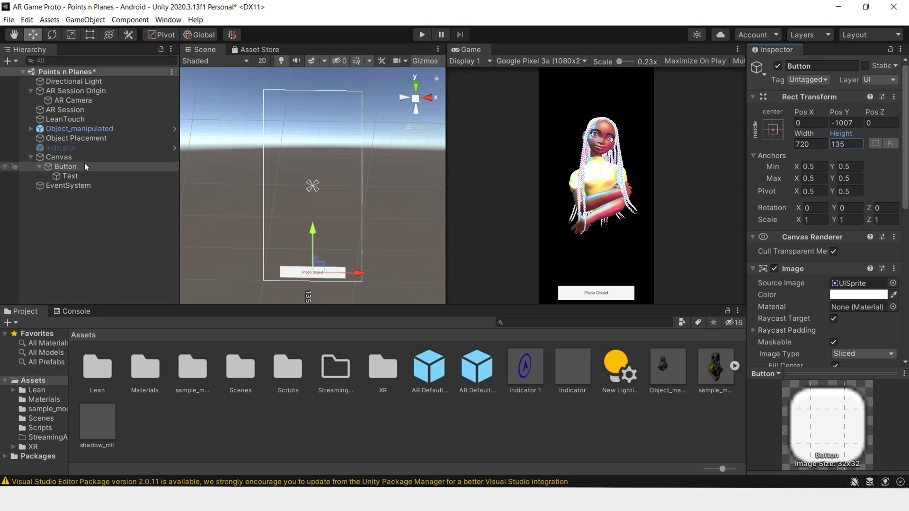
{"action": "left_click", "coordinate": [69, 176]}
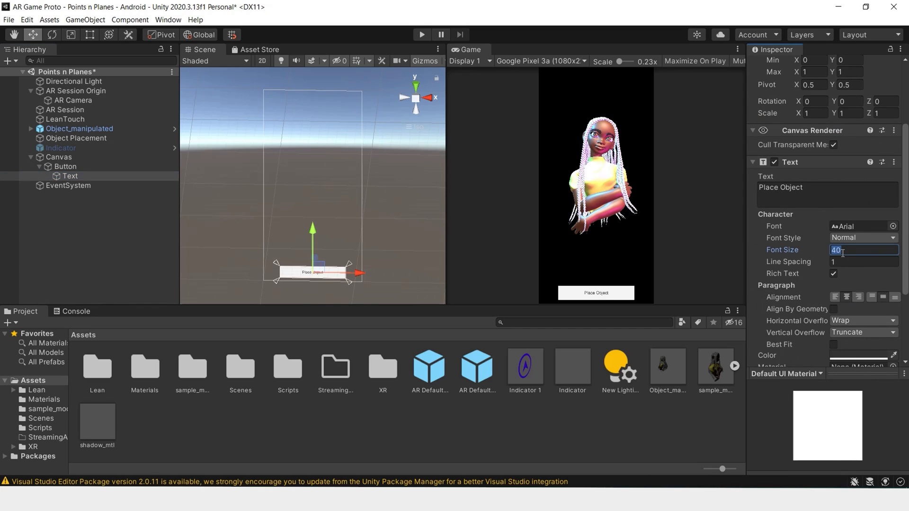
{"action": "type", "text": "60"}
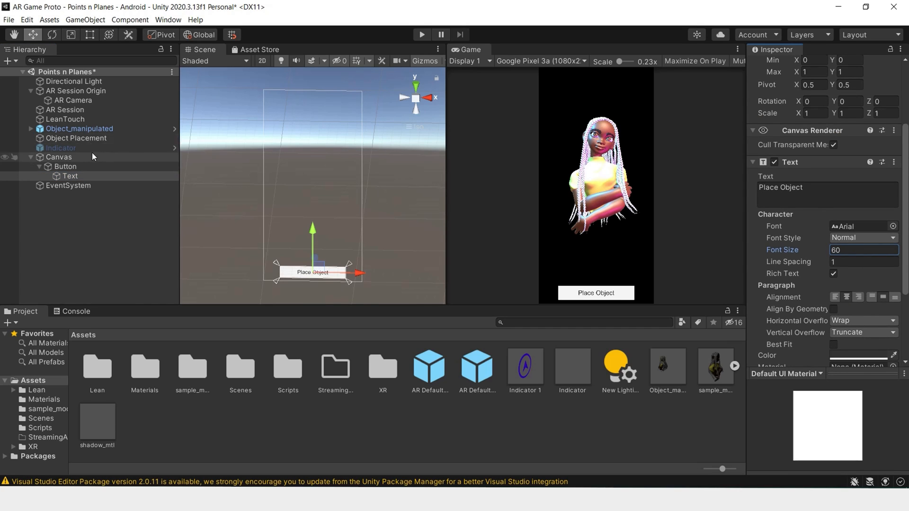
{"action": "left_click", "coordinate": [59, 157]}
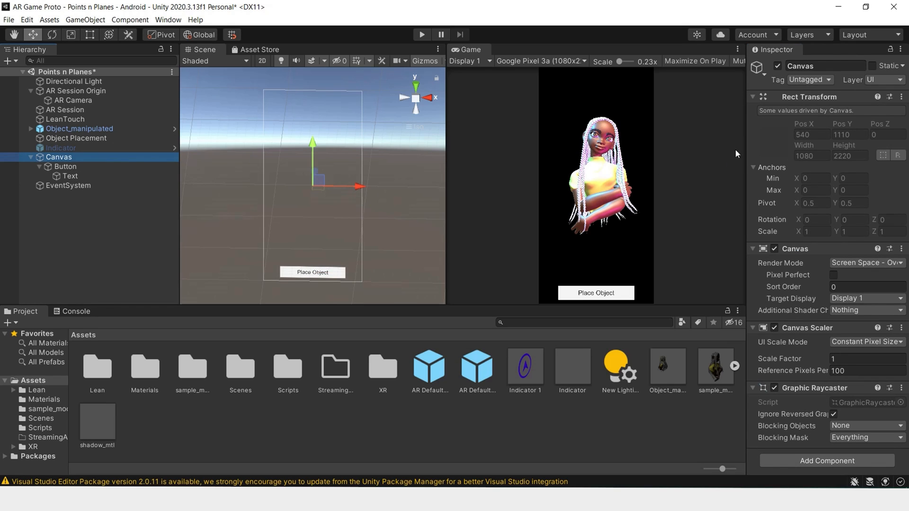
Anchor the Place Object button to the canvas bottom centre at Y 103.
{"action": "left_click", "coordinate": [65, 167]}
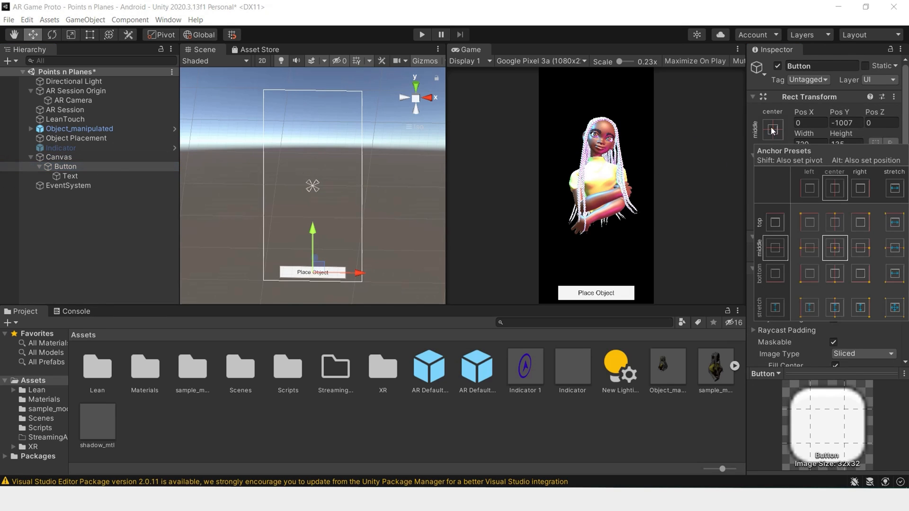
{"action": "left_click", "coordinate": [834, 272]}
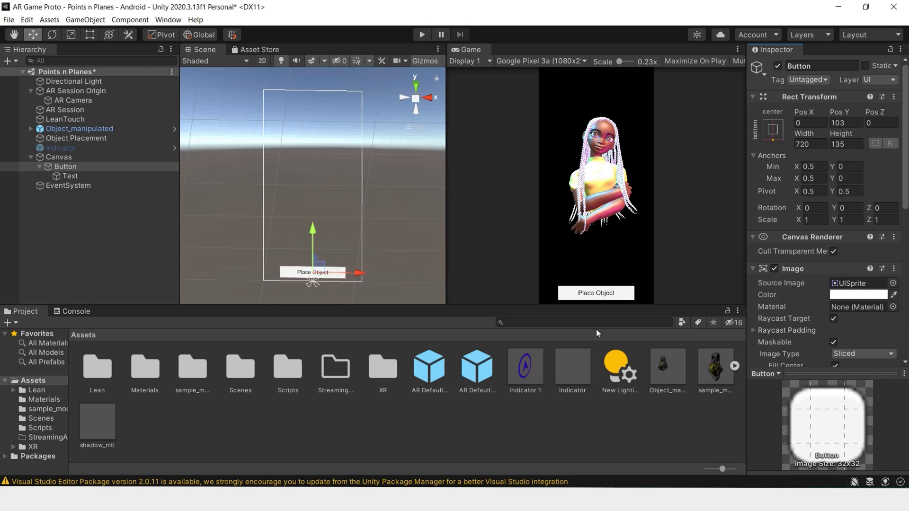
{"action": "mouse_move", "coordinate": [615, 282]}
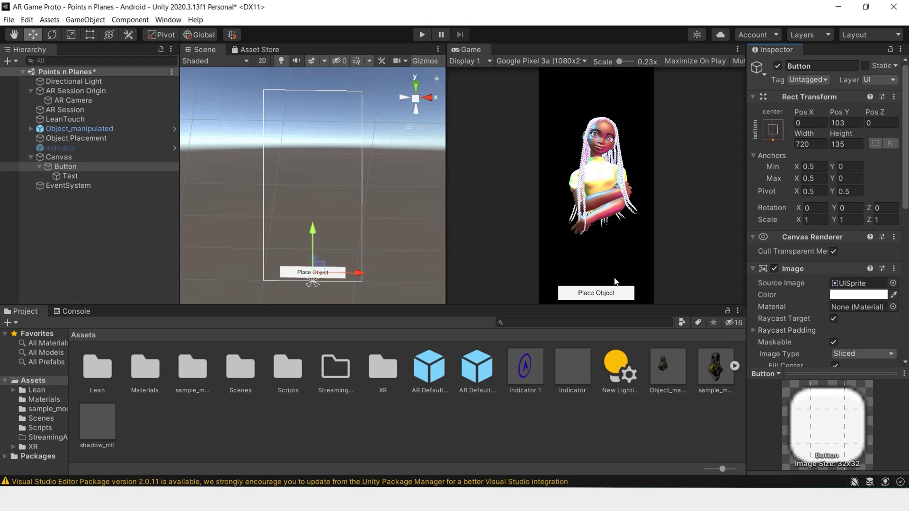
{"action": "left_click", "coordinate": [65, 166]}
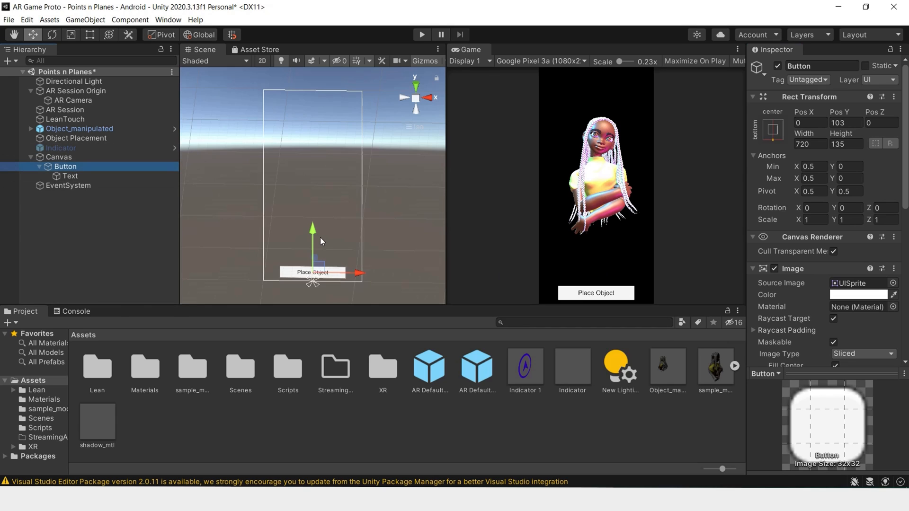
Rename the Button object to 'Place Object Button'.
{"action": "right_click", "coordinate": [65, 167]}
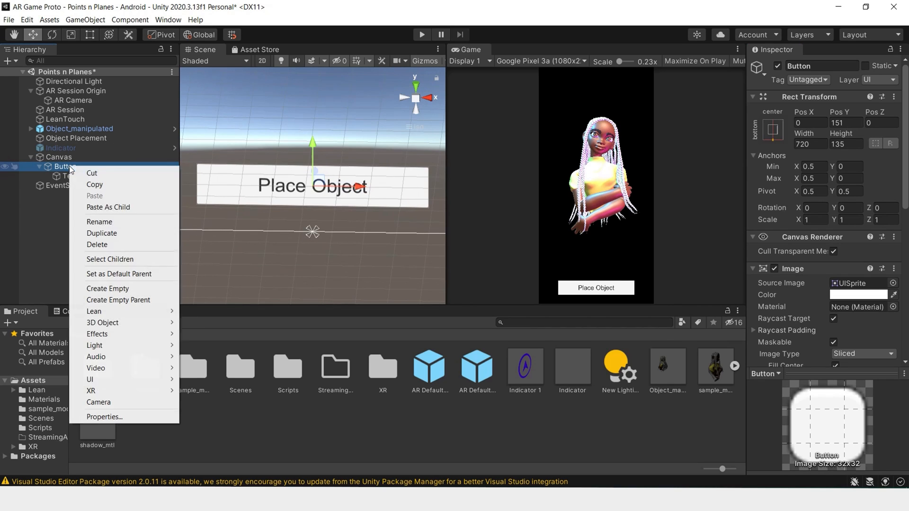
{"action": "left_click", "coordinate": [99, 221]}
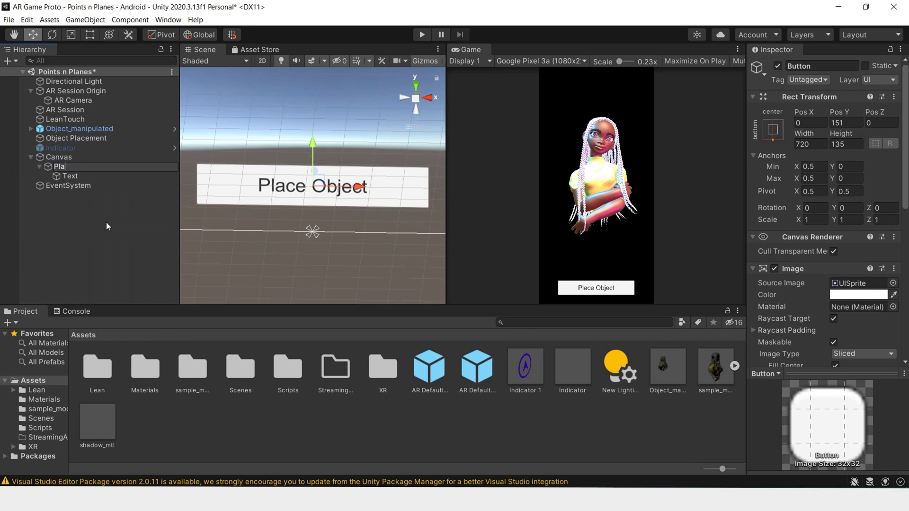
{"action": "type", "text": "Place Object Button"}
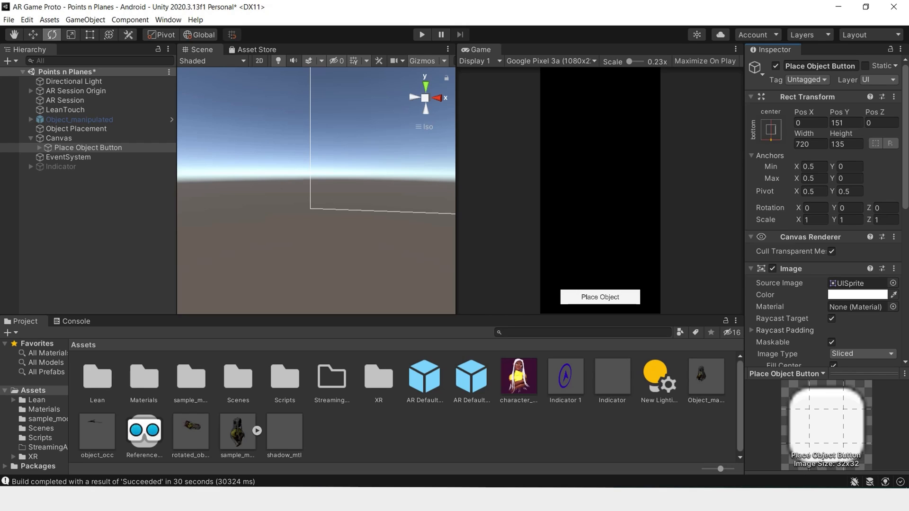
{"action": "mouse_move", "coordinate": [505, 267]}
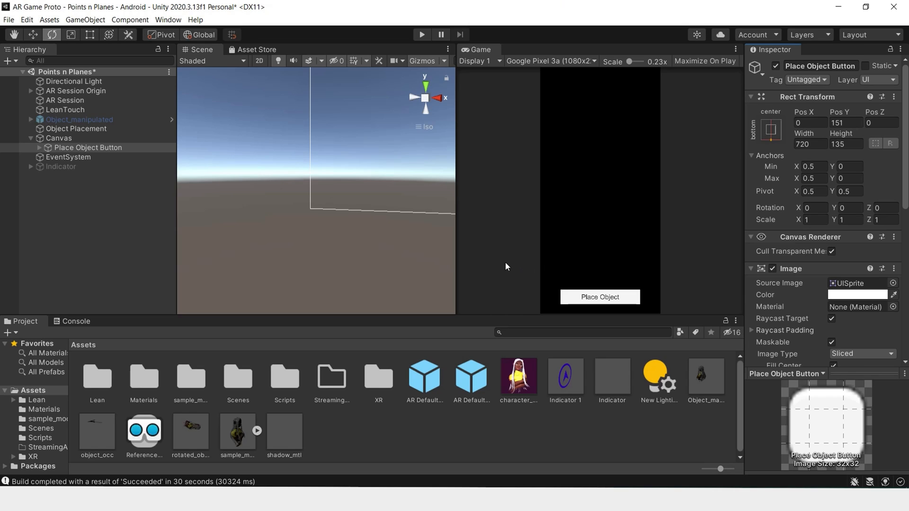
{"action": "left_click", "coordinate": [79, 119]}
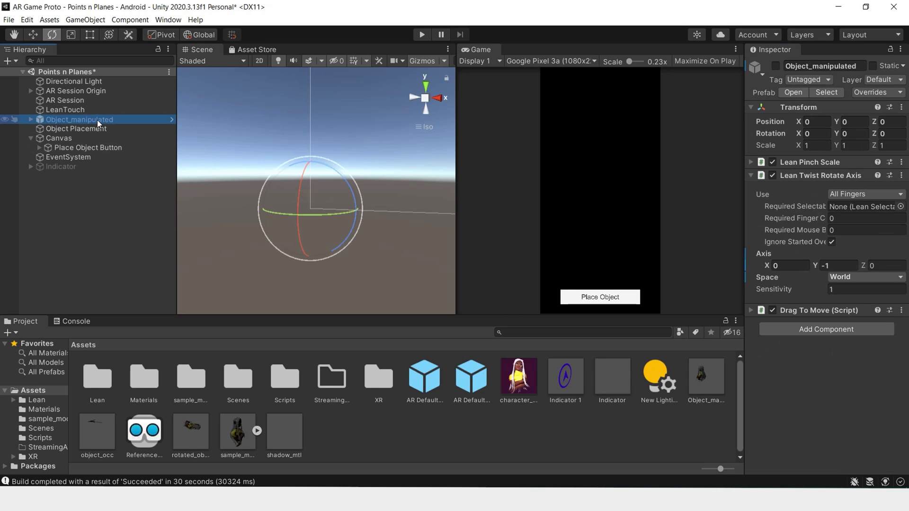
{"action": "left_click", "coordinate": [30, 121]}
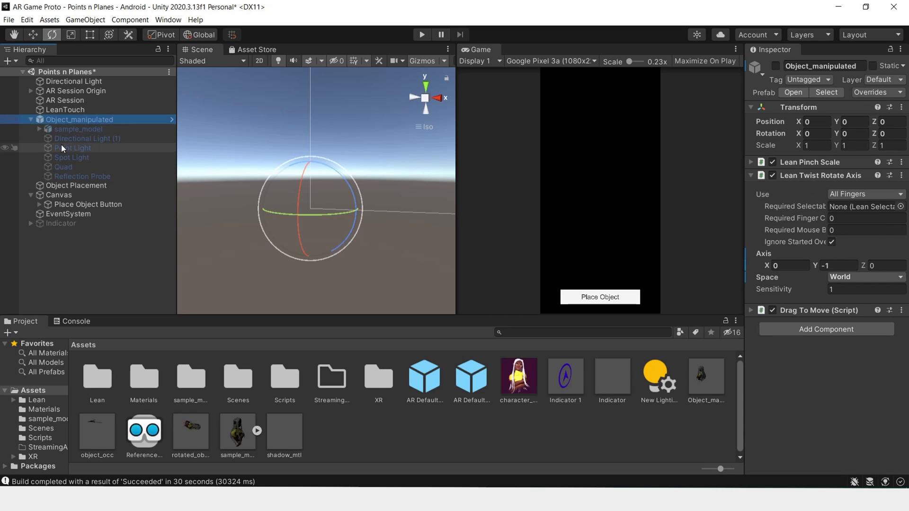
{"action": "left_click", "coordinate": [78, 128]}
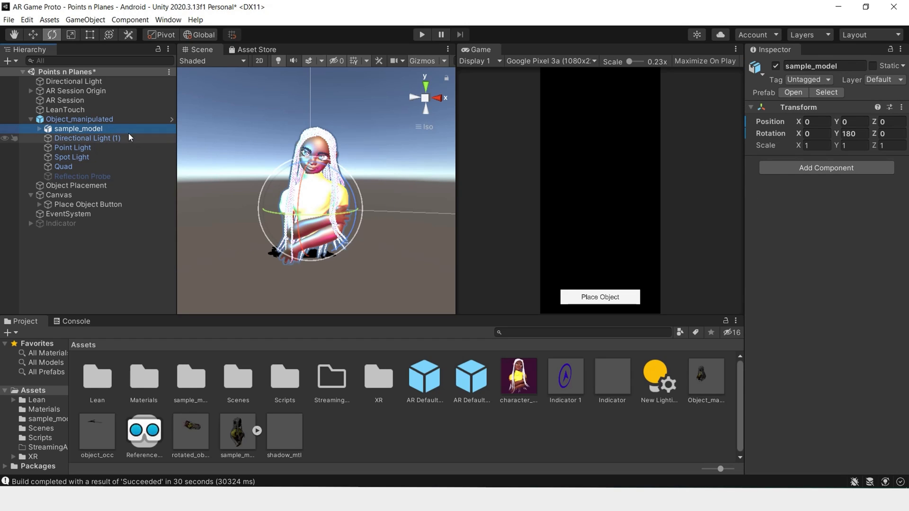
{"action": "left_click", "coordinate": [71, 157]}
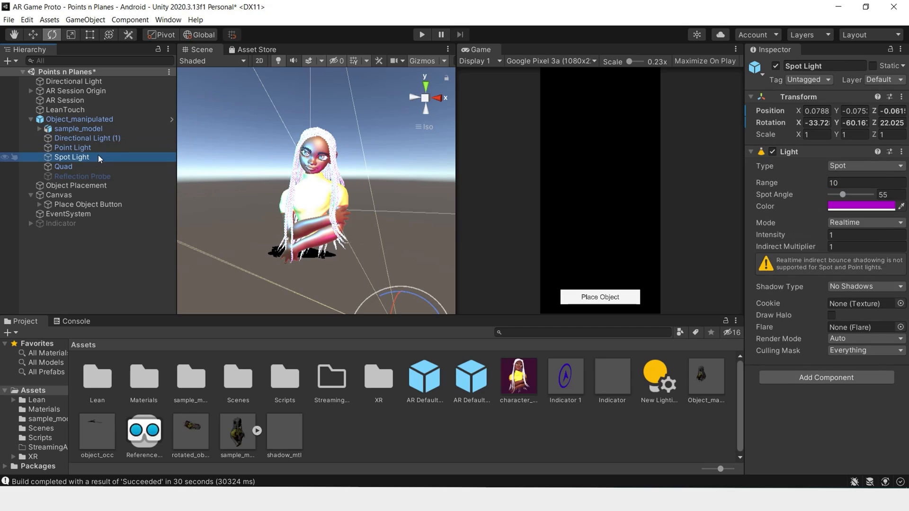
{"action": "left_click", "coordinate": [63, 167]}
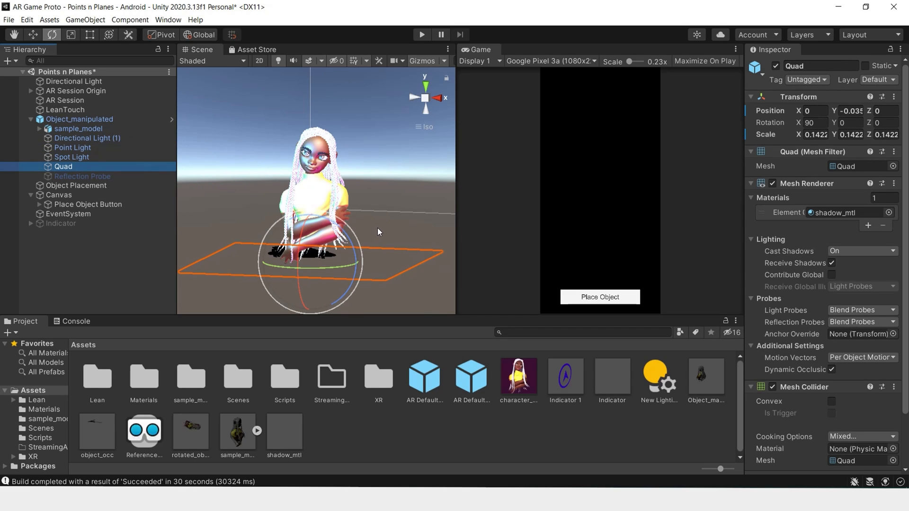
{"action": "mouse_move", "coordinate": [385, 249]}
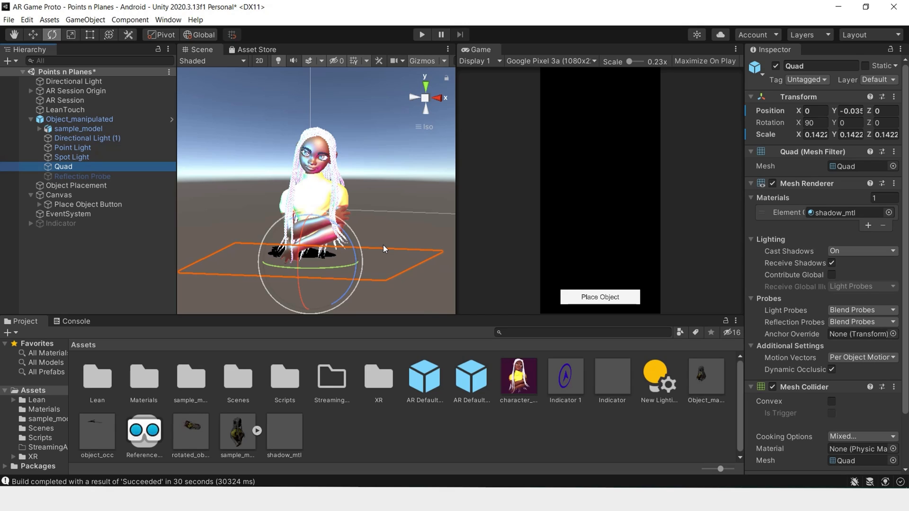
{"action": "mouse_move", "coordinate": [355, 139]}
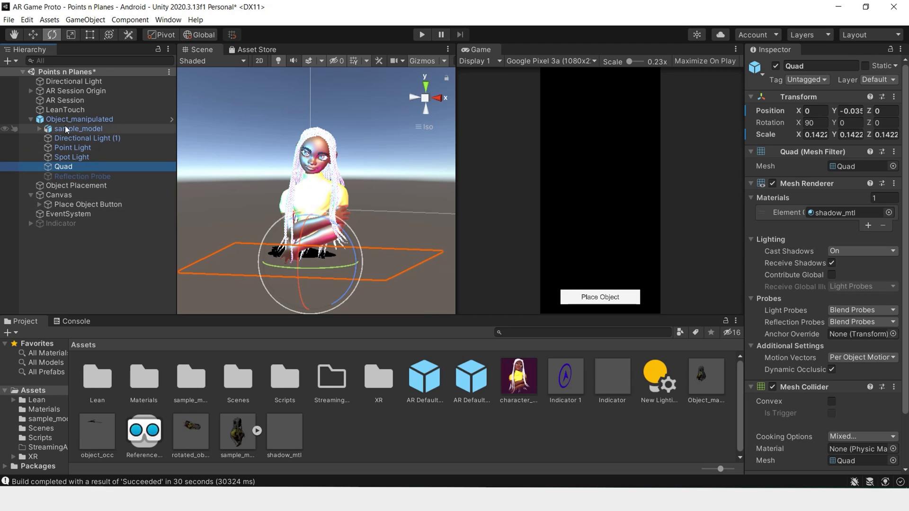
{"action": "left_click", "coordinate": [80, 120]}
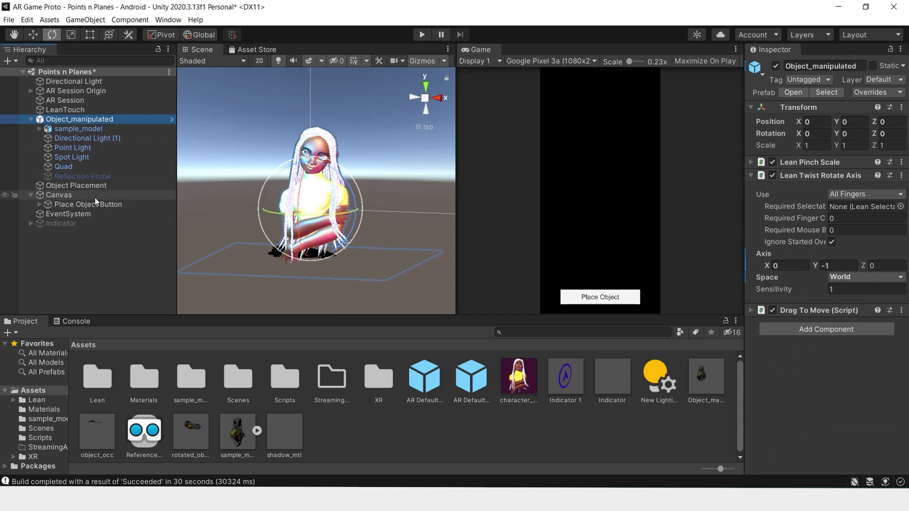
{"action": "left_click", "coordinate": [75, 184]}
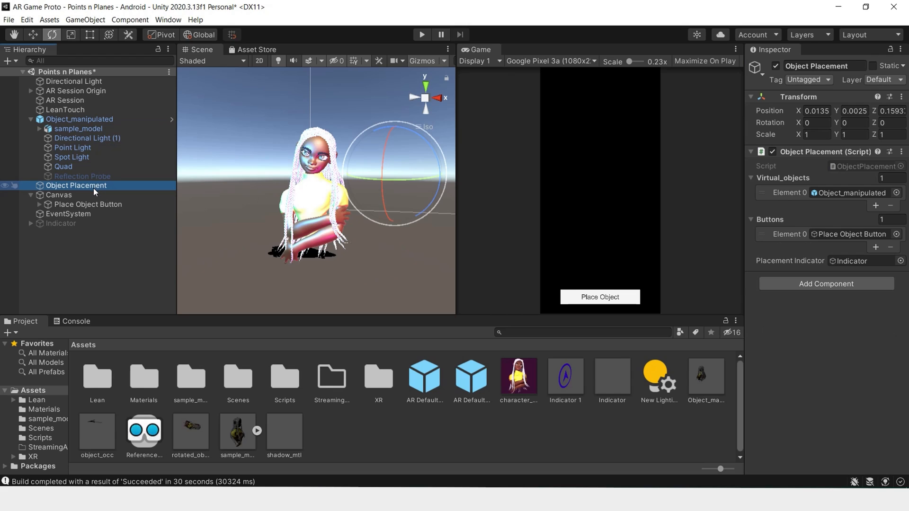
{"action": "left_click", "coordinate": [91, 204]}
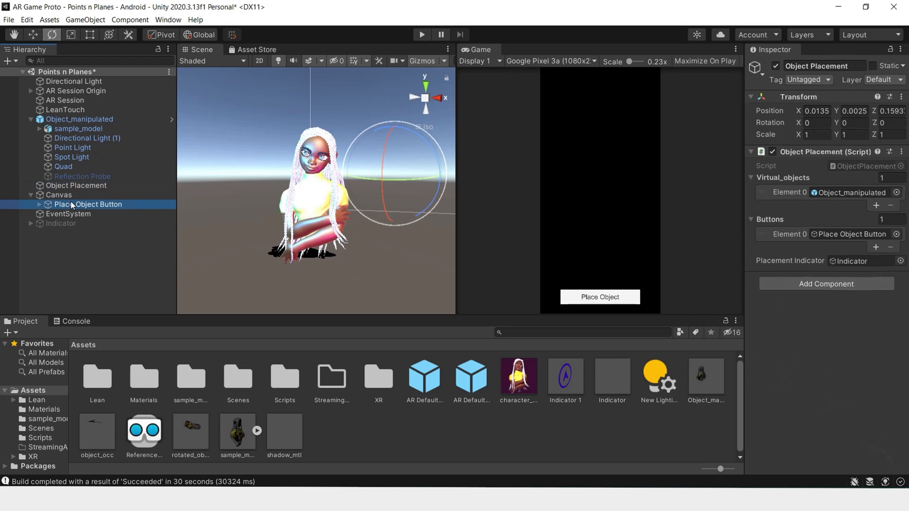
Wire the button's On Click to ObjectPlacement.PlaceObject on the Object Placement object.
{"action": "left_click", "coordinate": [88, 205]}
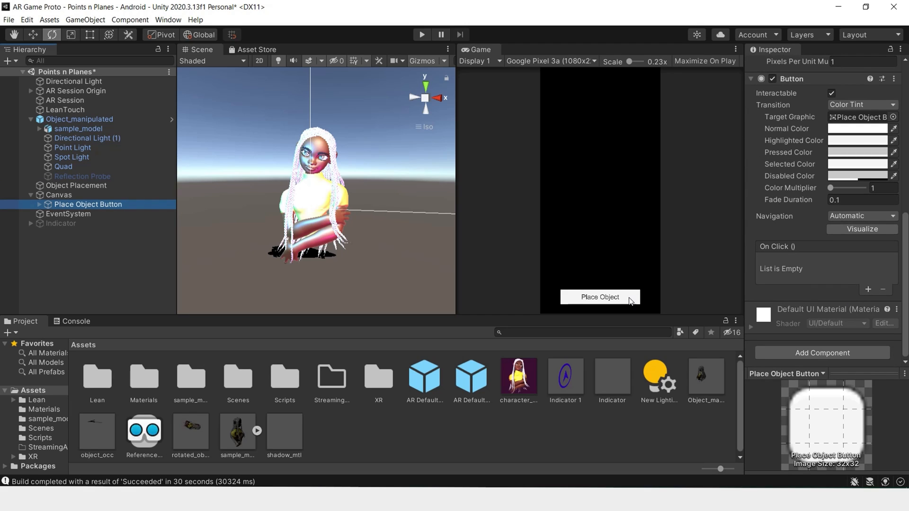
{"action": "mouse_move", "coordinate": [814, 284]}
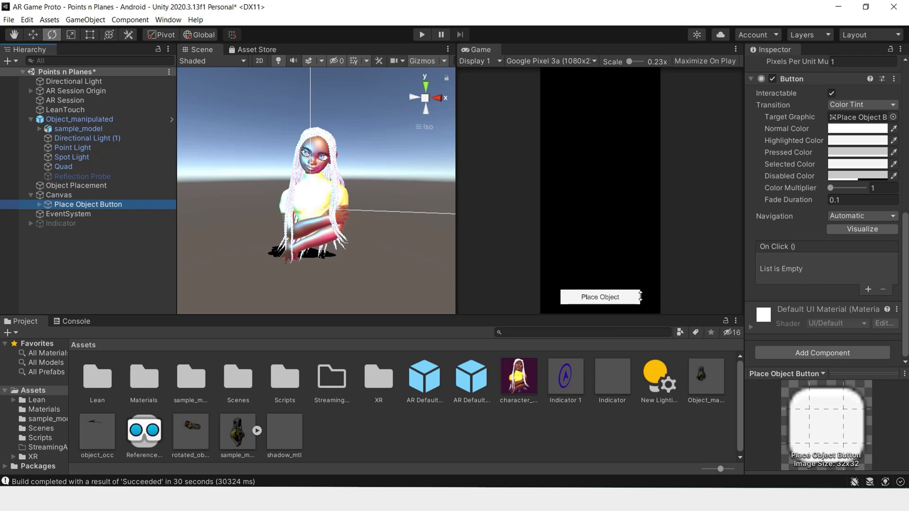
{"action": "mouse_move", "coordinate": [856, 281]}
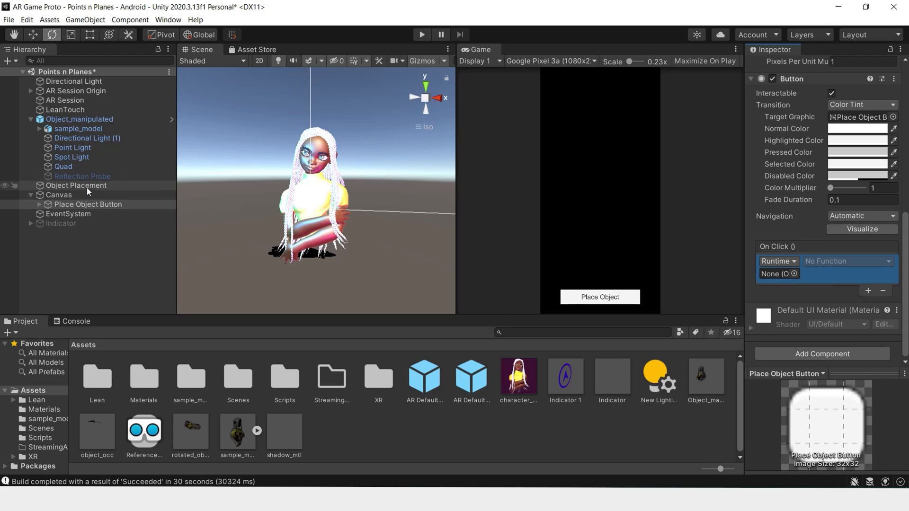
{"action": "left_click", "coordinate": [775, 273]}
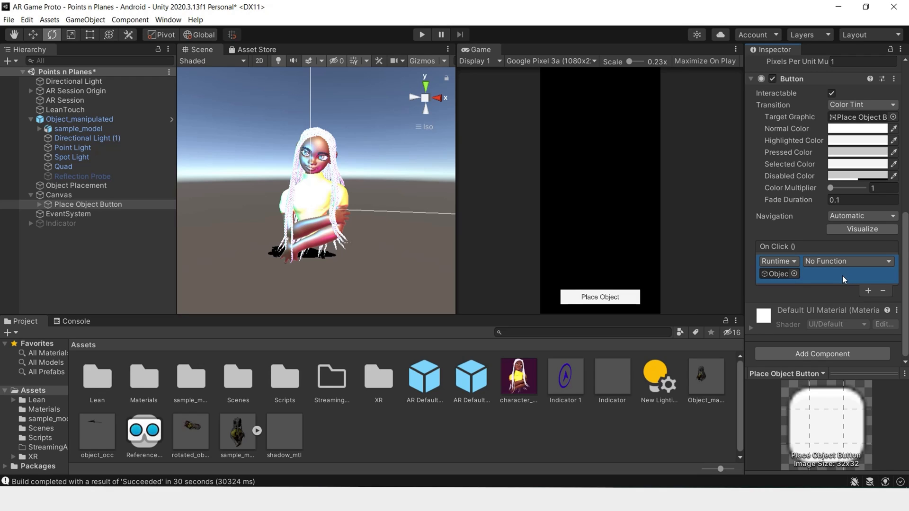
{"action": "left_click", "coordinate": [847, 261]}
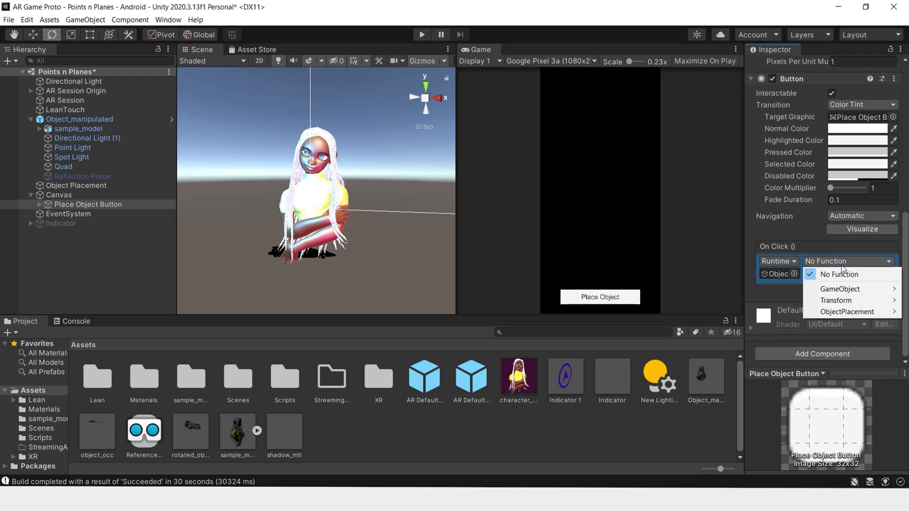
{"action": "left_click", "coordinate": [846, 311]}
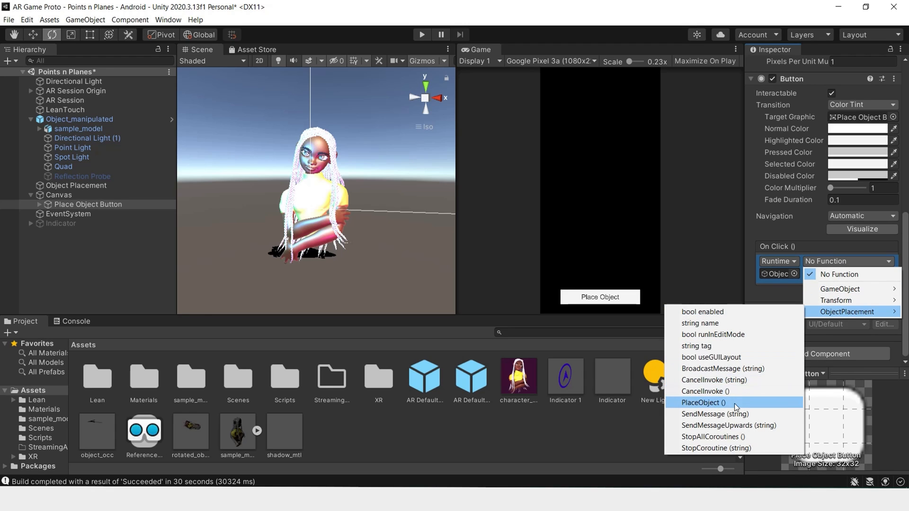
{"action": "left_click", "coordinate": [704, 403]}
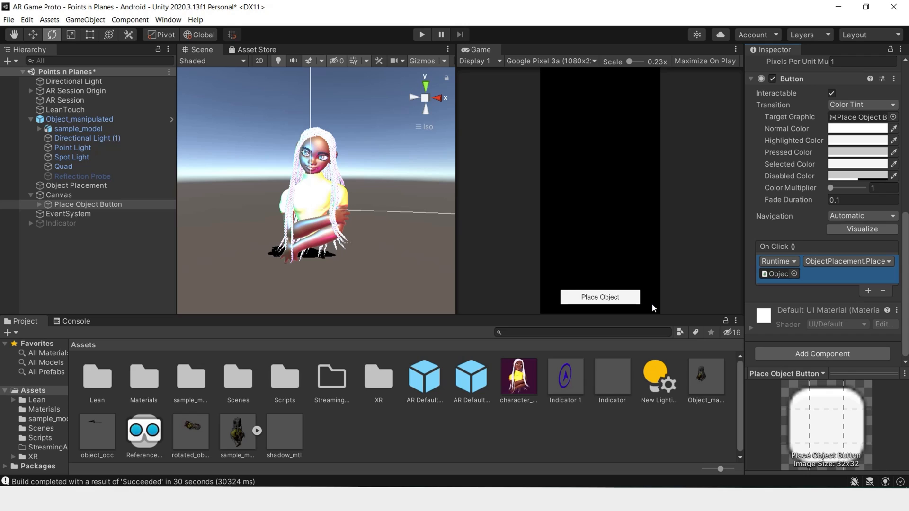
{"action": "mouse_move", "coordinate": [243, 271]}
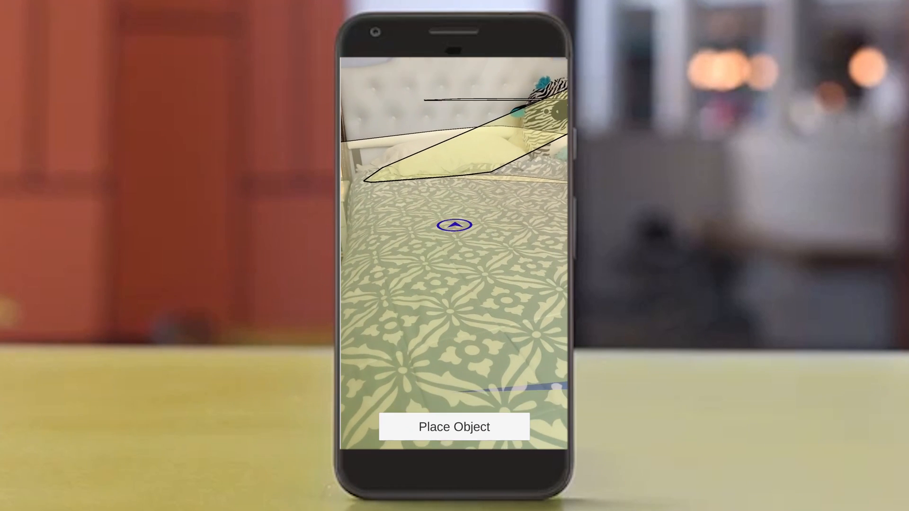
On the phone, tap Place Object to set the character on the bed at the indicator.
{"action": "left_click", "coordinate": [453, 427]}
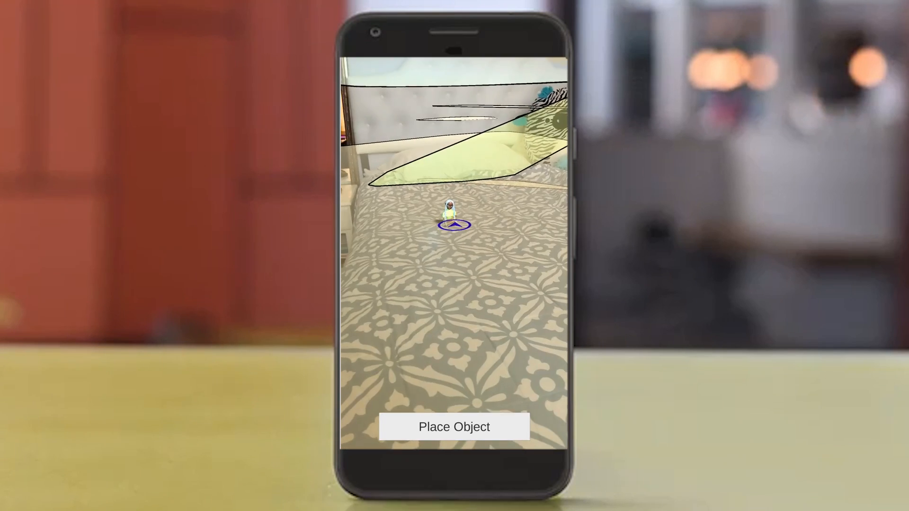
{"action": "left_click", "coordinate": [454, 427]}
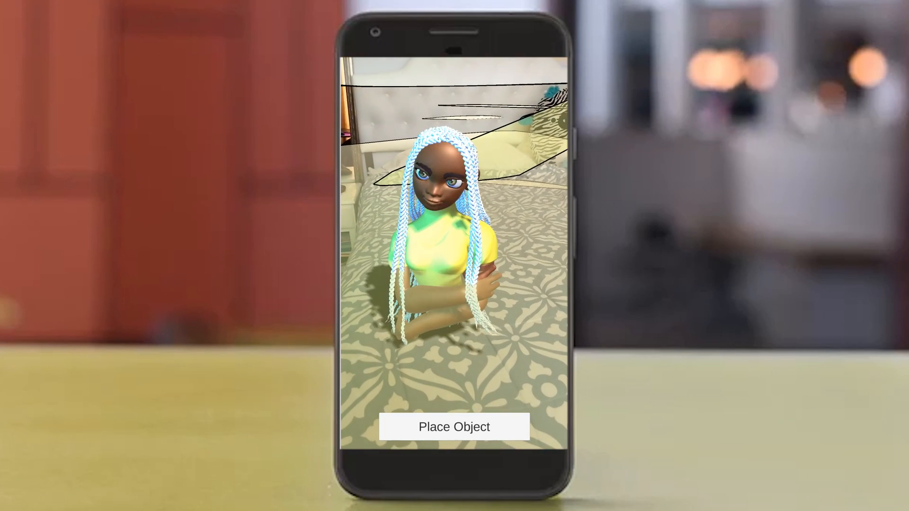